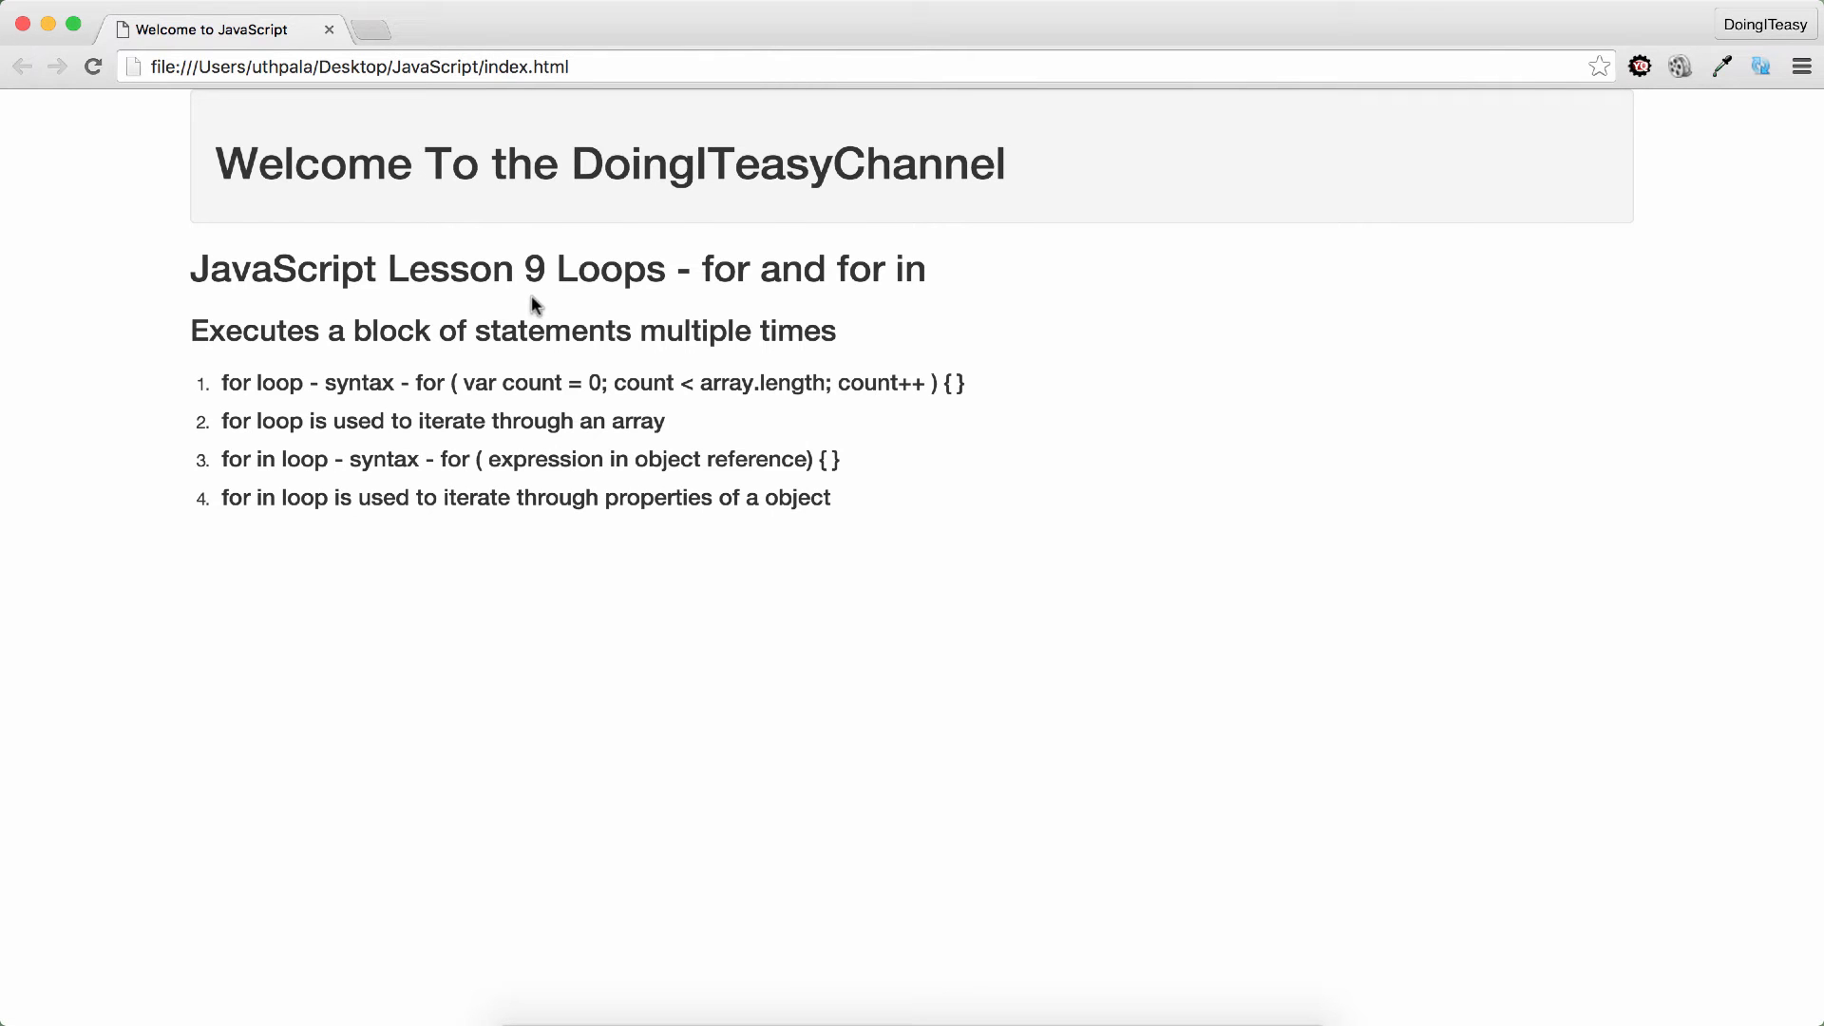
# Highlight the key words Loops, for, Executes, block and 'for loop' in the lesson text.
pyautogui.doubleClick(612, 269)
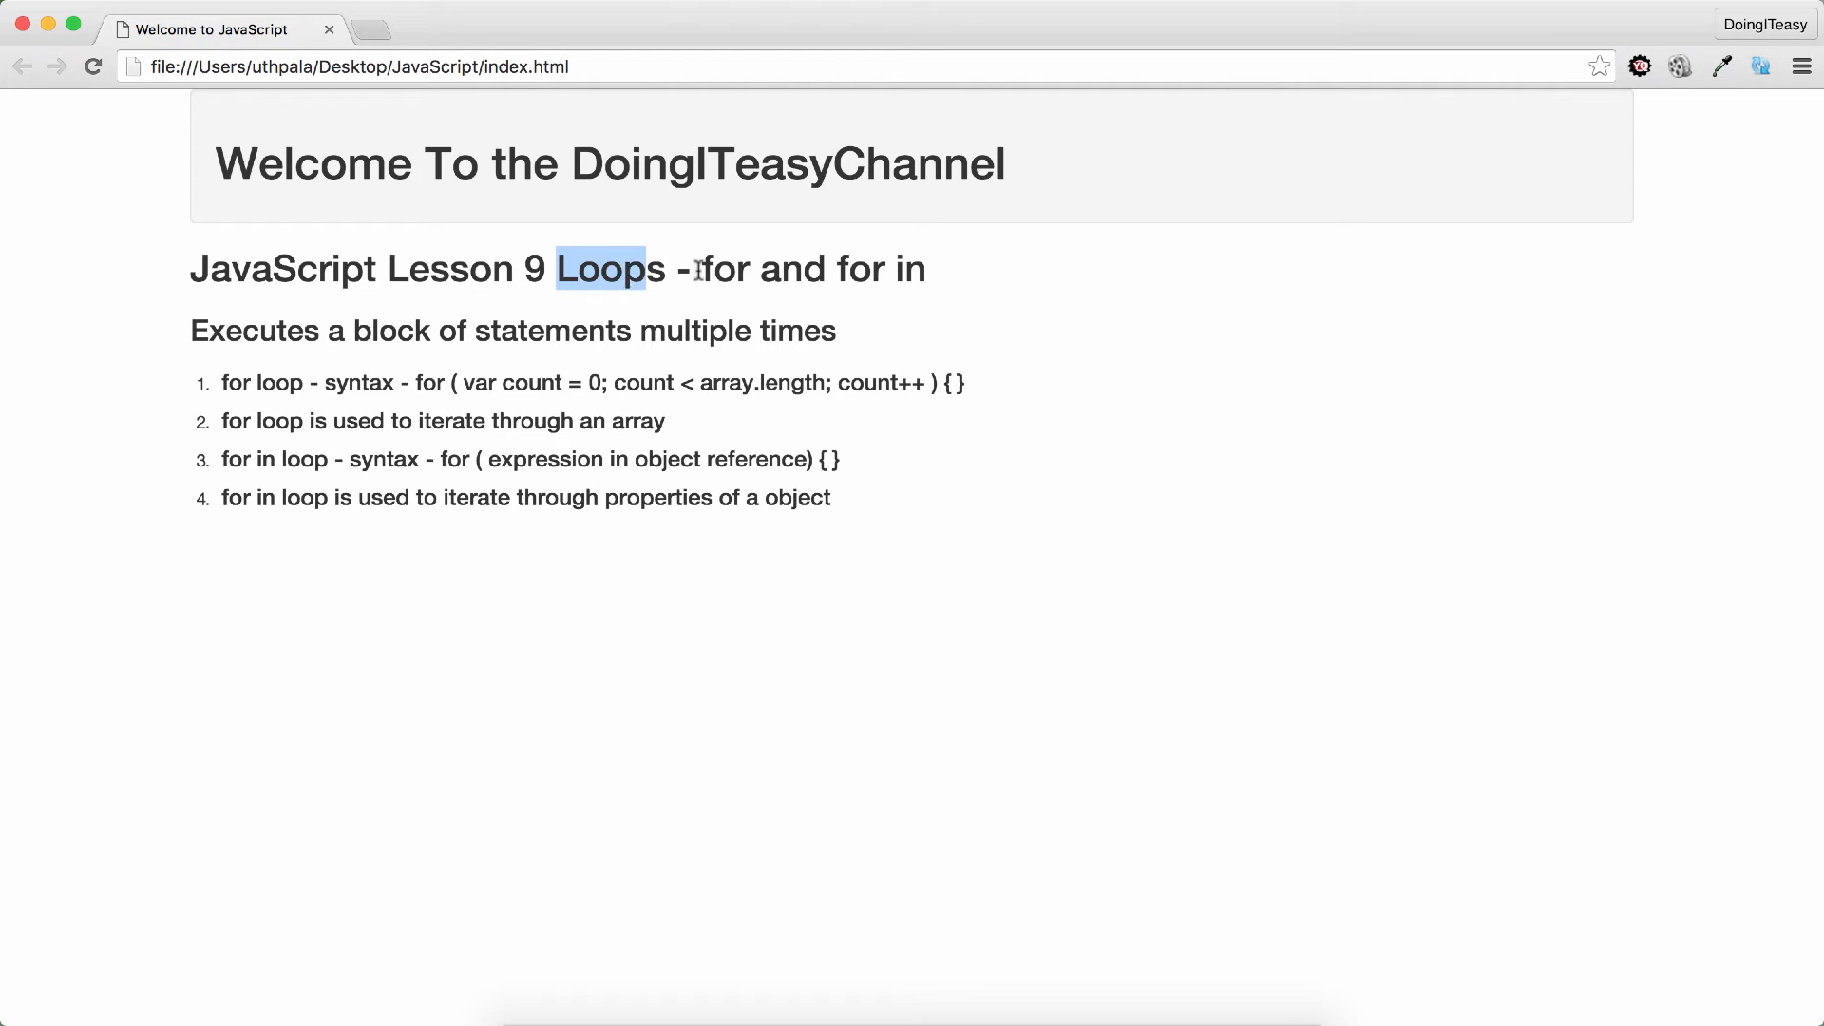
pyautogui.doubleClick(720, 269)
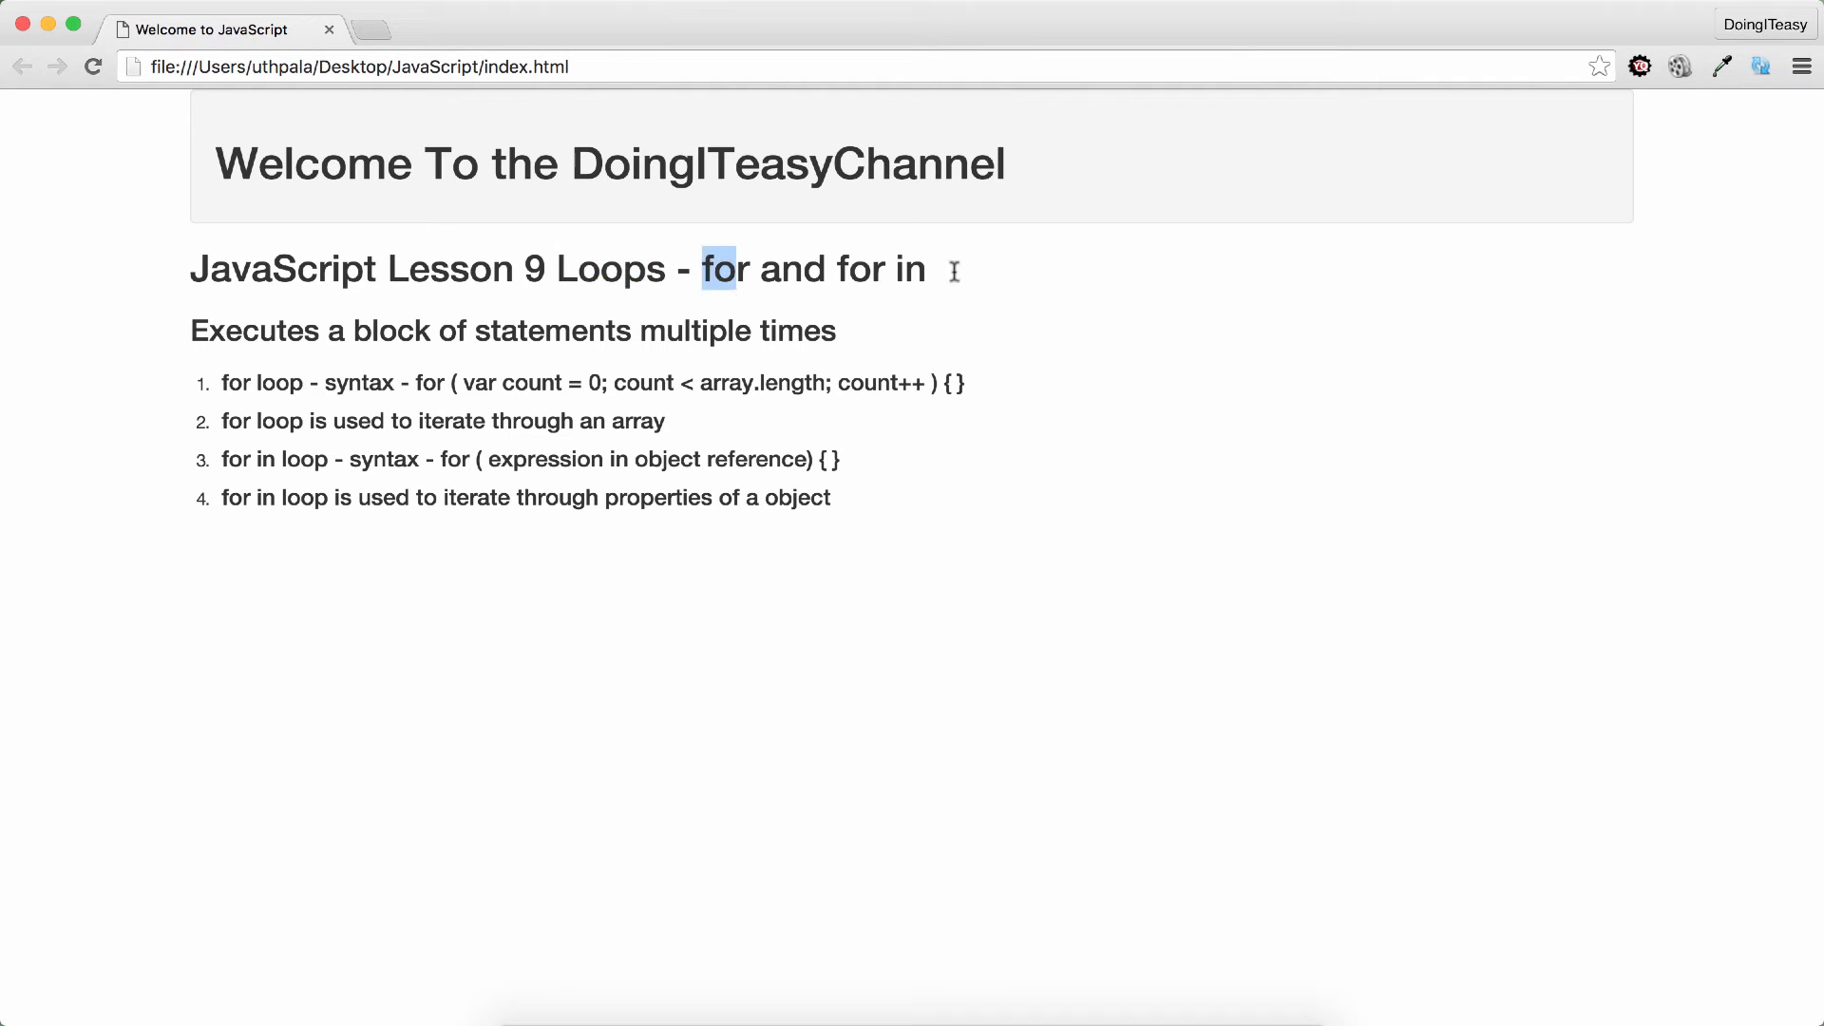
pyautogui.doubleClick(254, 330)
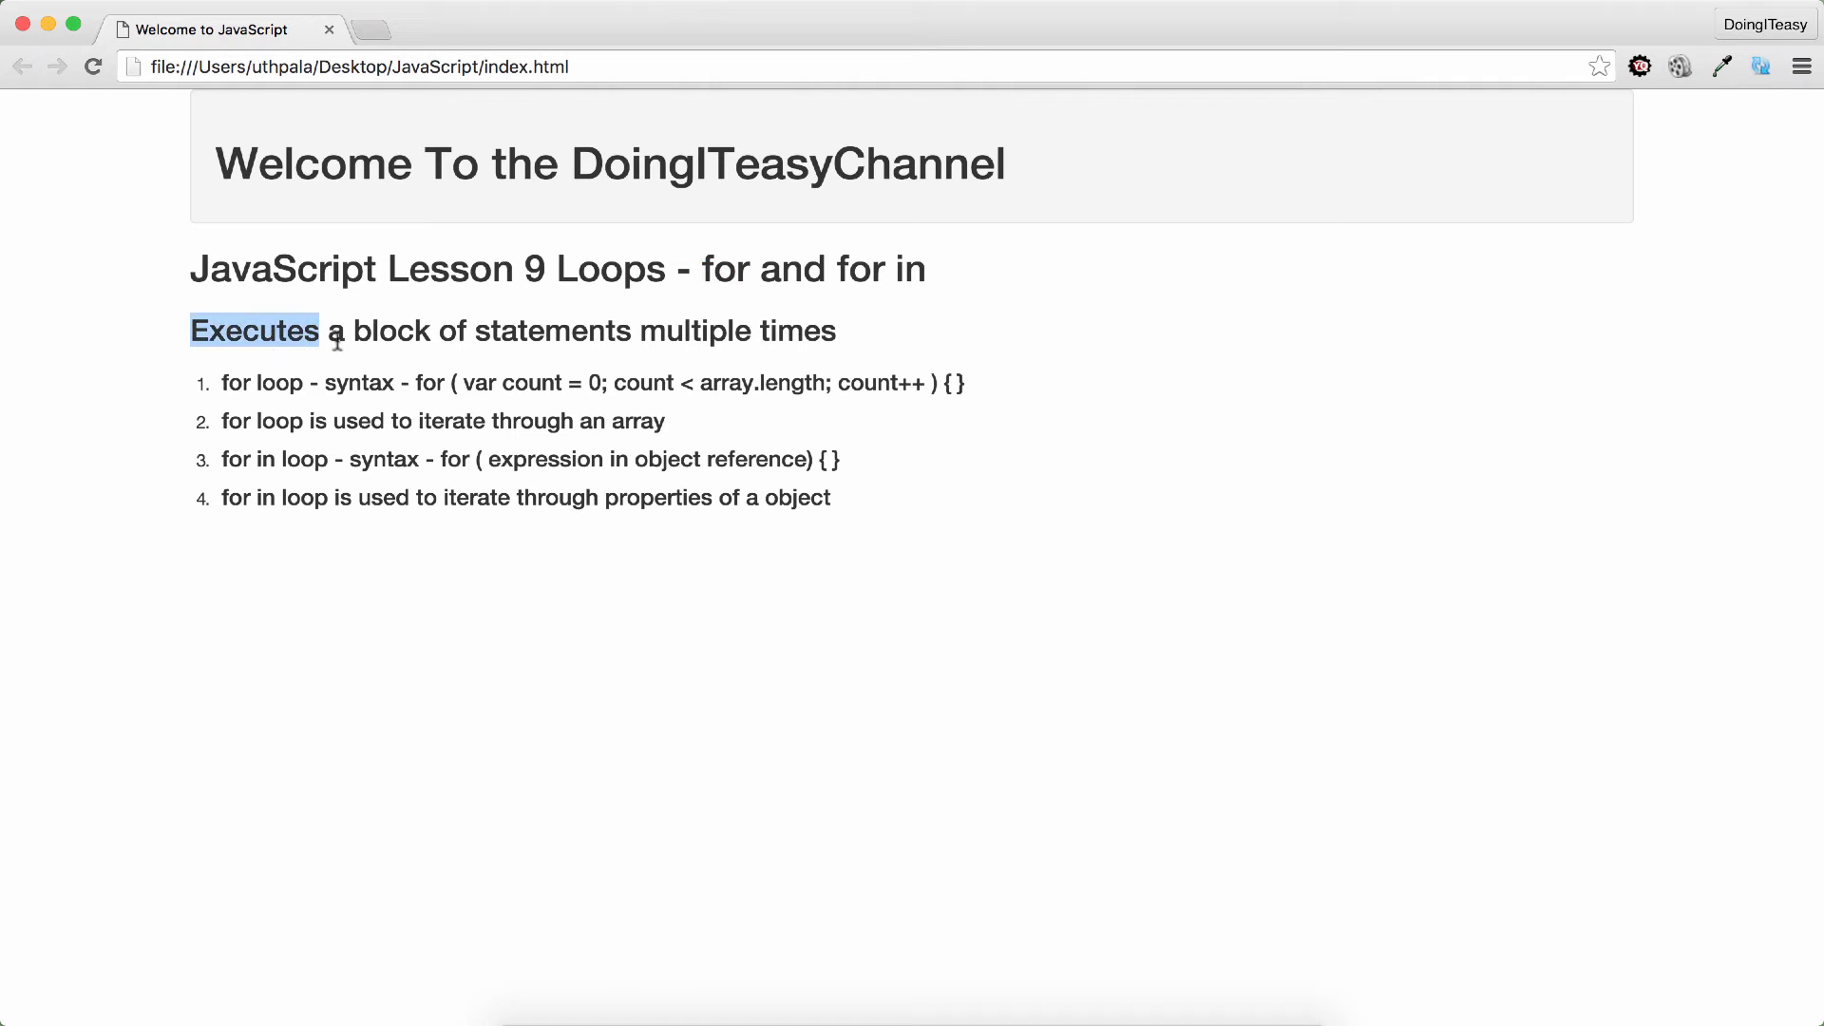
pyautogui.doubleClick(391, 331)
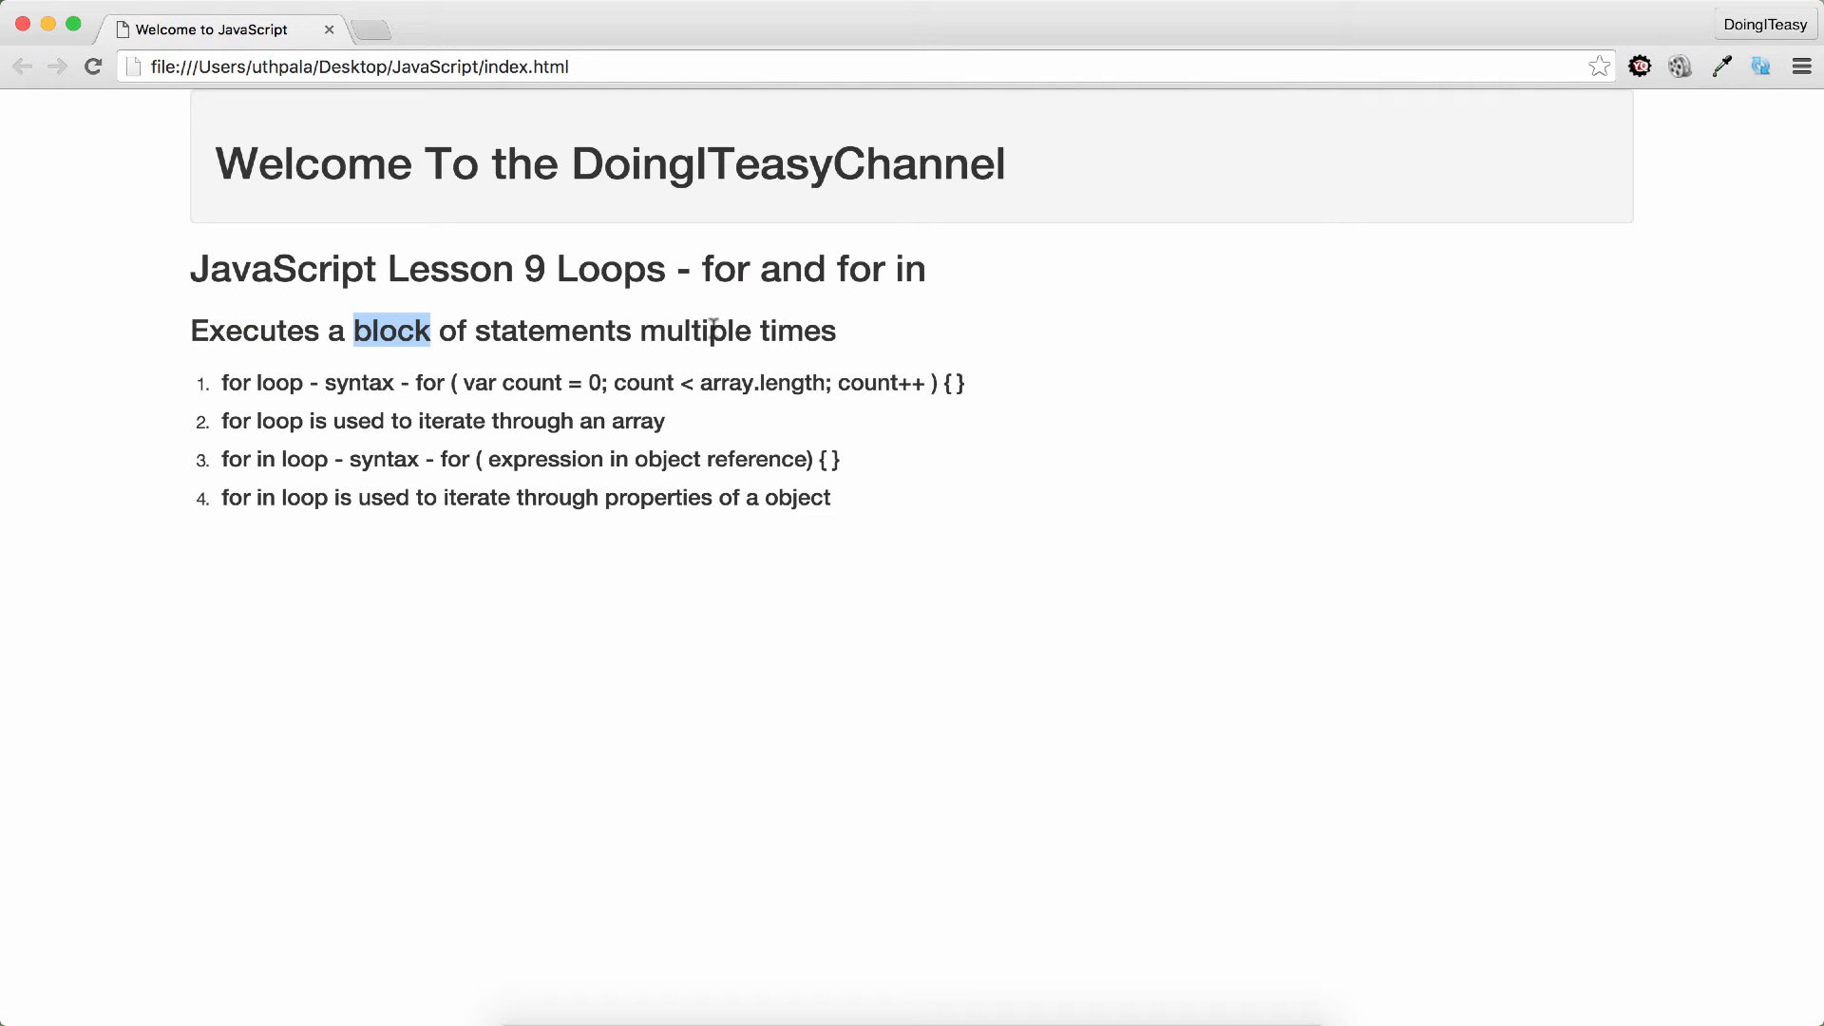
pyautogui.doubleClick(237, 383)
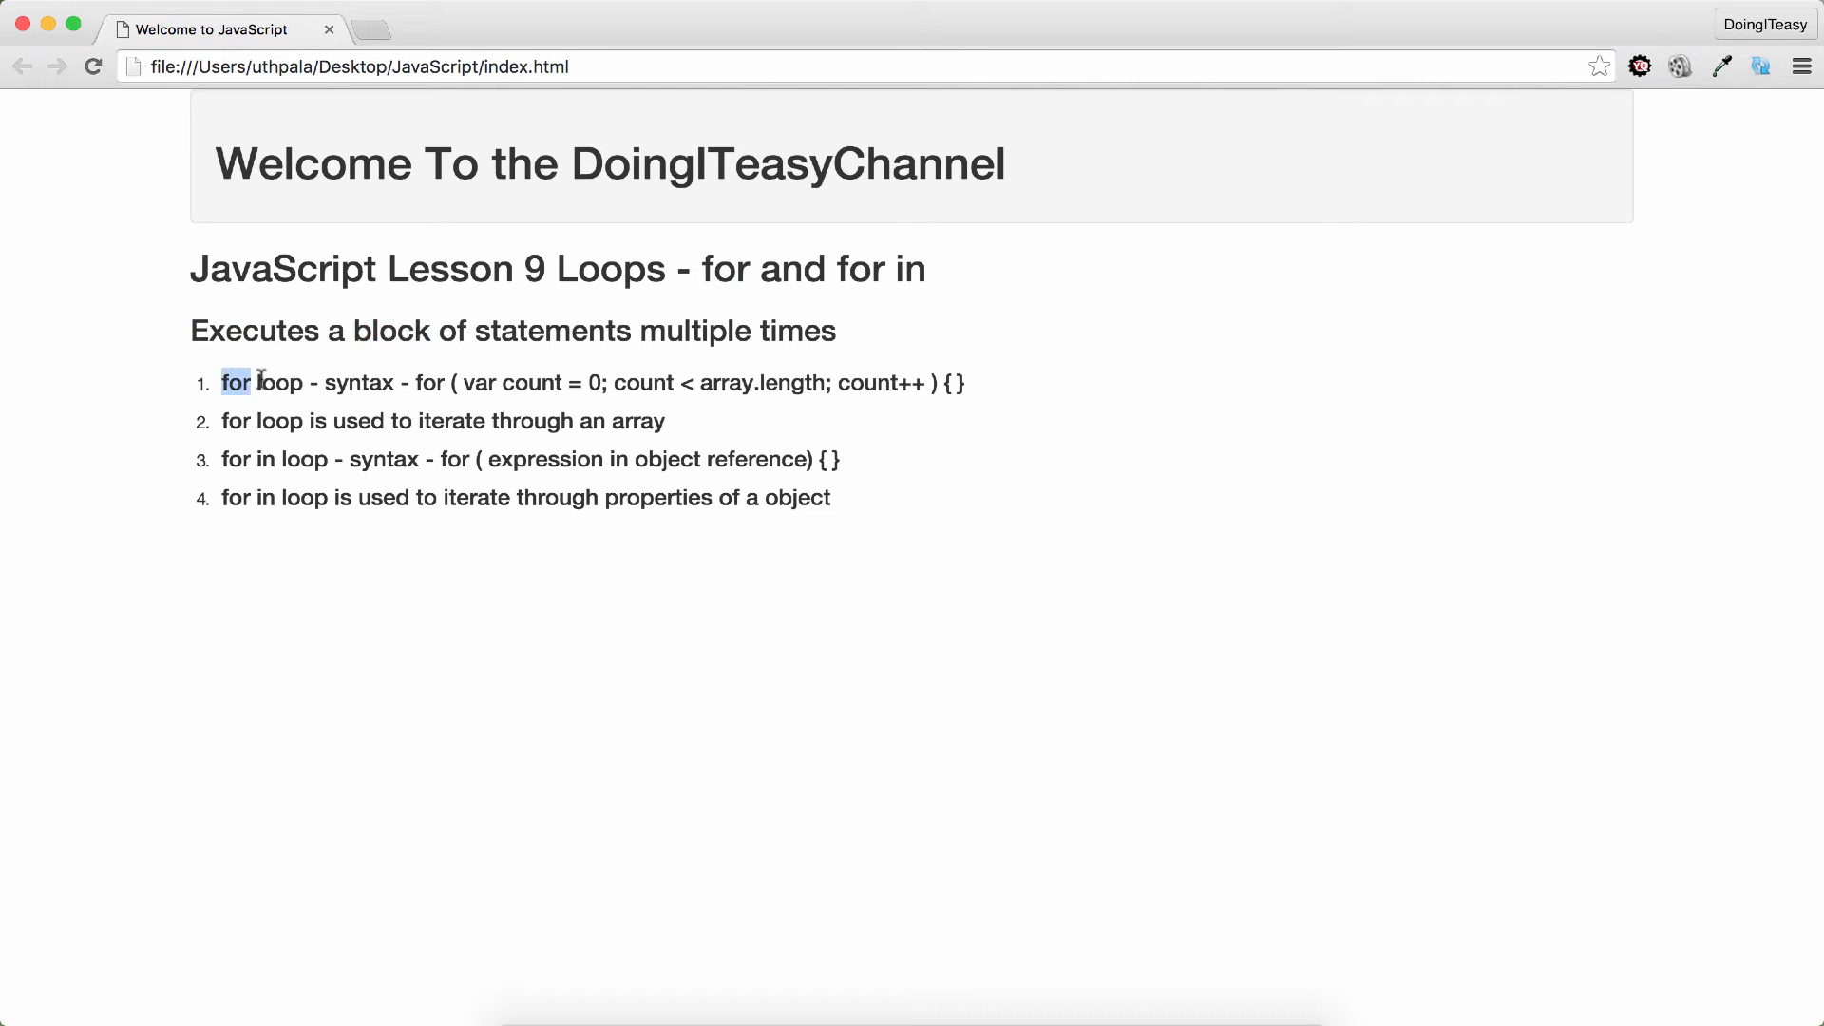
pyautogui.moveTo(237, 382); pyautogui.dragTo(302, 382)
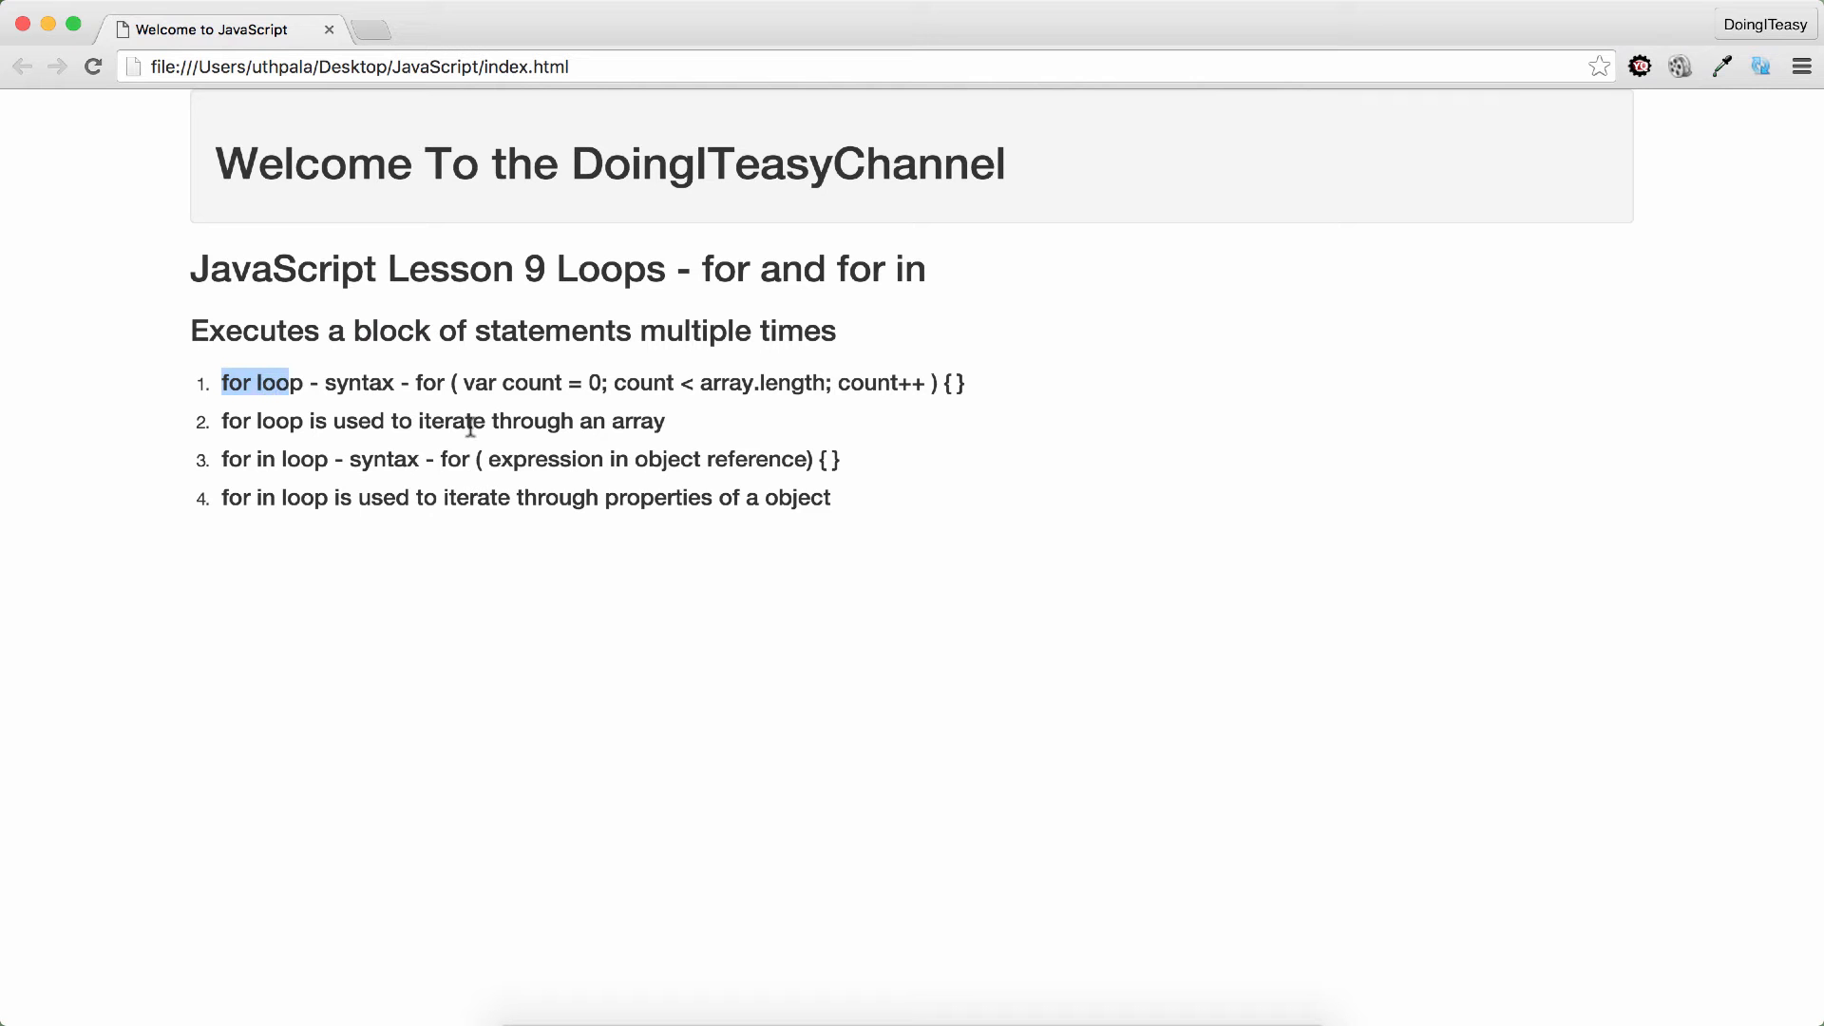
pyautogui.moveTo(647, 419)
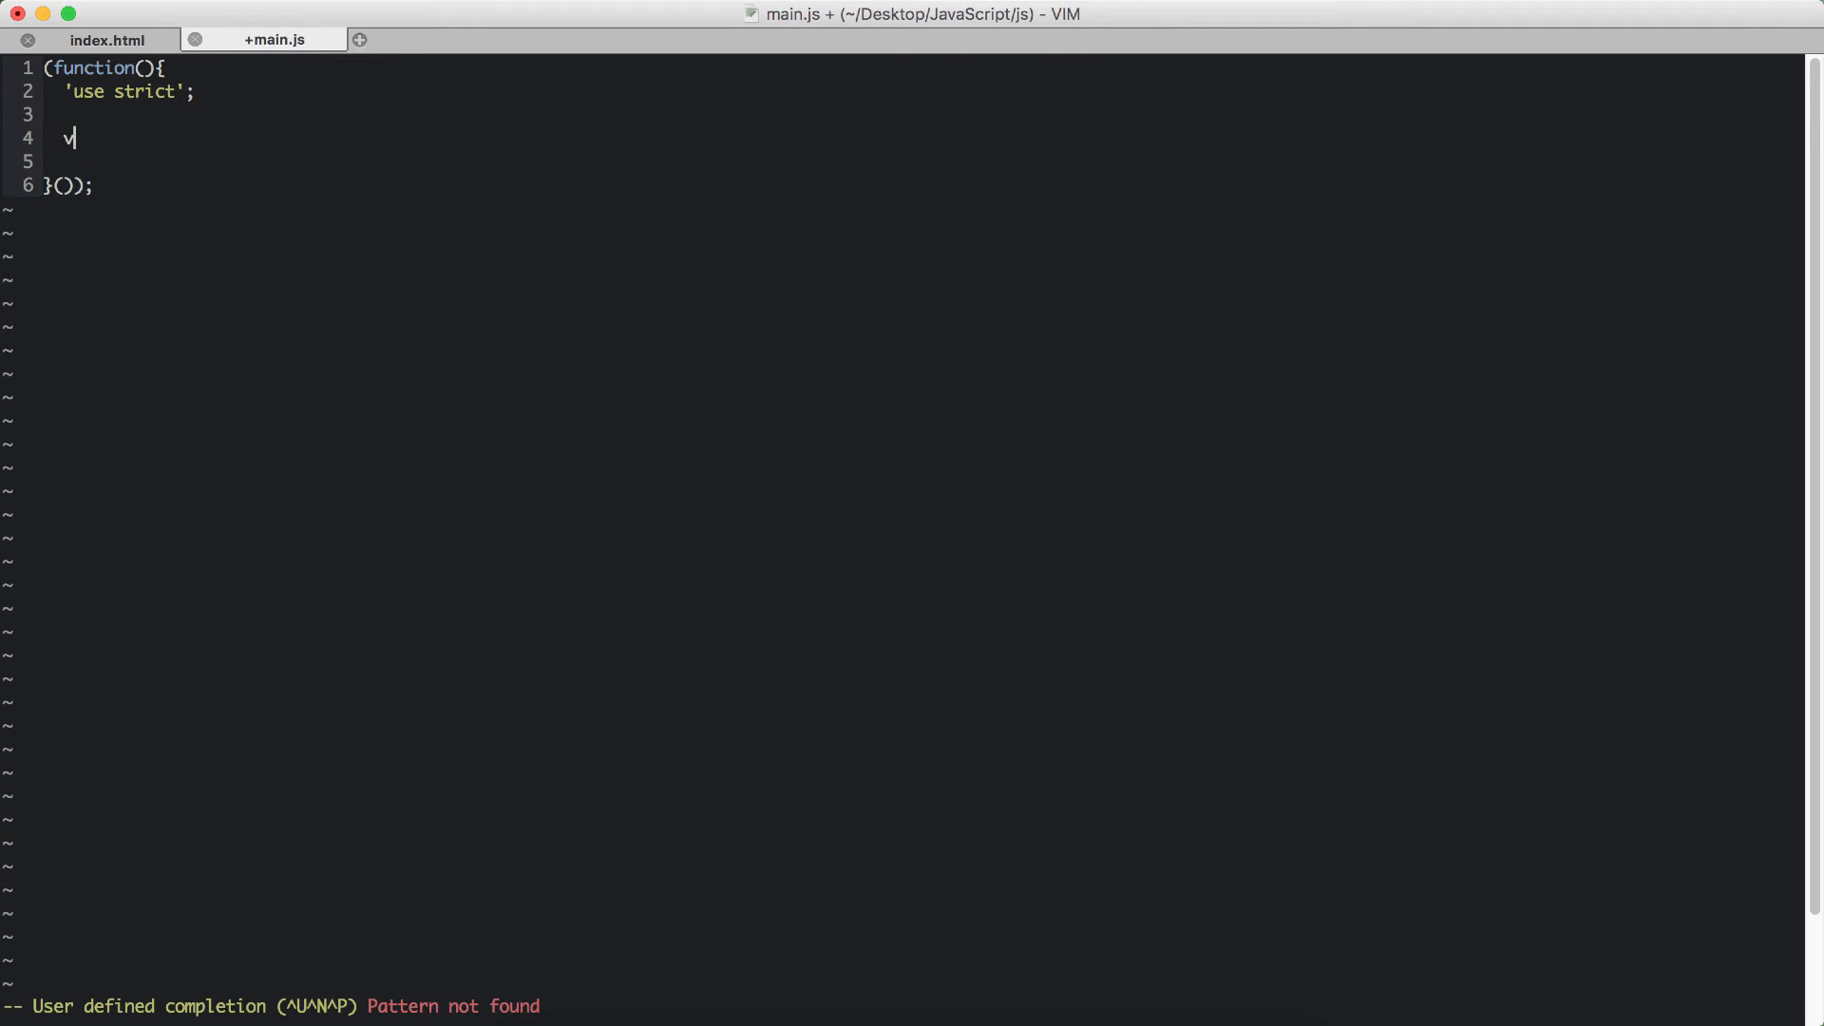
# Declare var newArray = ['item1', 'item2', 'item3'] in main.js.
pyautogui.write("ar newArray = ['")
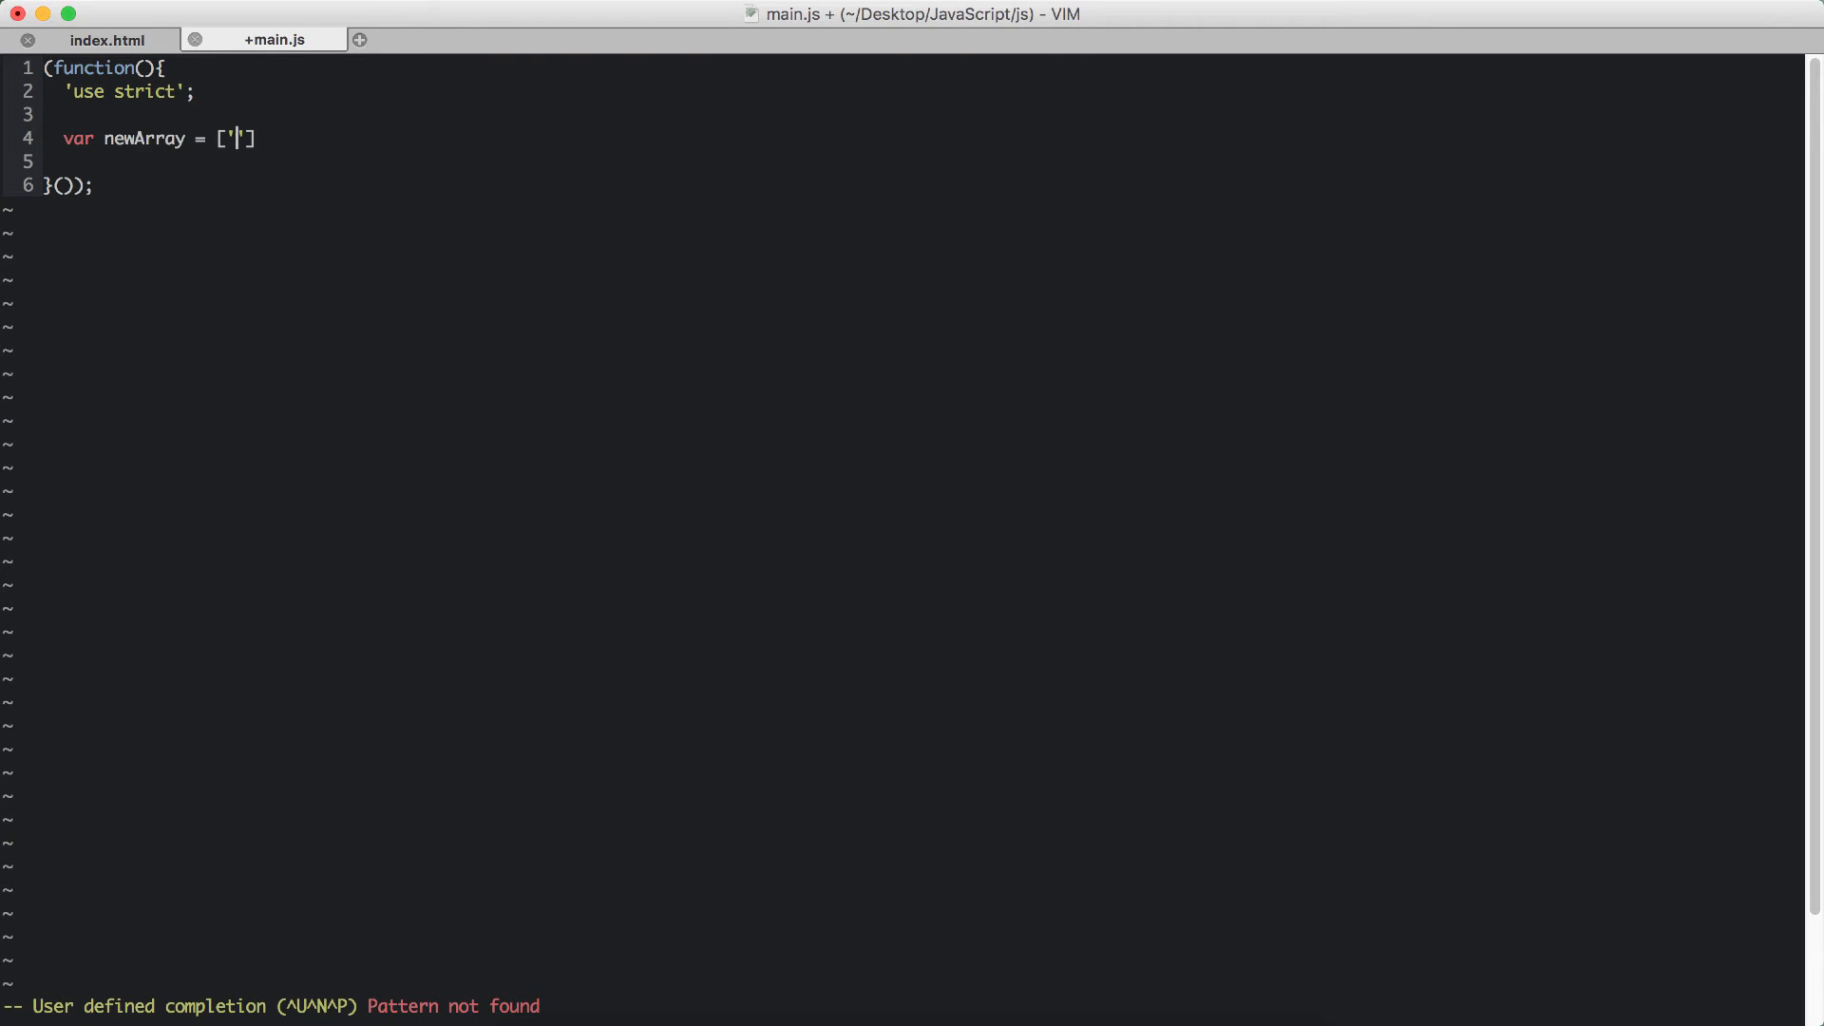
pyautogui.write('item')
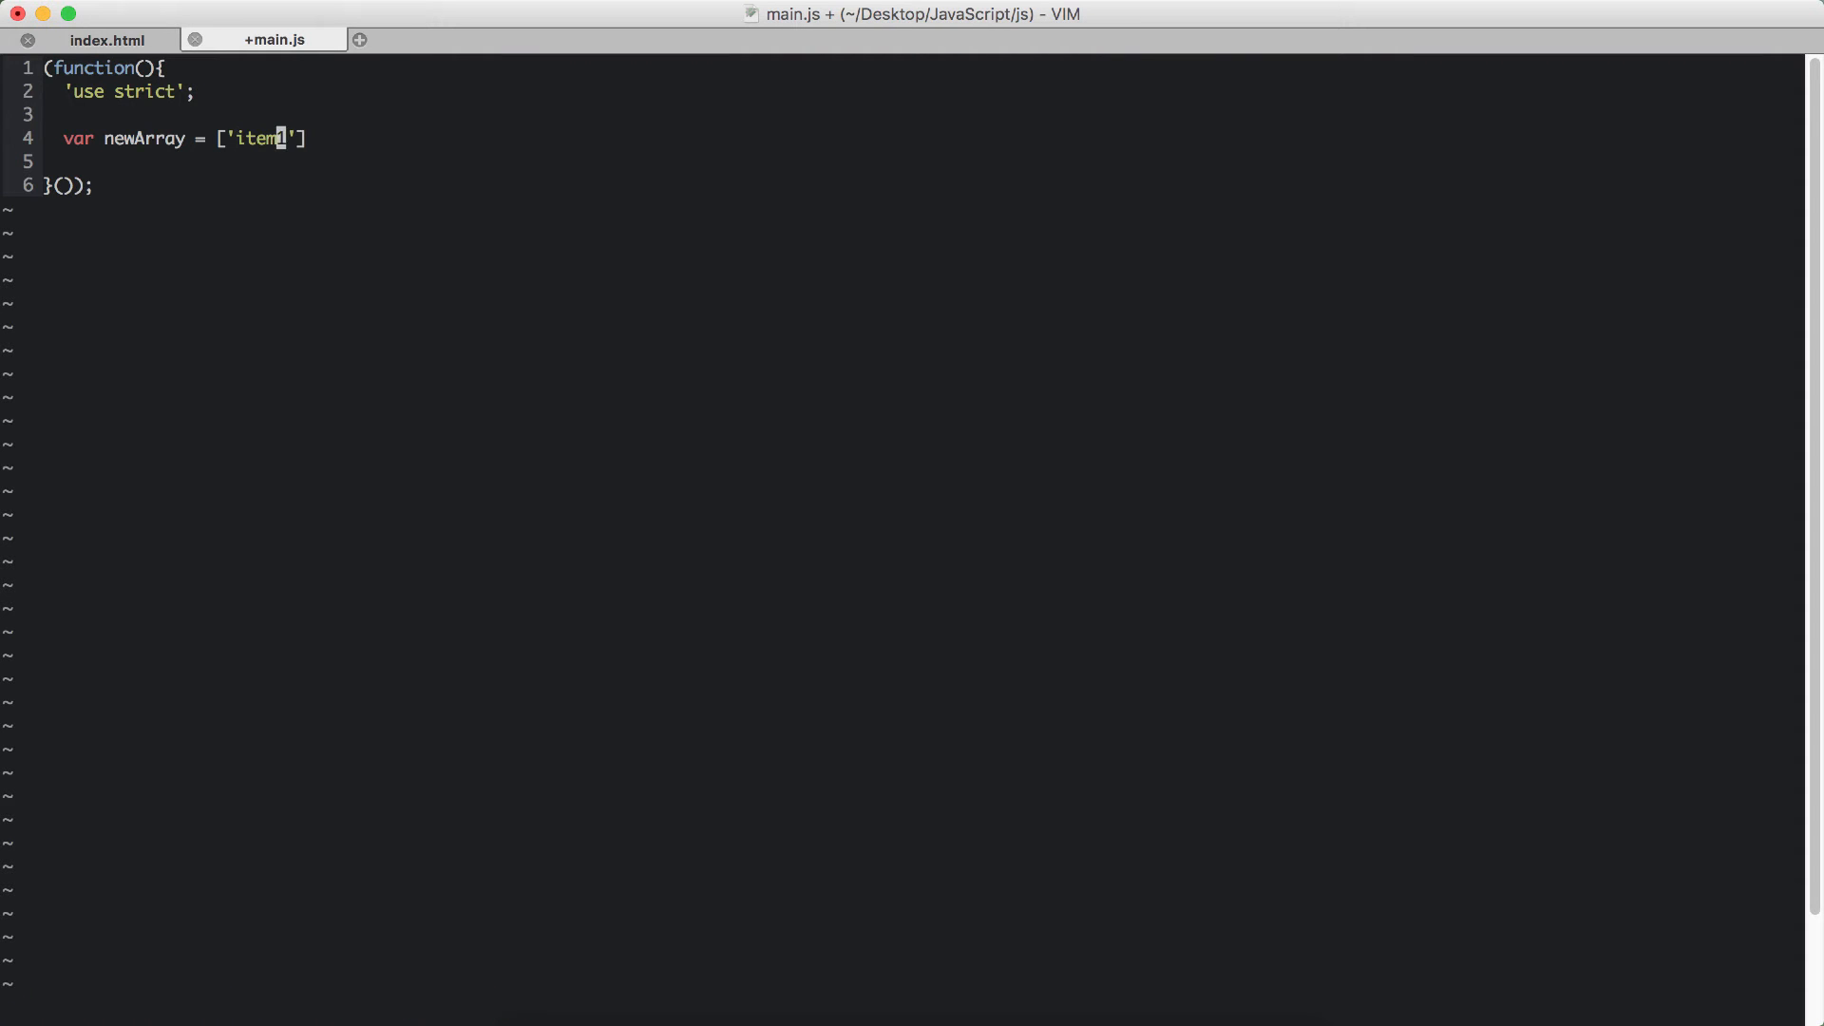
pyautogui.write("1,'item'")
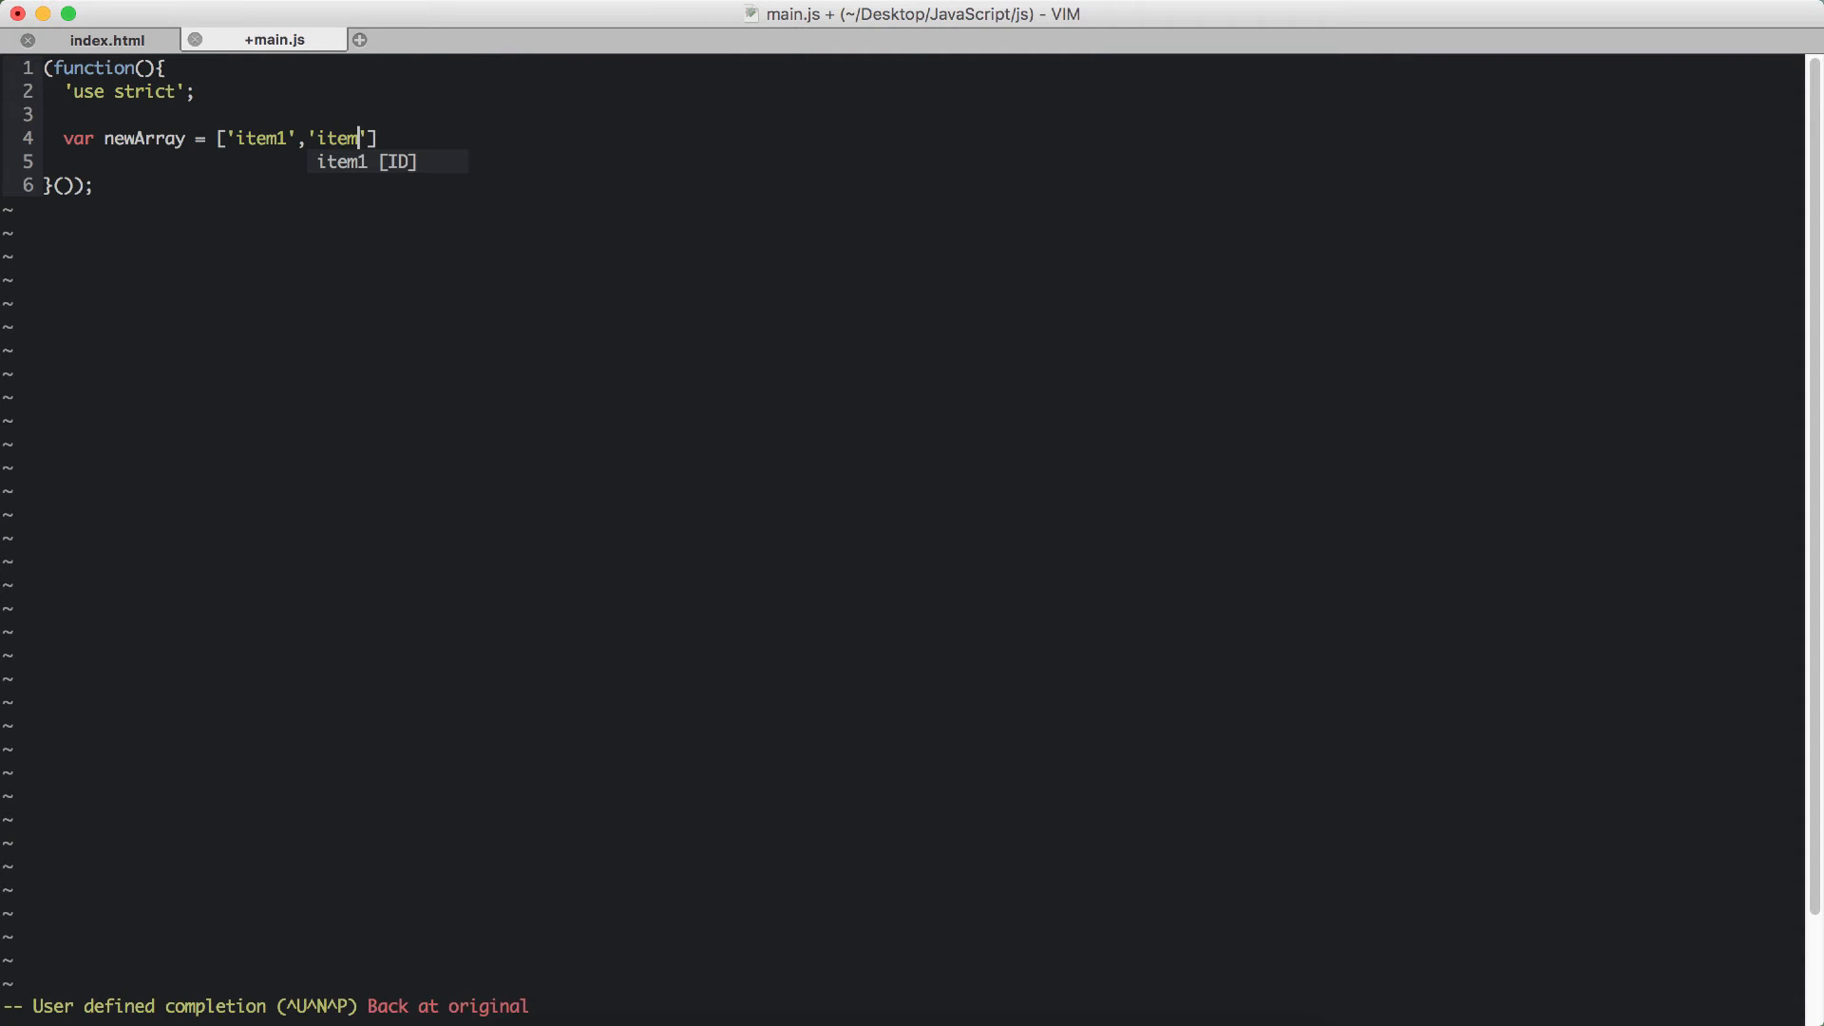
pyautogui.write("2','item3")
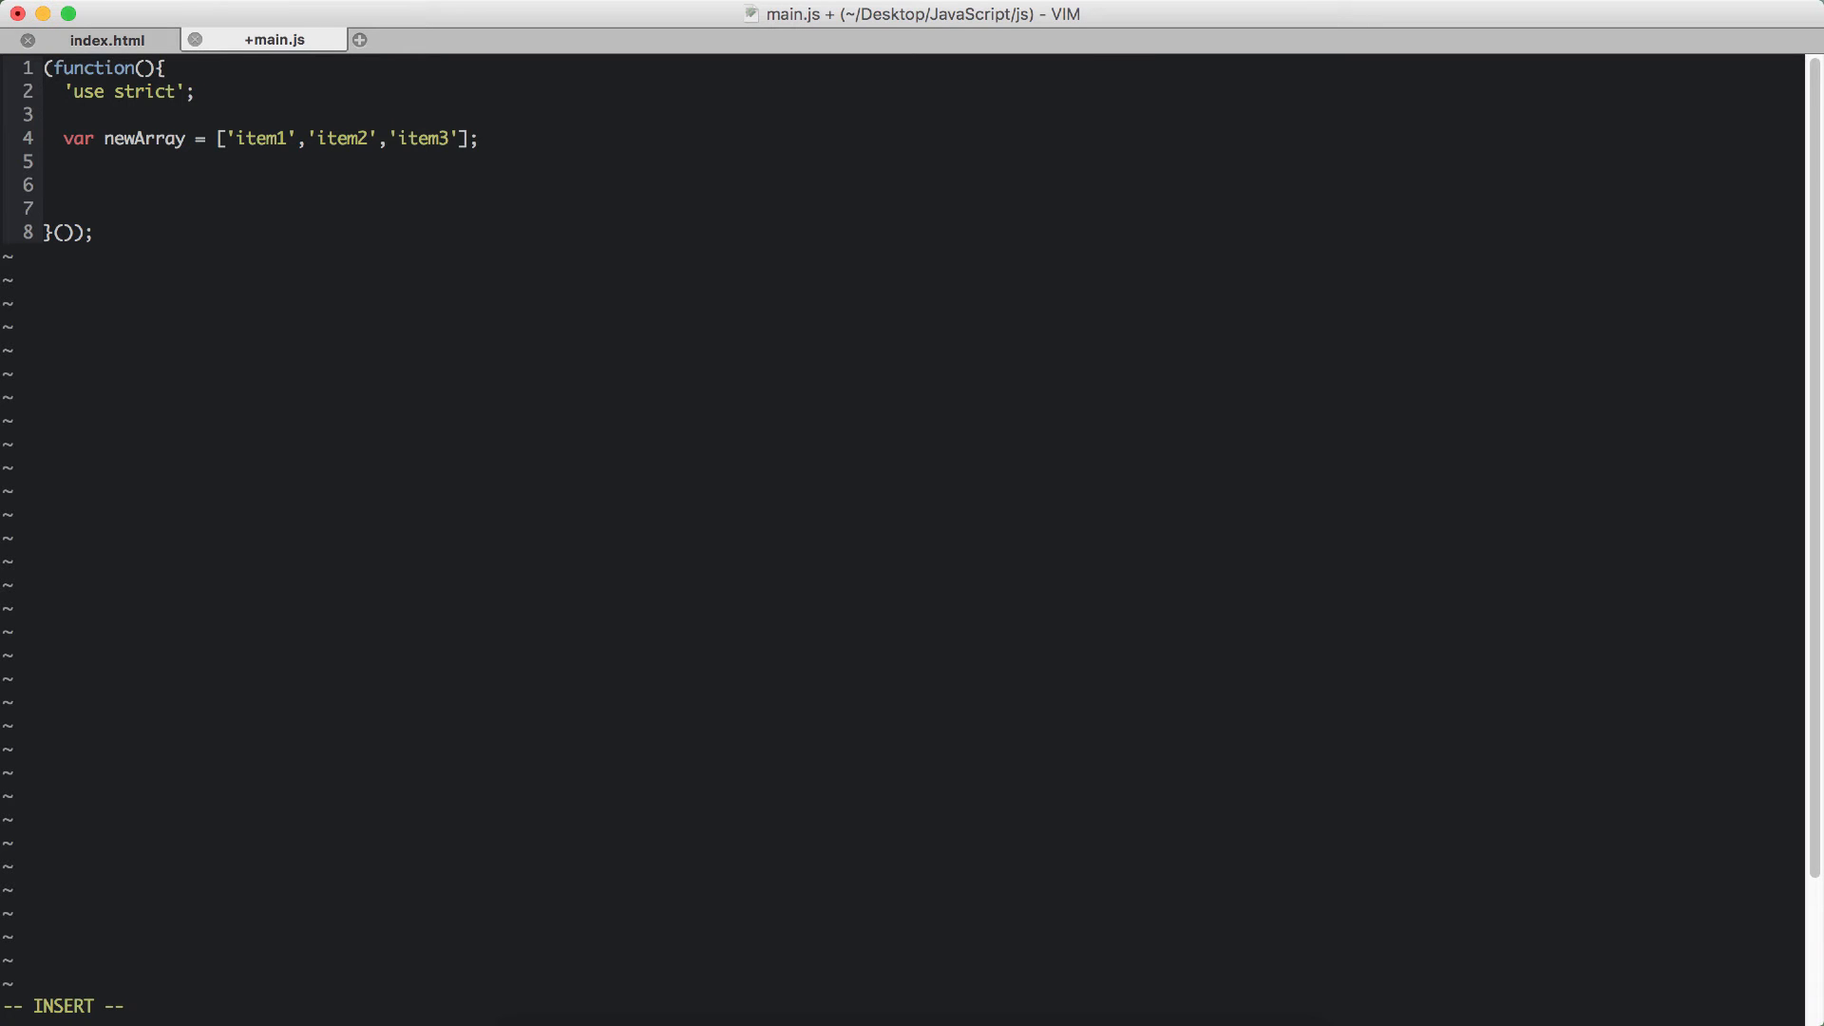
# Write the loop header for (var count = 0; count < newArray.length; count++) with an empty body.
pyautogui.write('for')
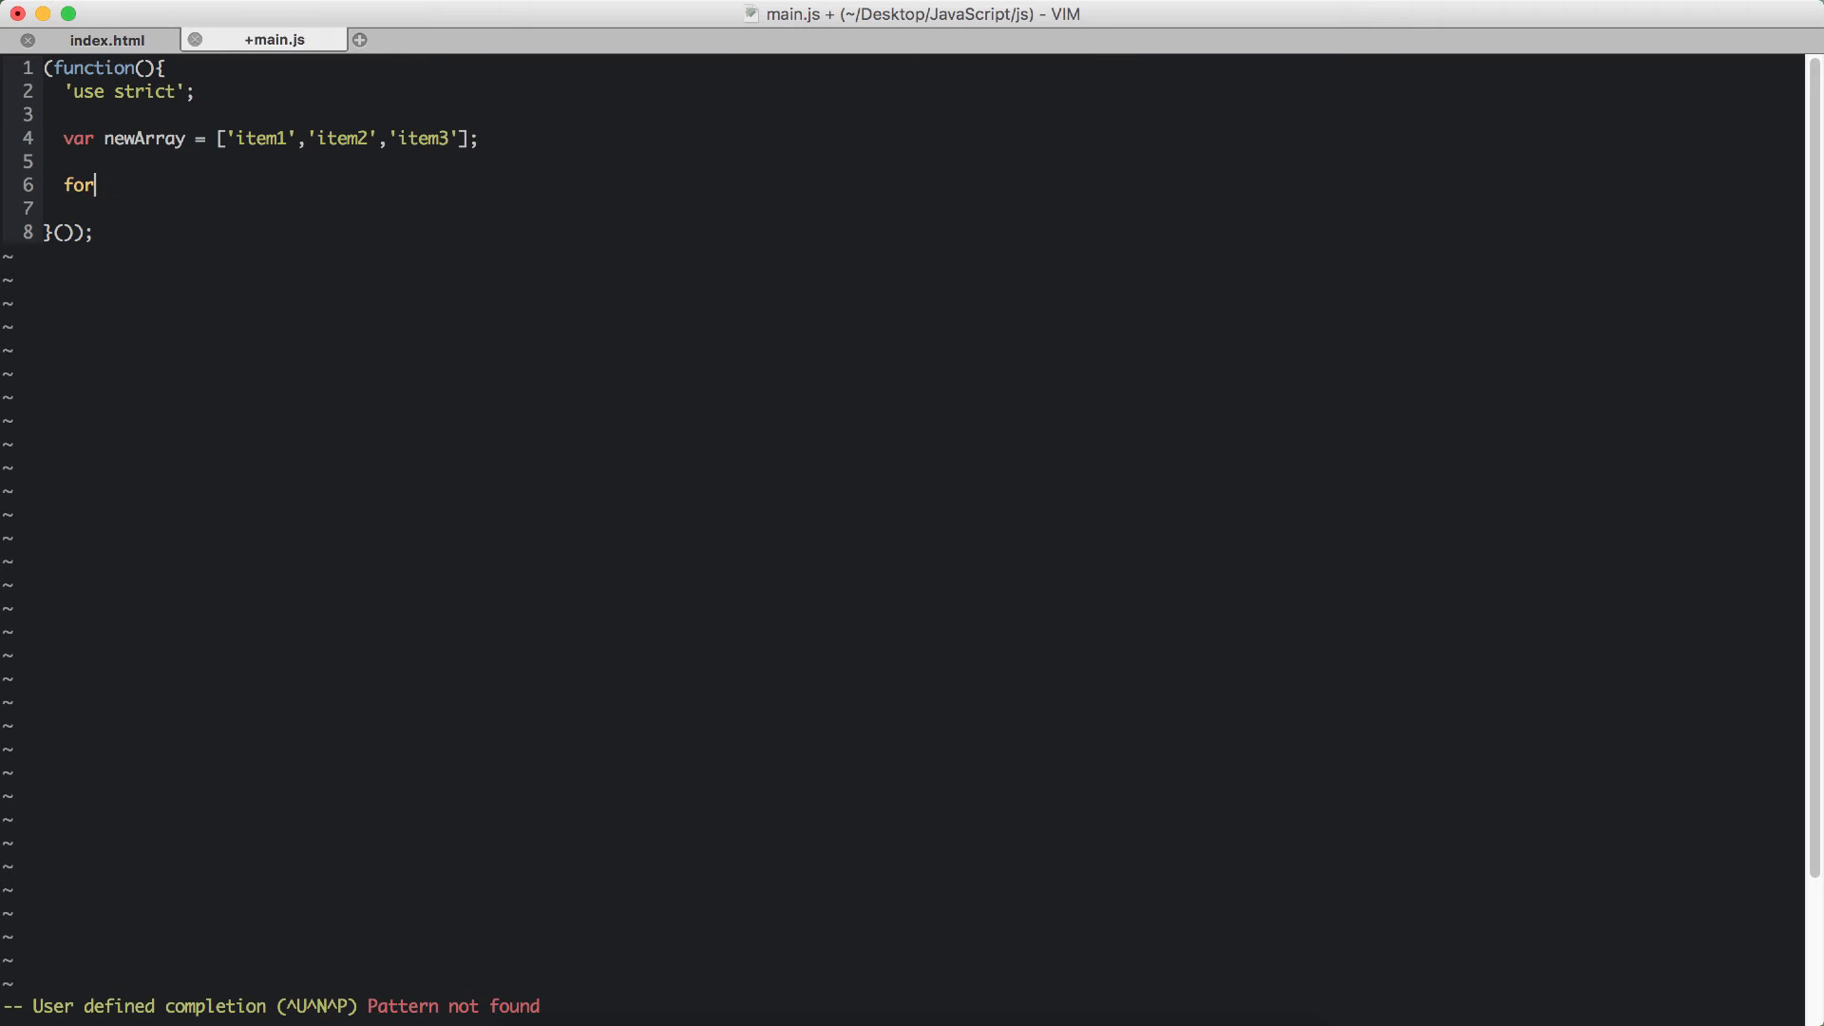
pyautogui.write('()')
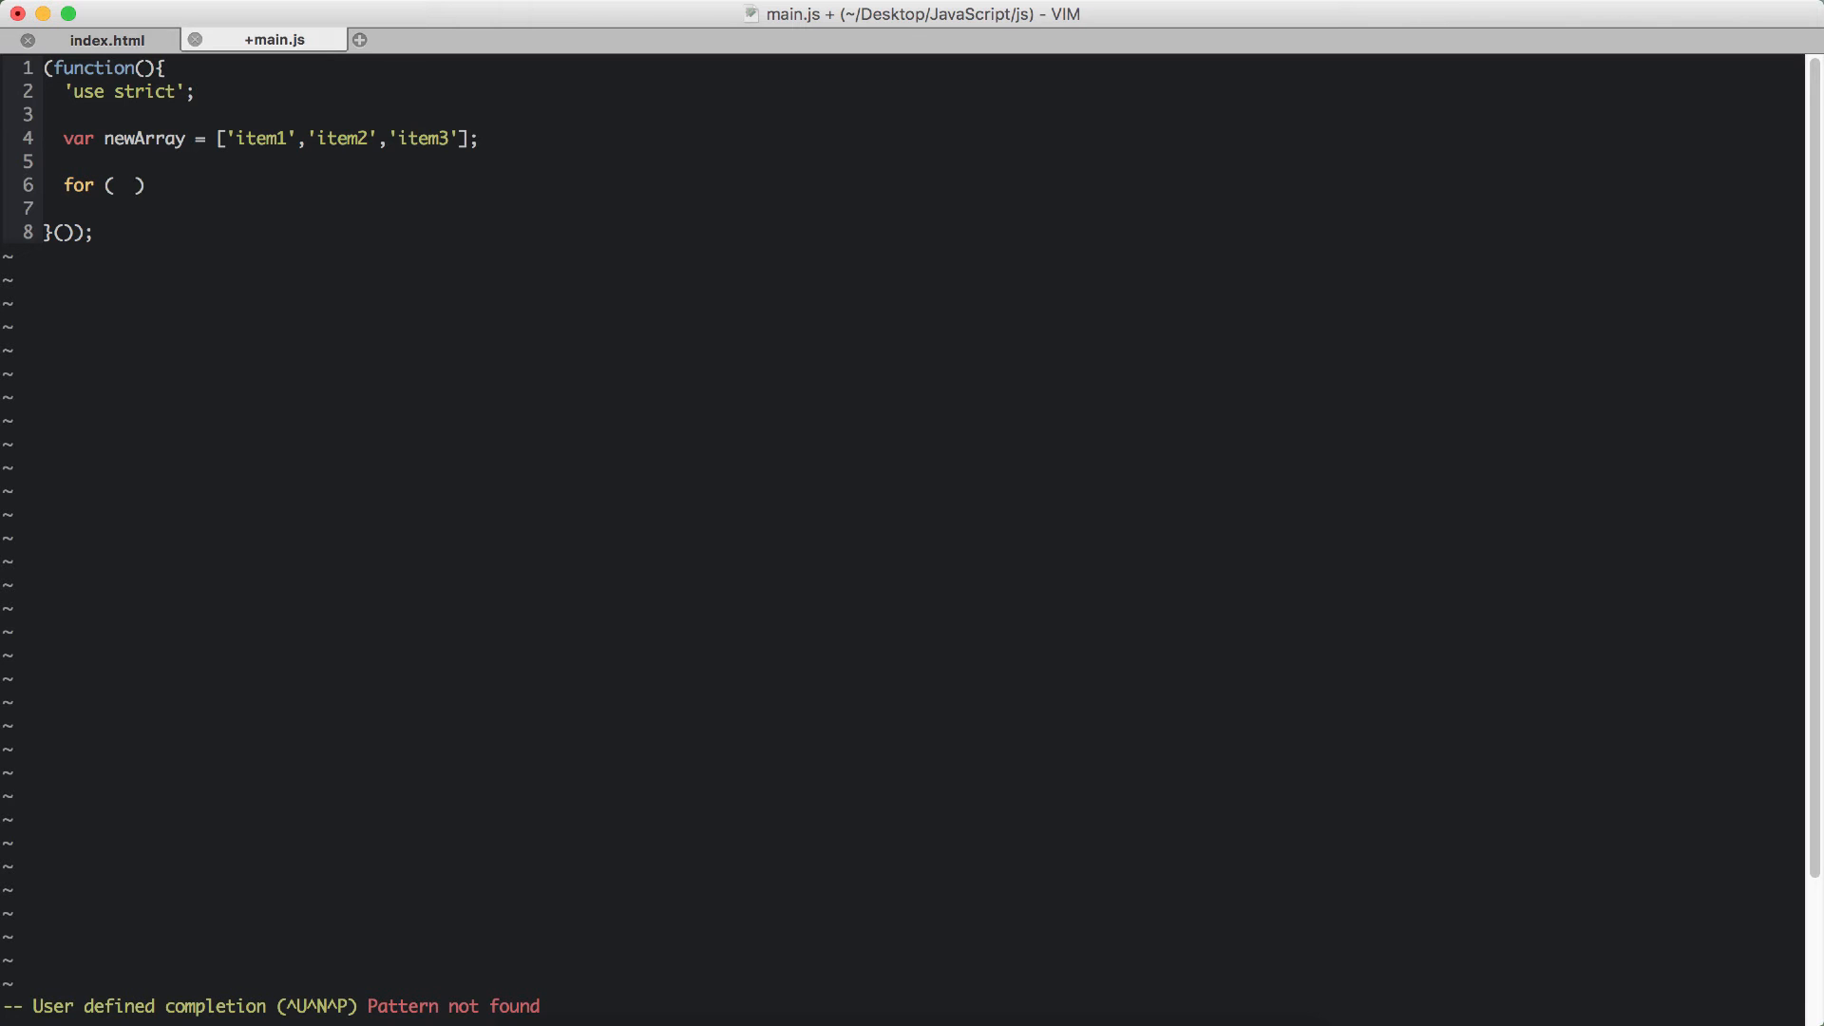
pyautogui.write('var c')
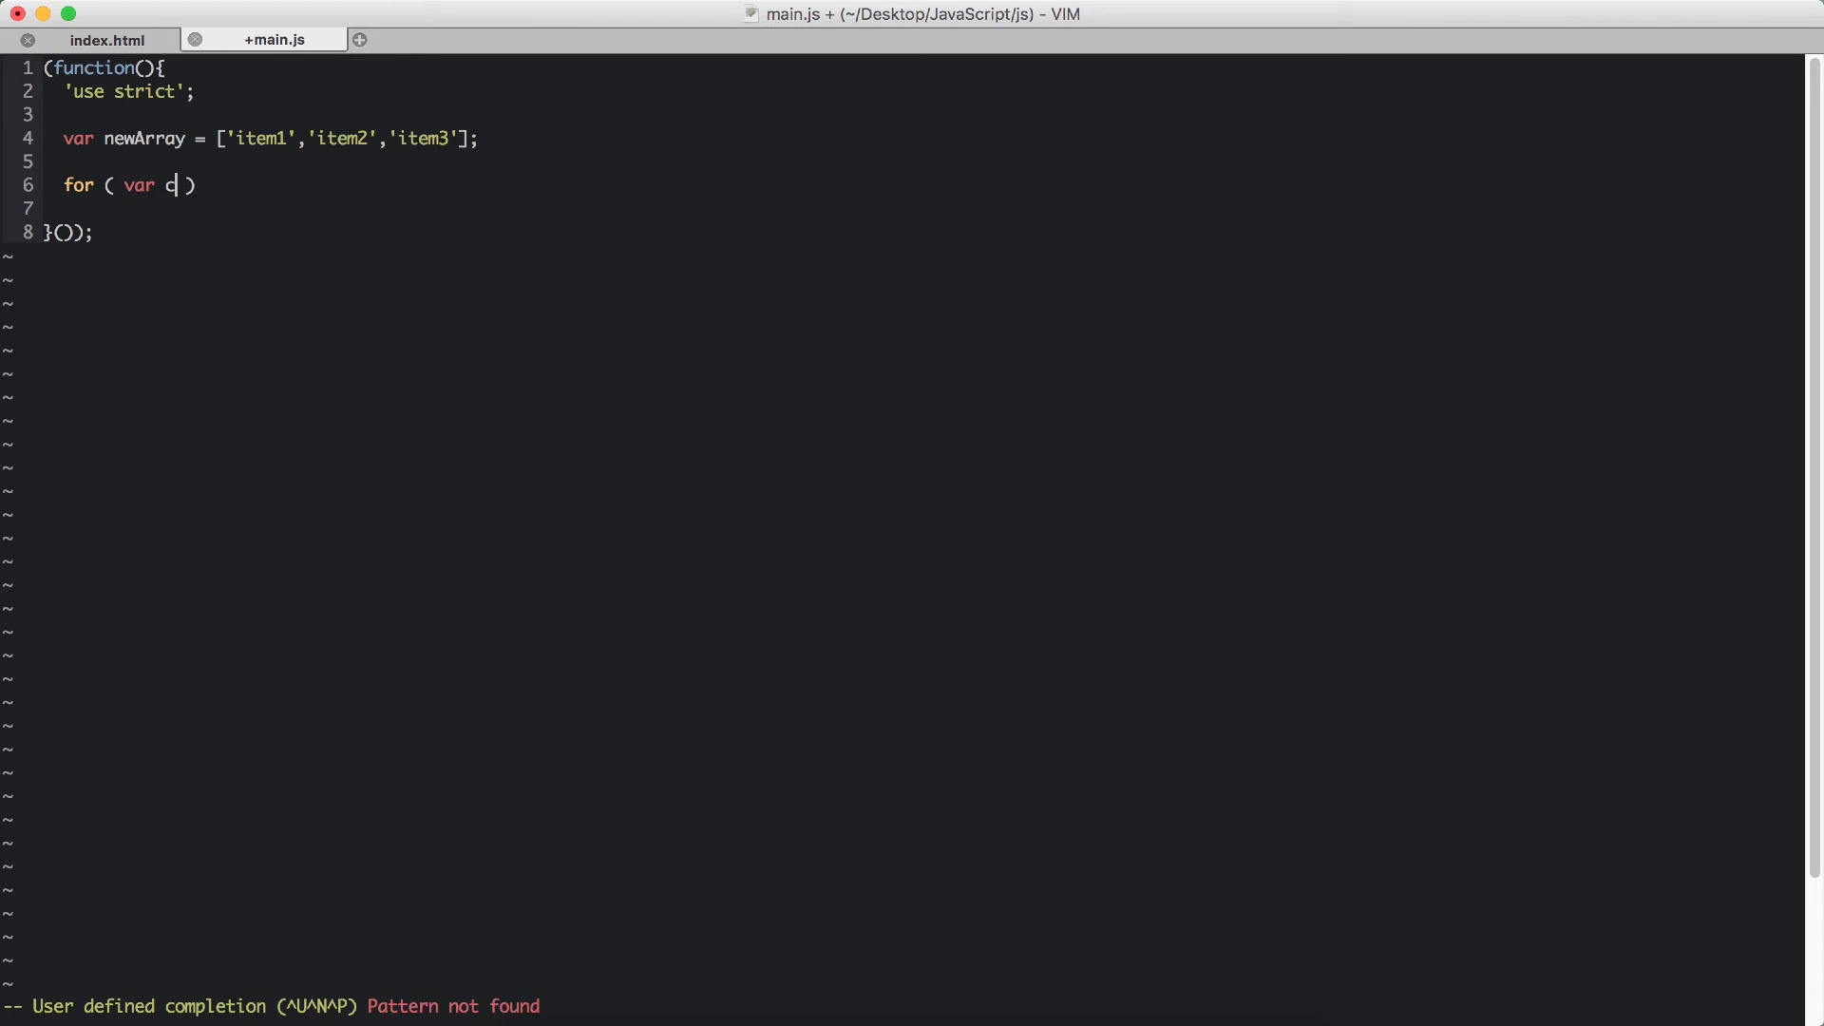
pyautogui.write('ount = 0;')
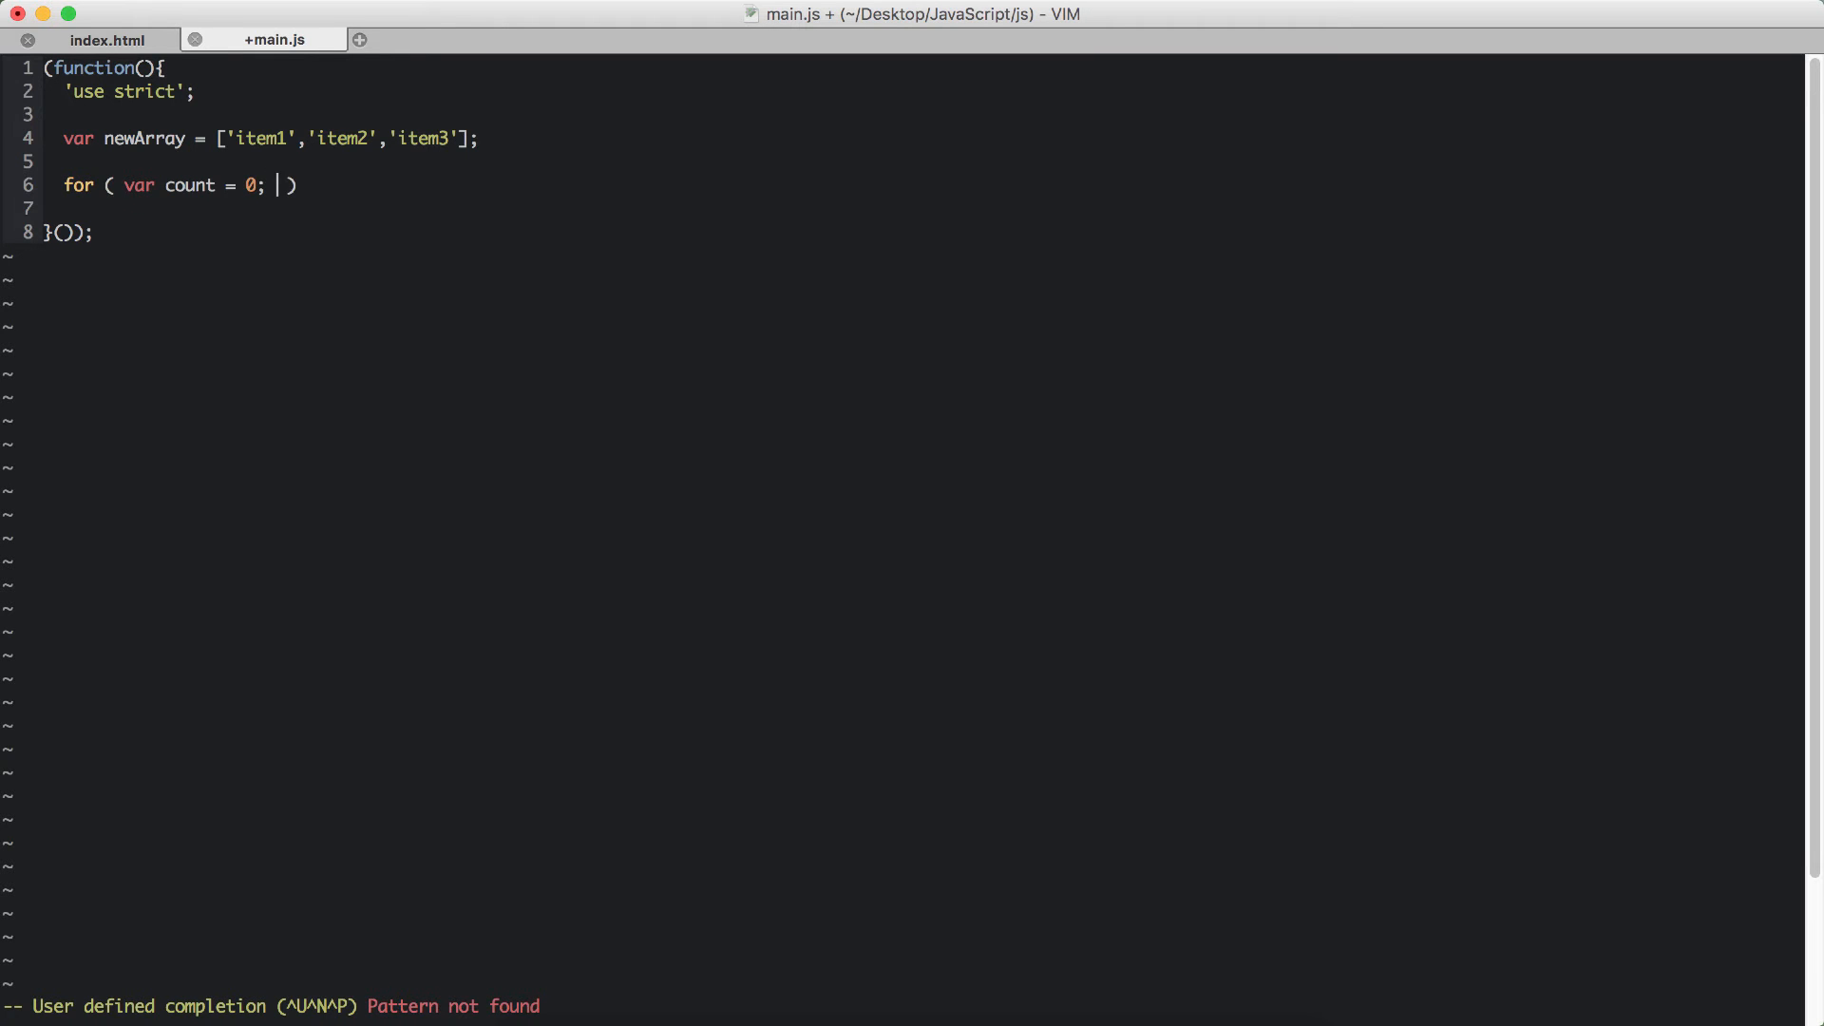
pyautogui.write('count')
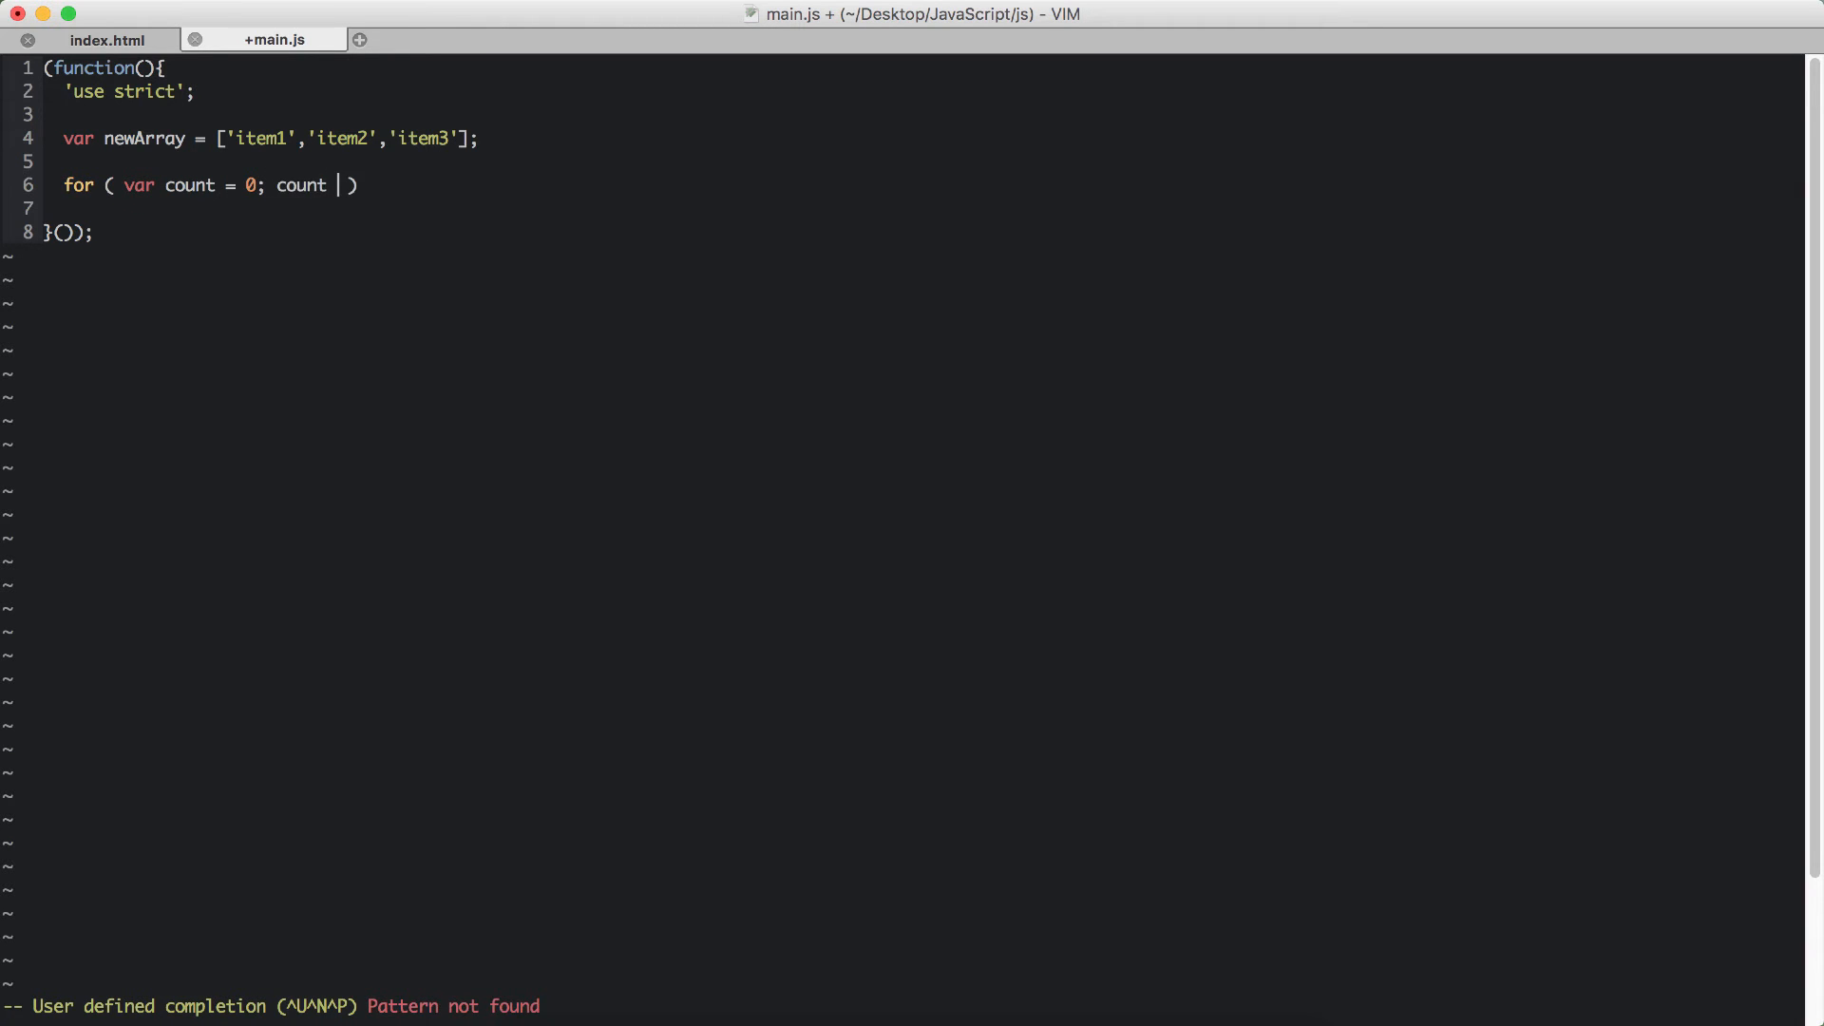
pyautogui.write('< new')
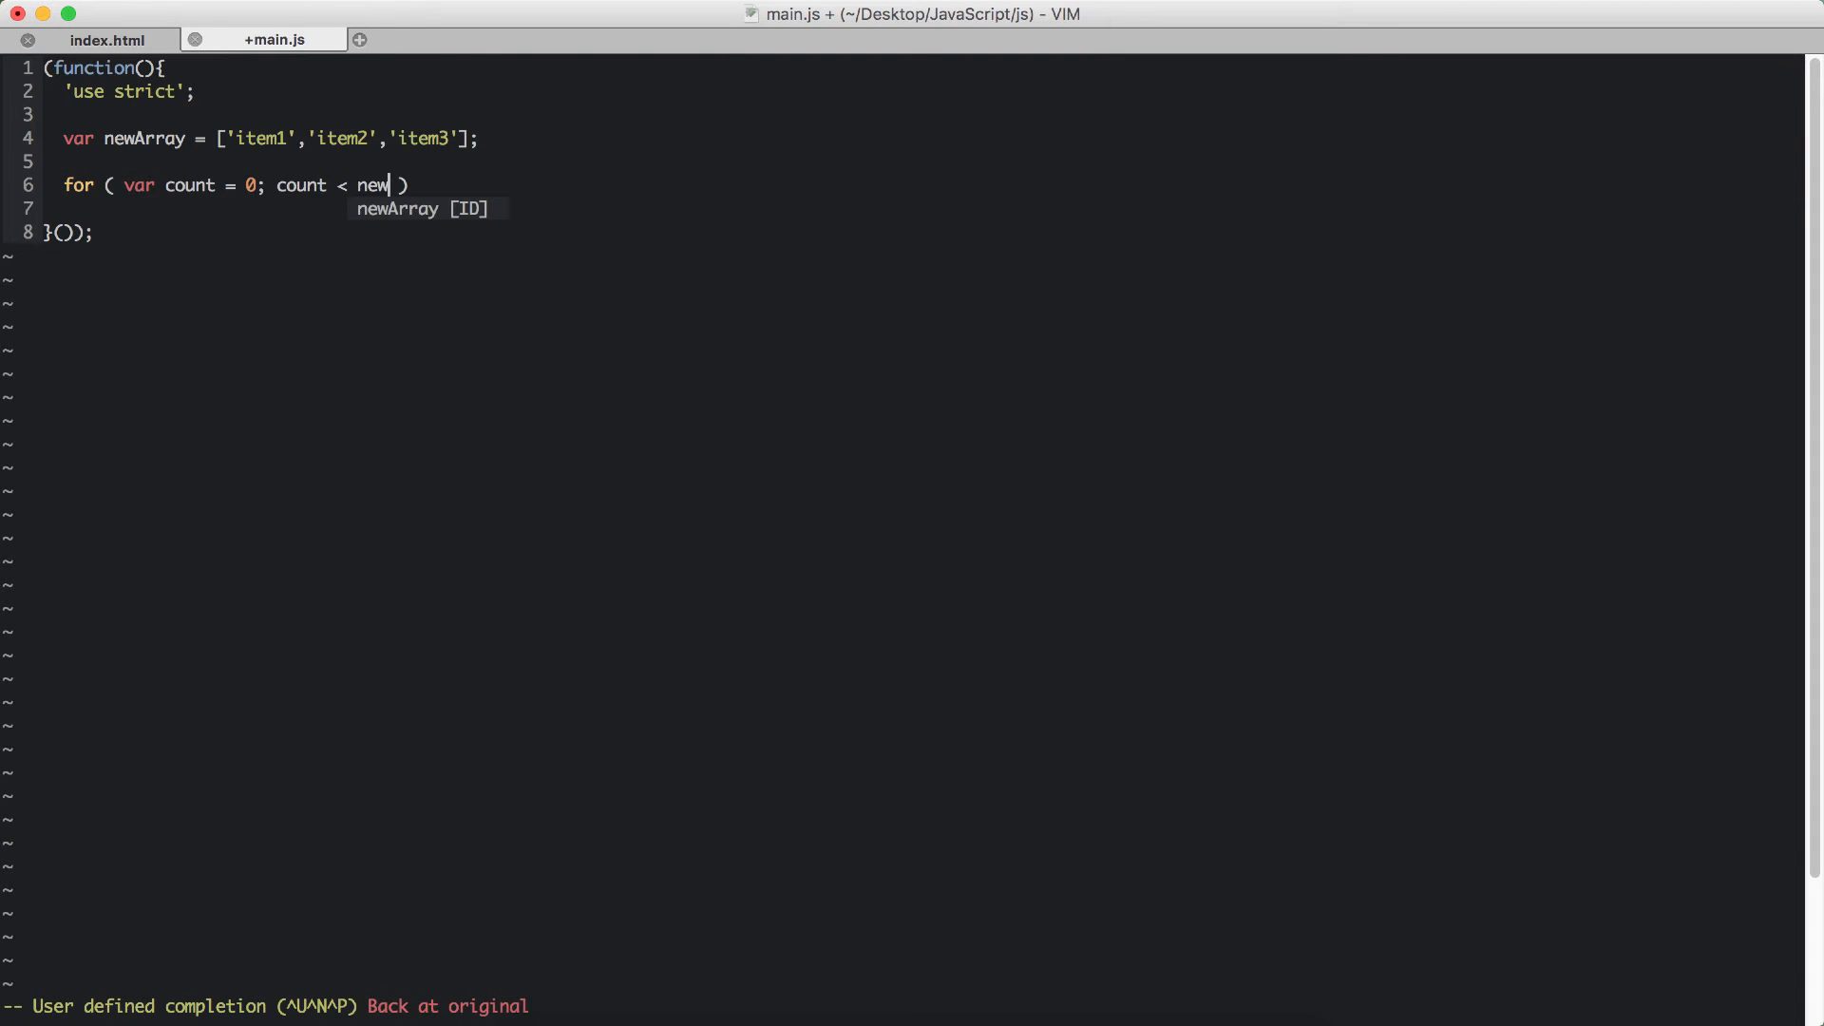
pyautogui.write('Array.len')
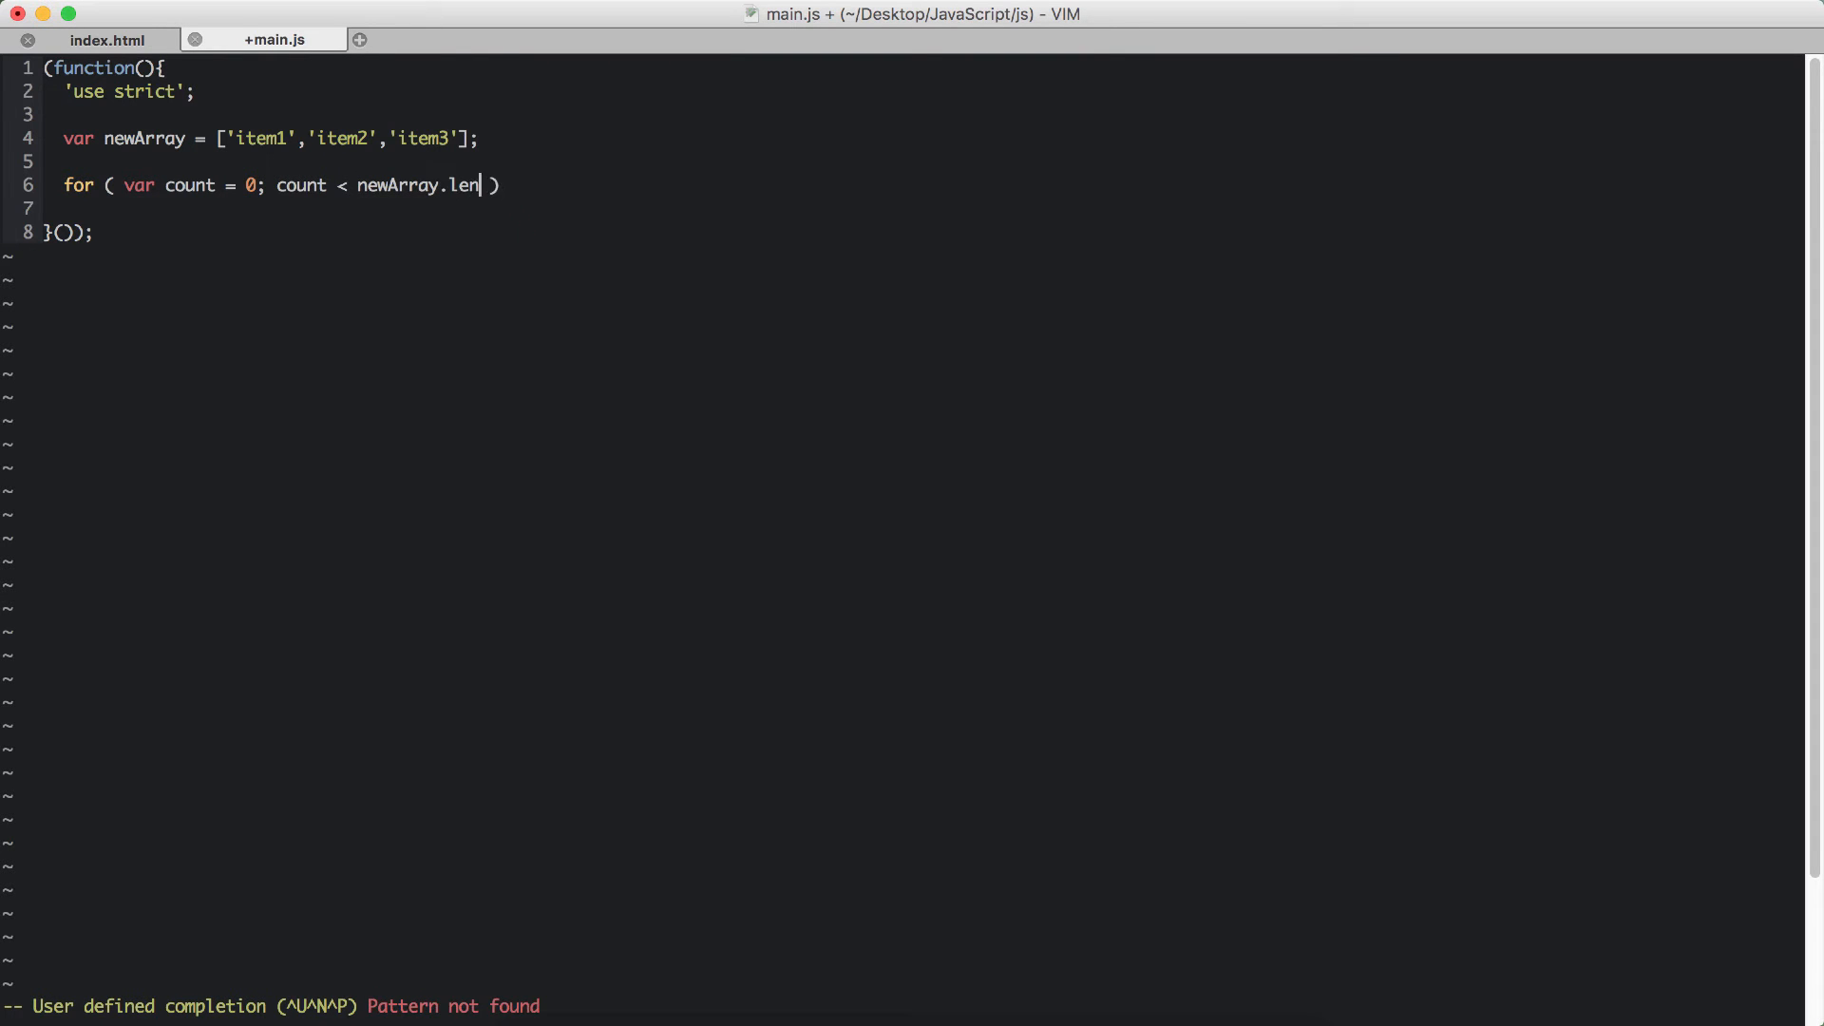
pyautogui.write('gth; count')
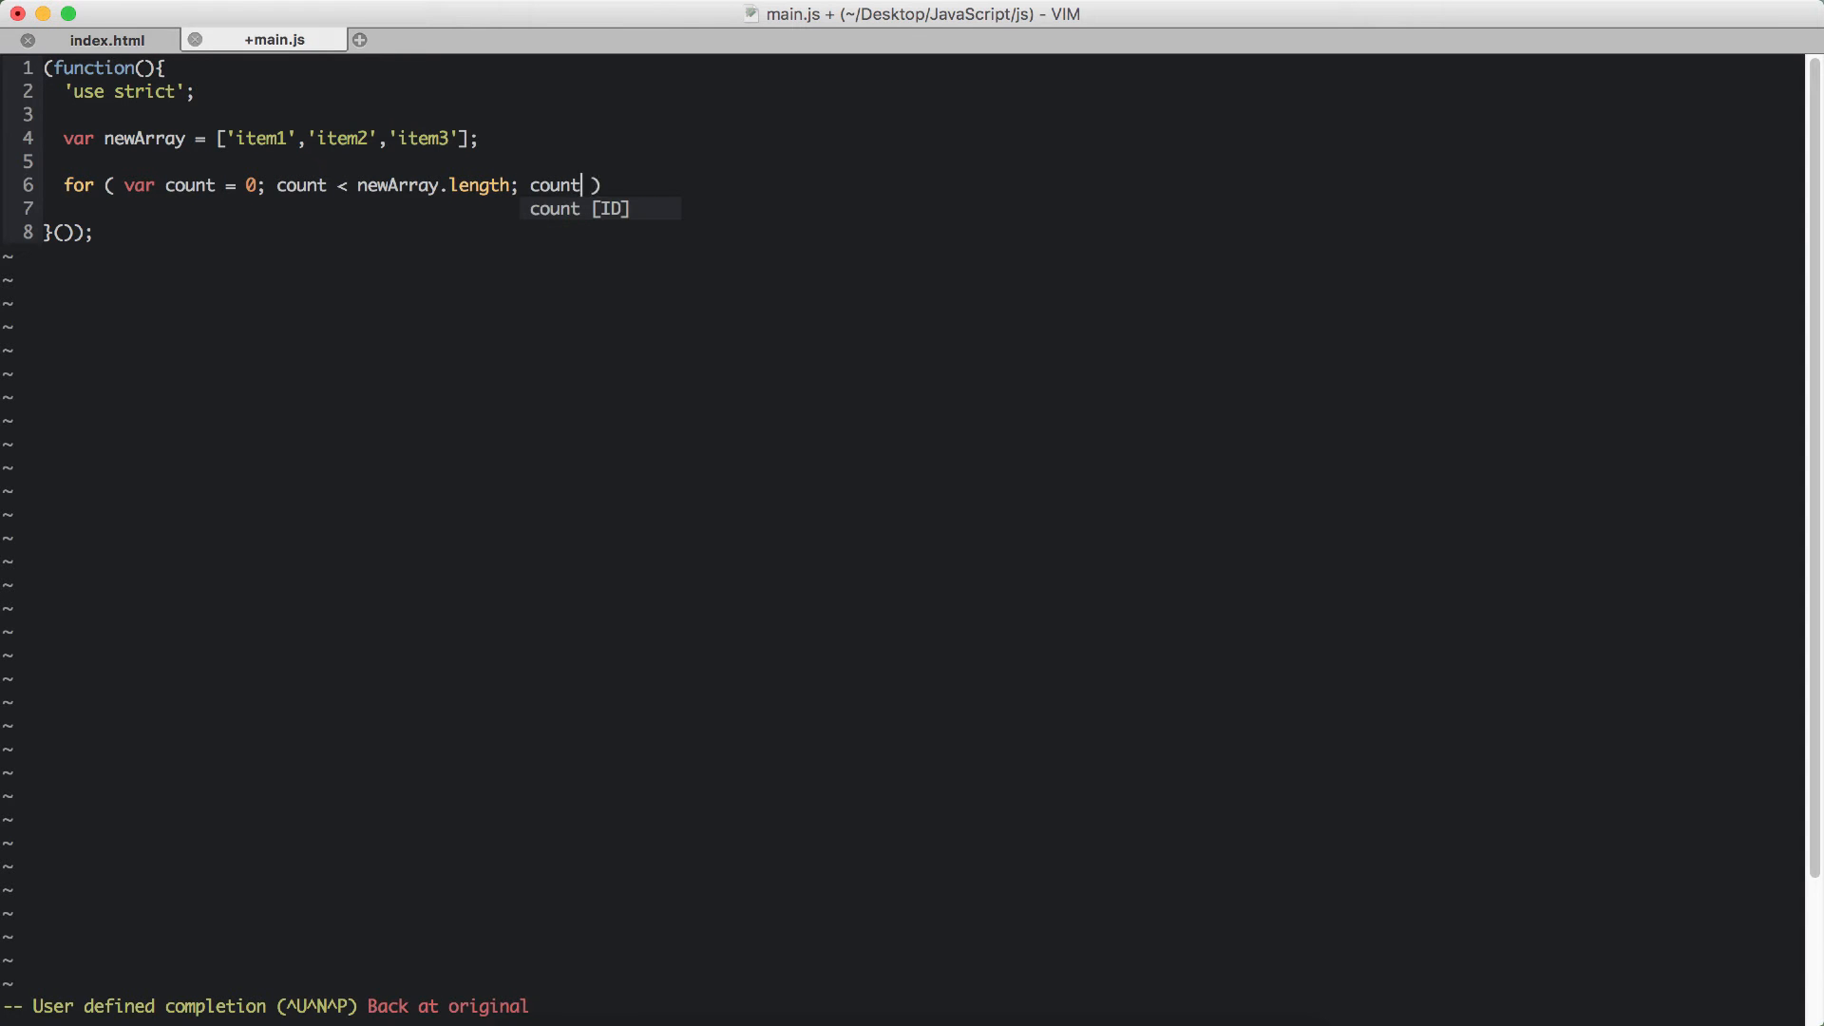
pyautogui.write('++')
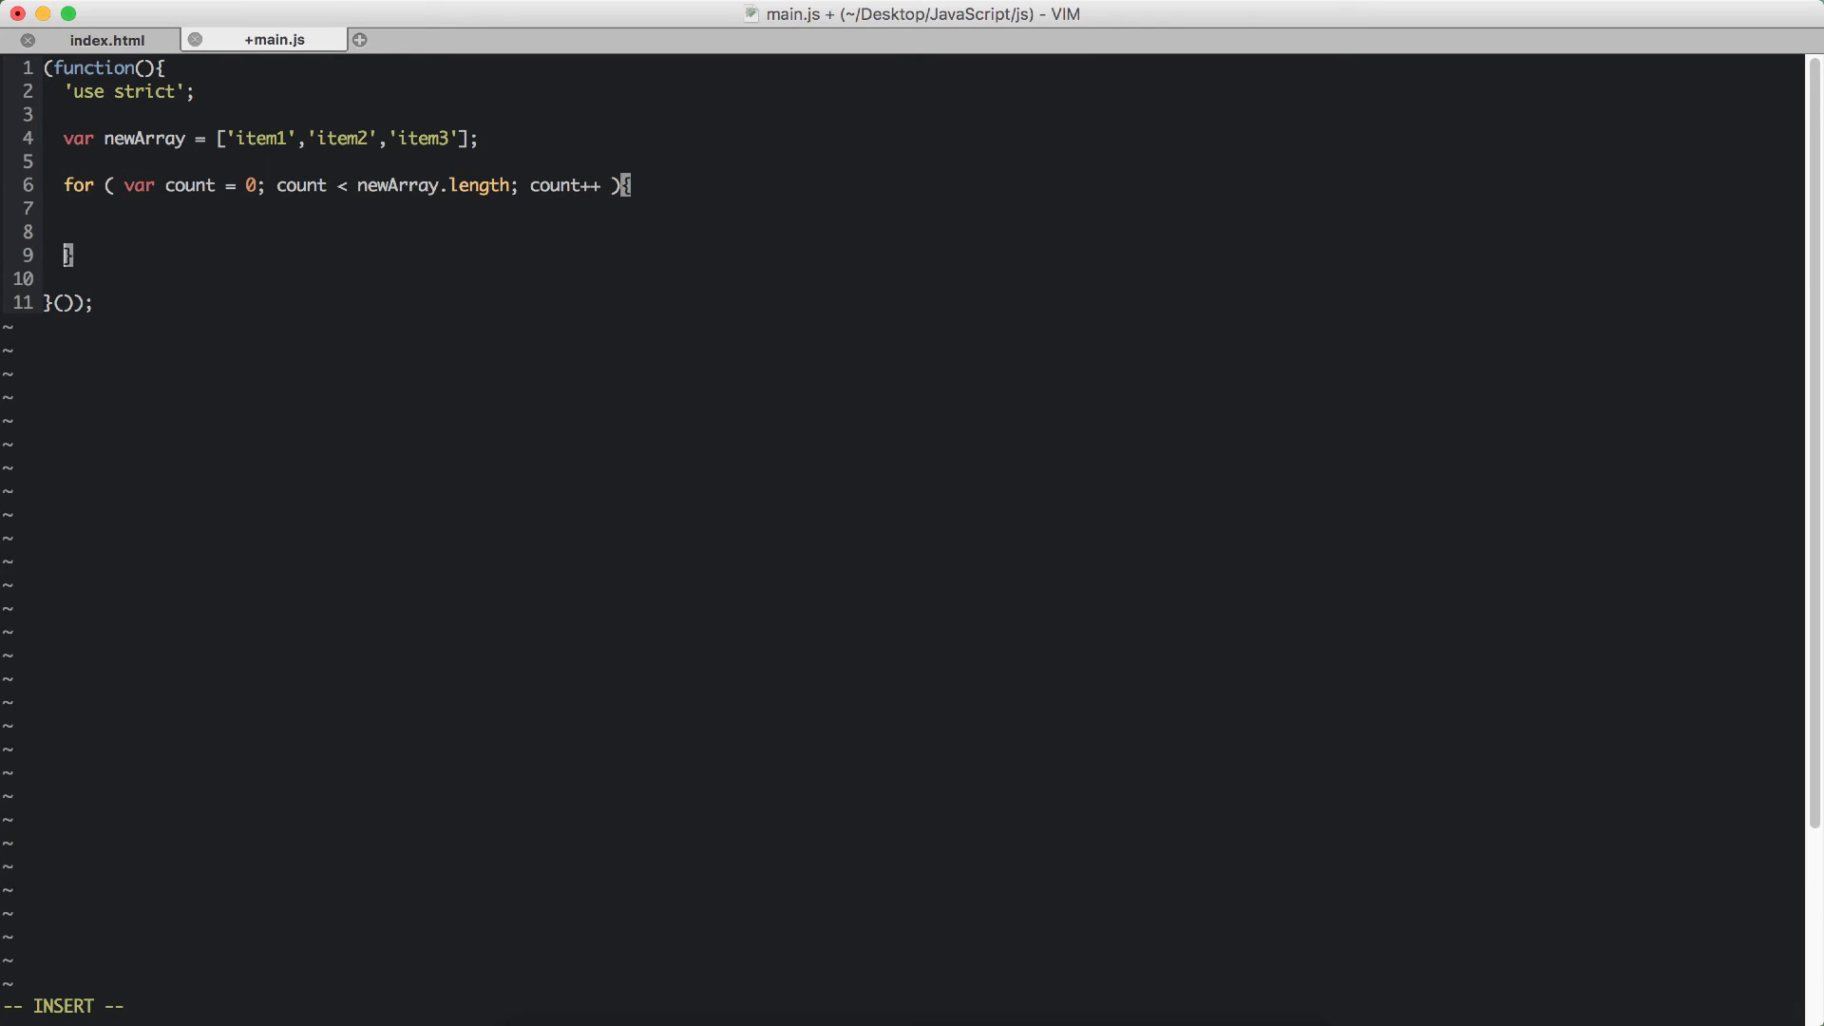
# Fill the loop body with a // statements comment and console.log(newArray[count]); then save.
pyautogui.press('enter')
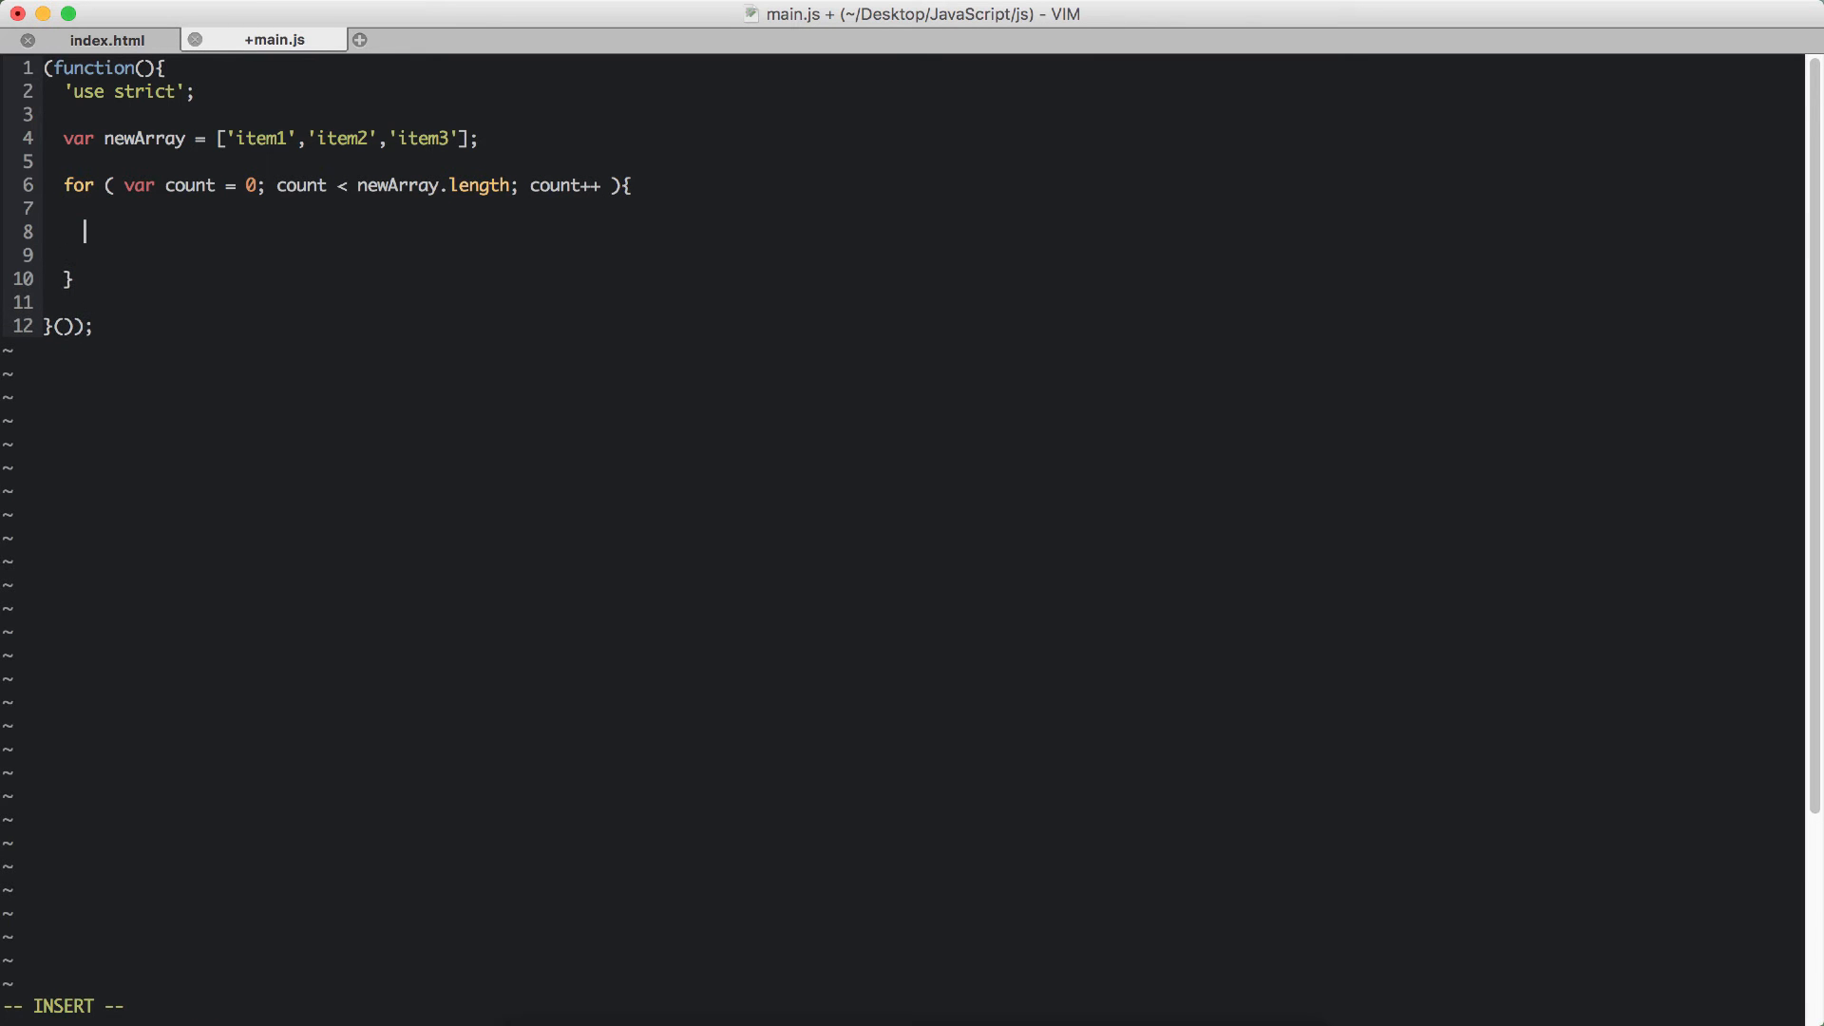
pyautogui.write('//')
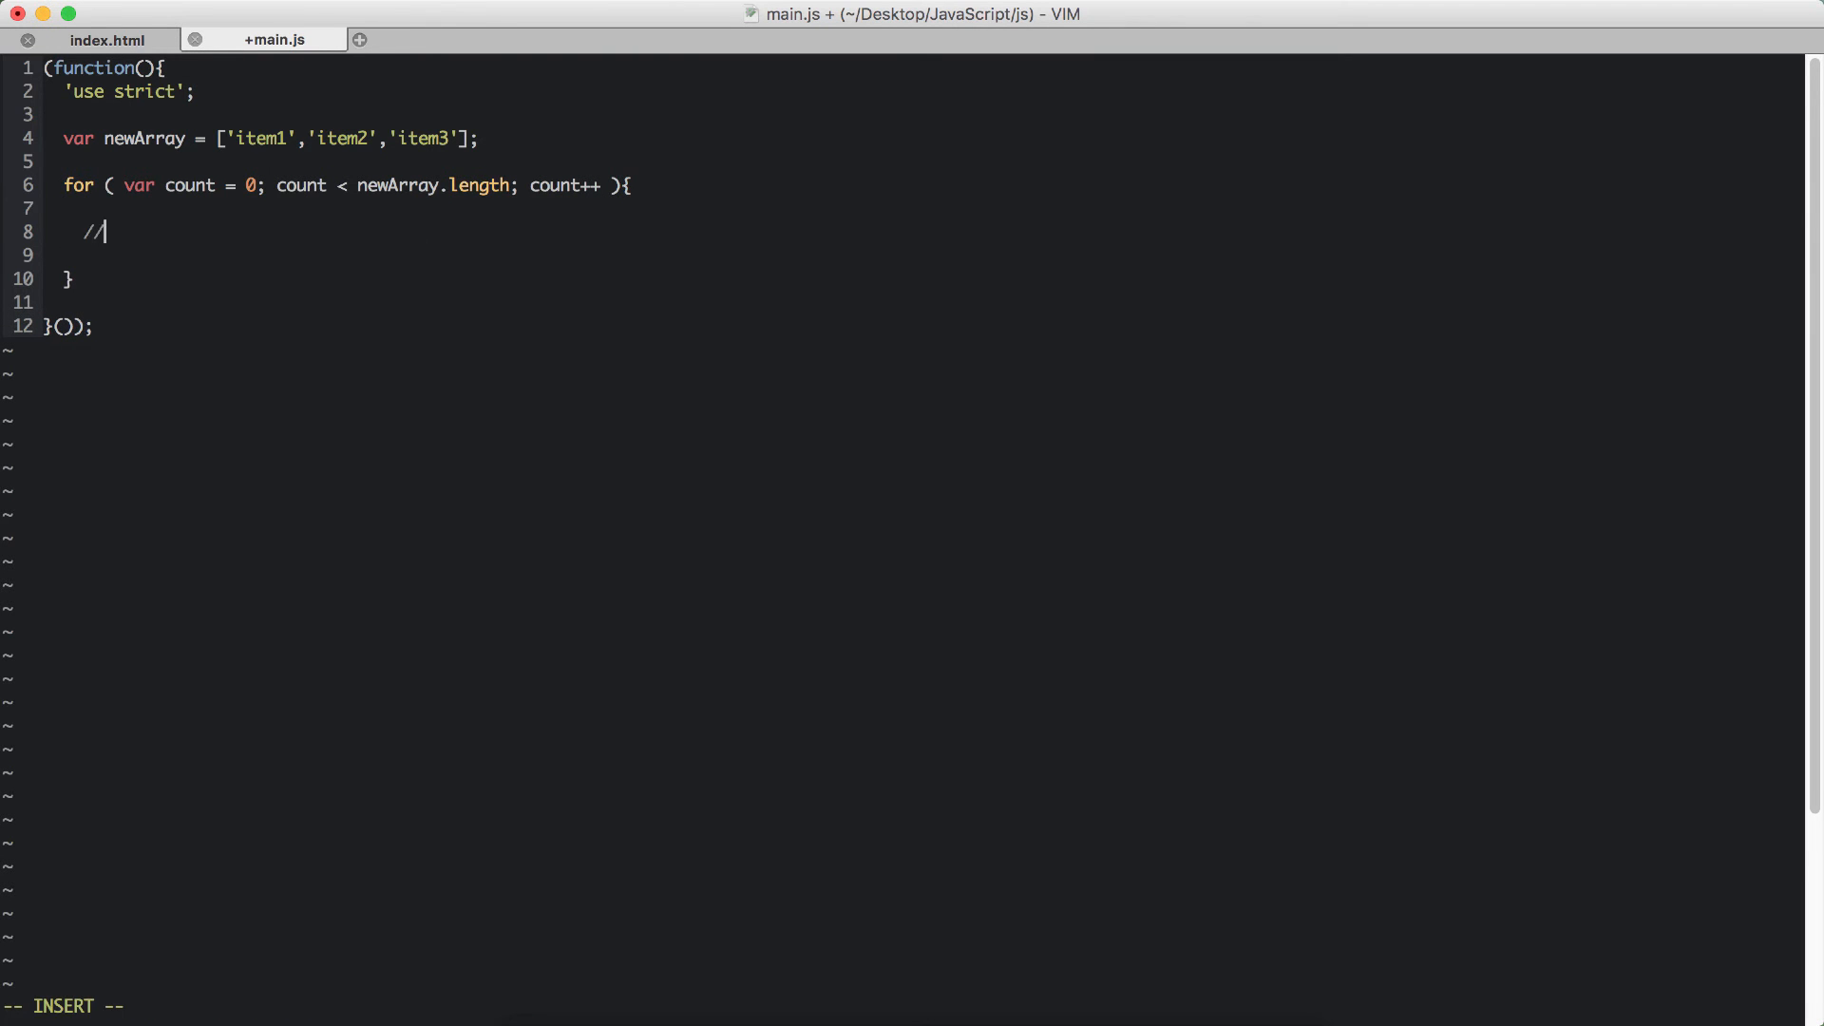
pyautogui.write('statements')
pyautogui.write('console.log(newArray[')
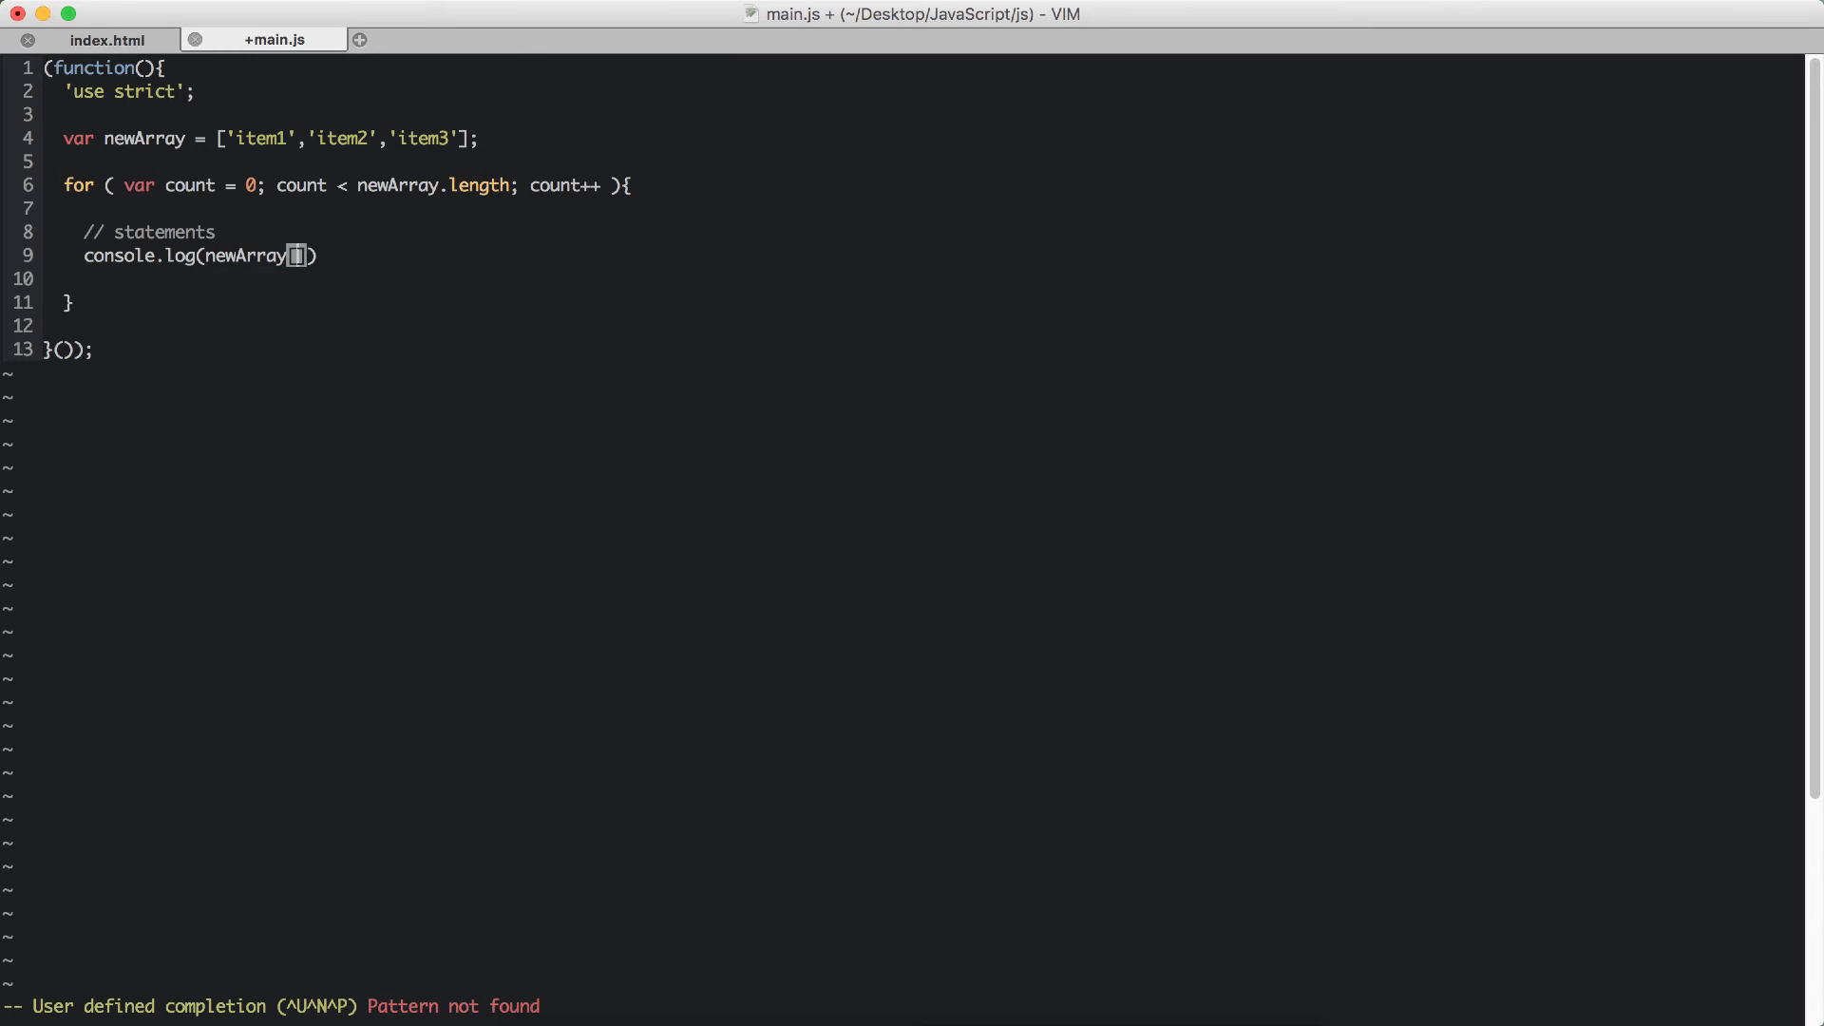
pyautogui.write('[con')
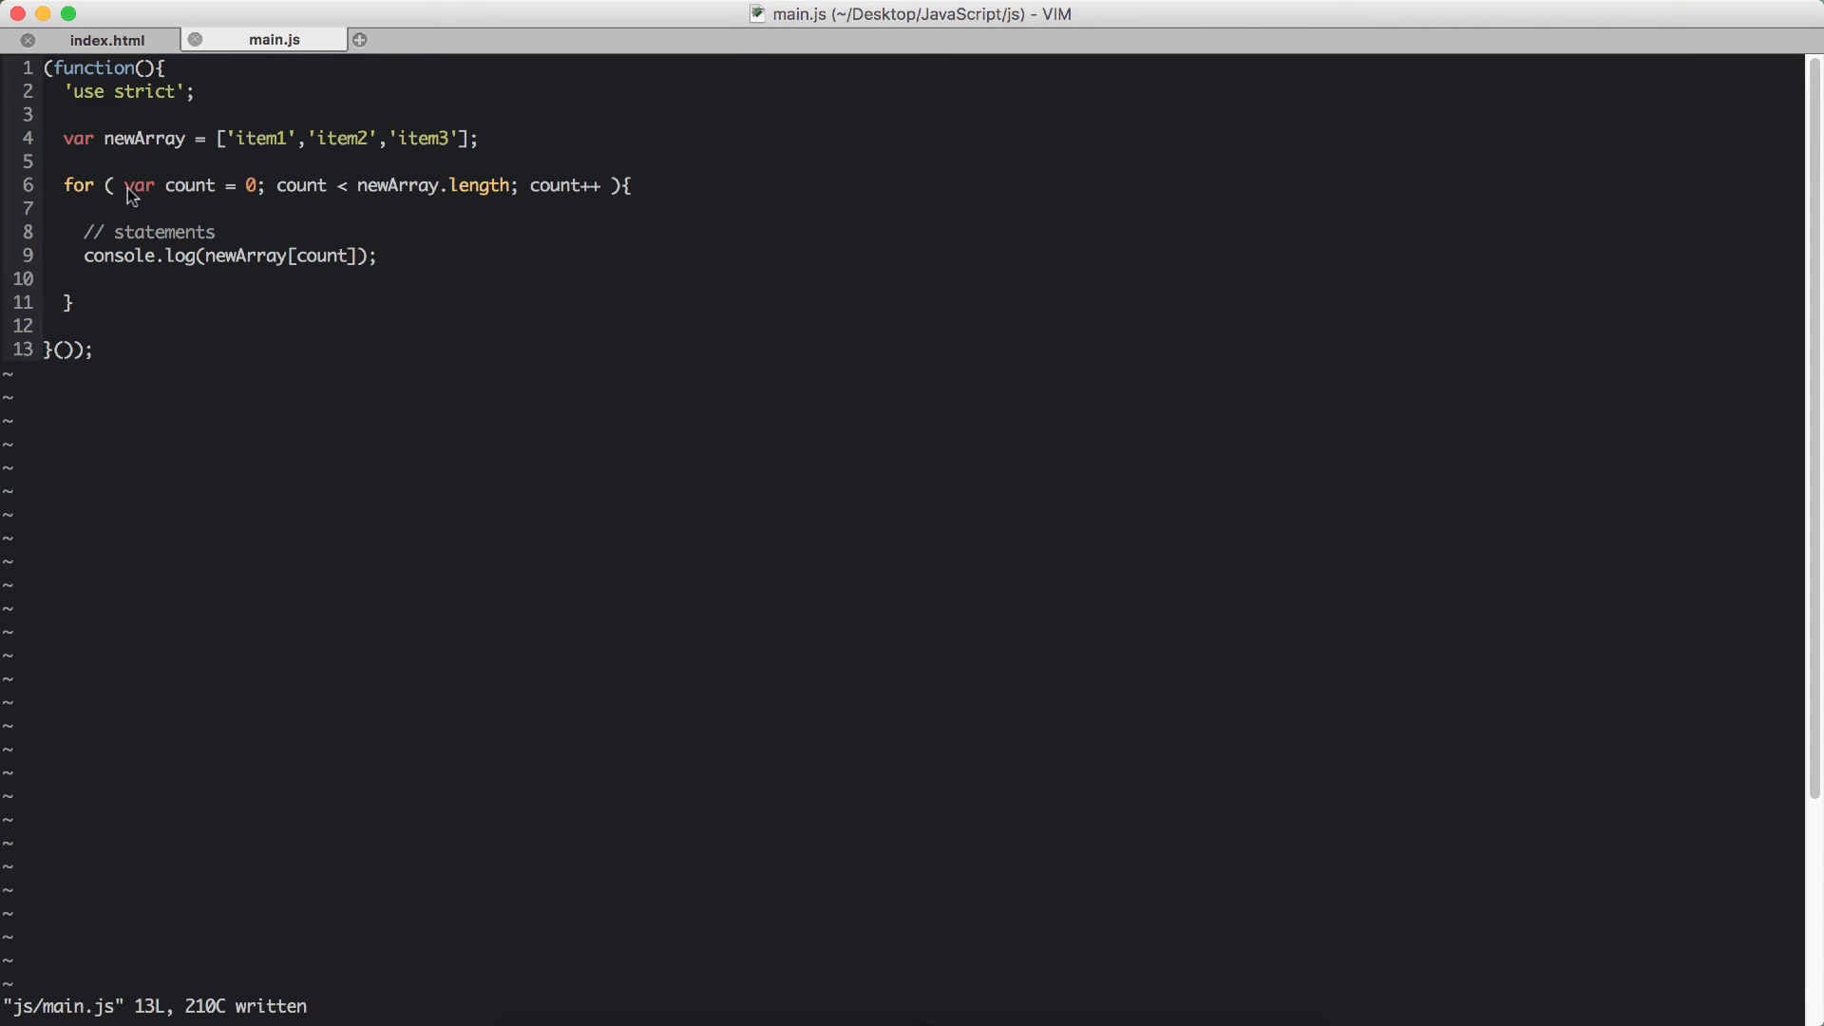
pyautogui.press('v')
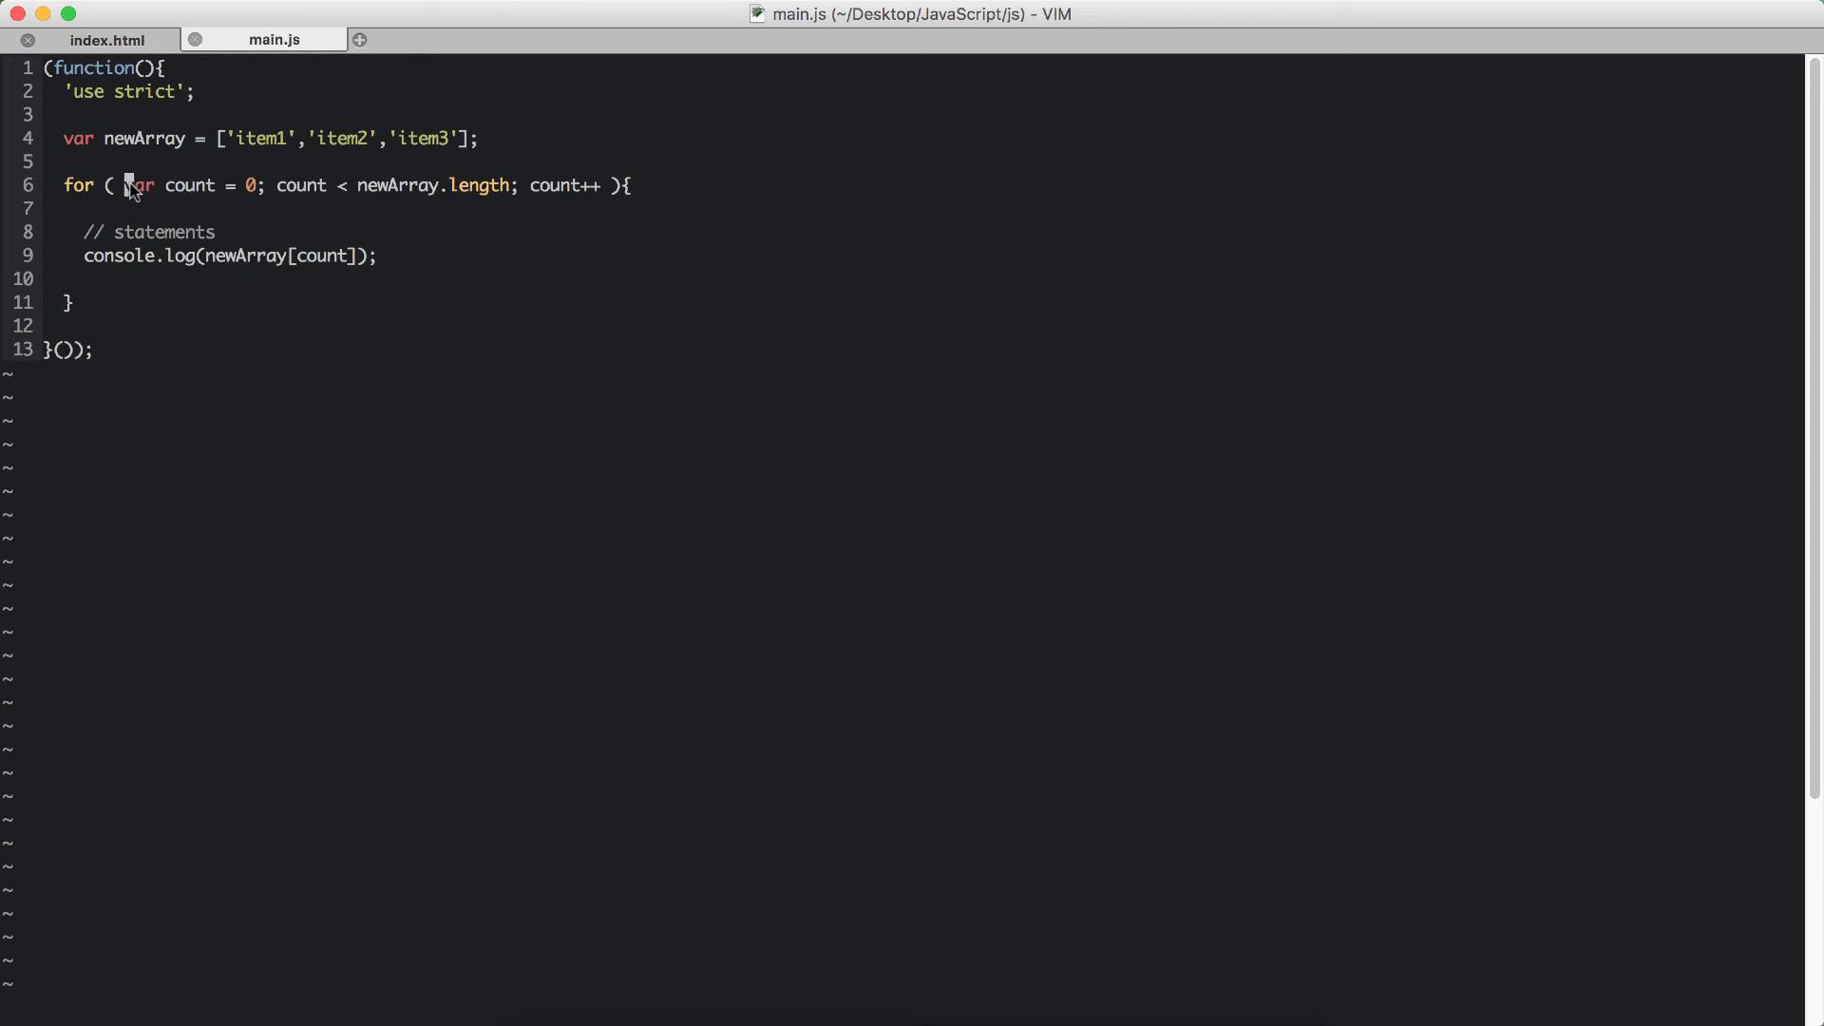
pyautogui.press('v')
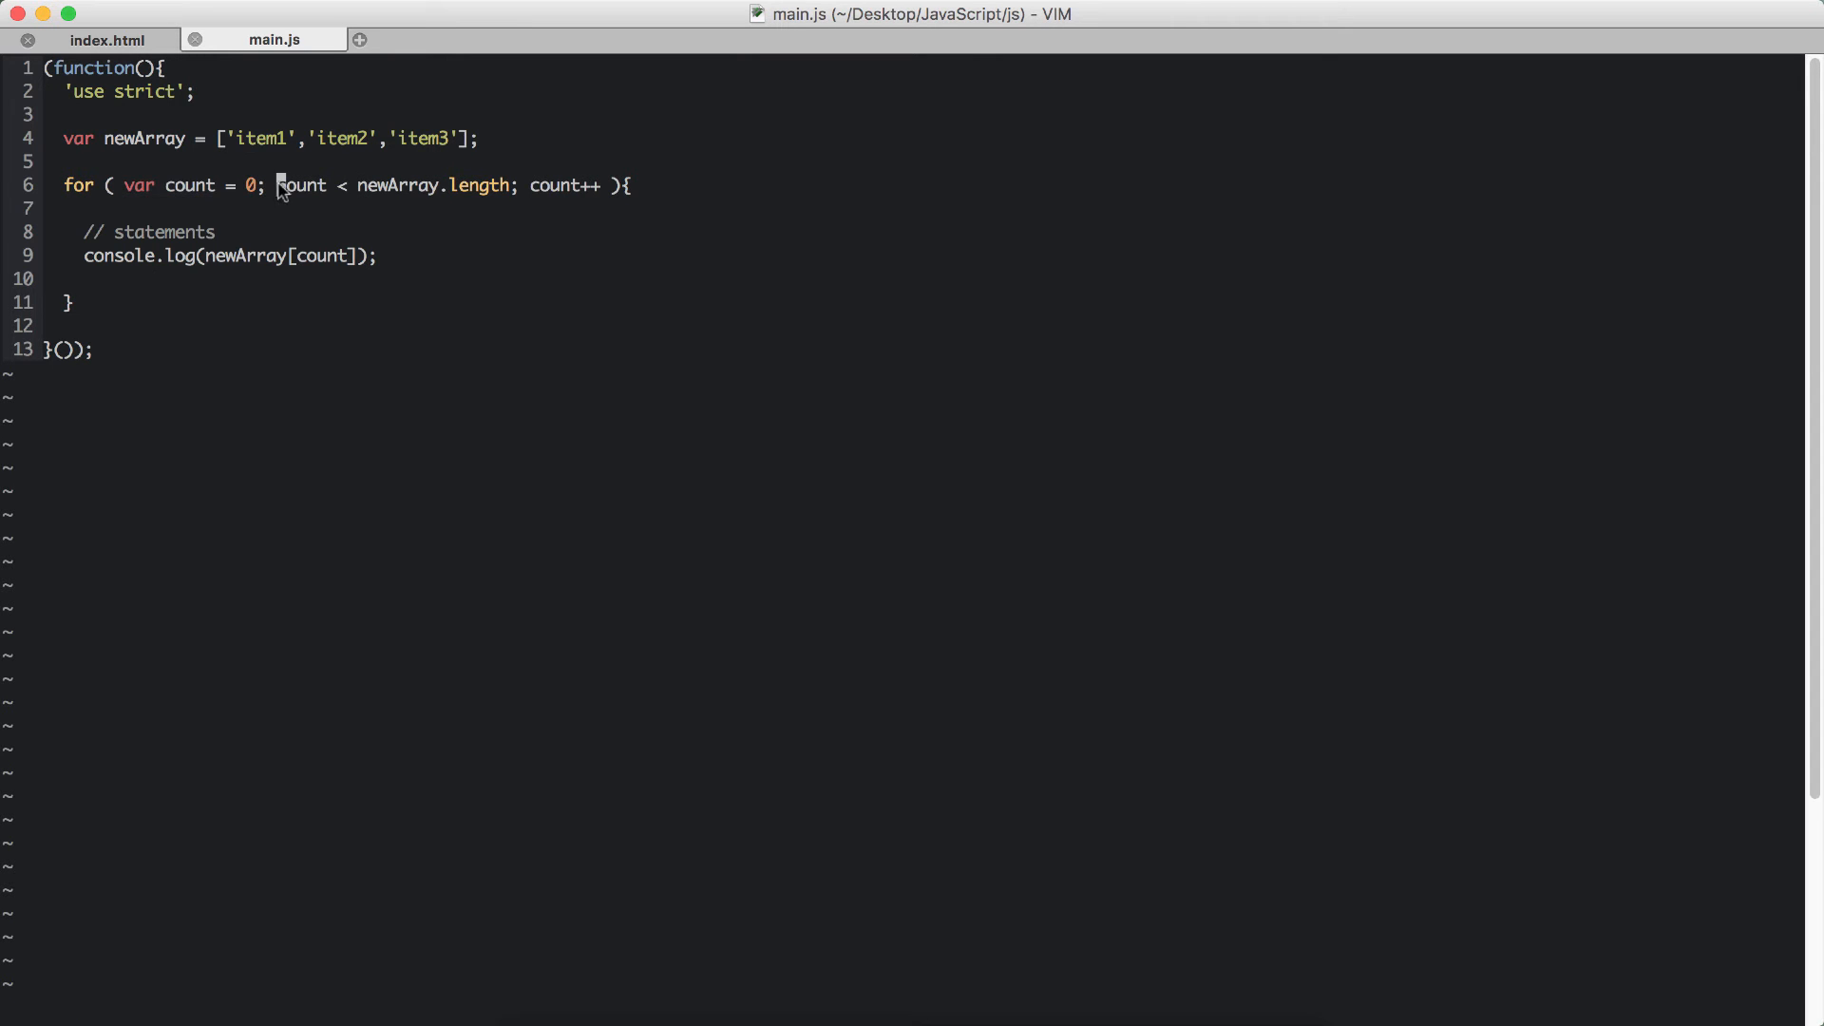
pyautogui.press('v')
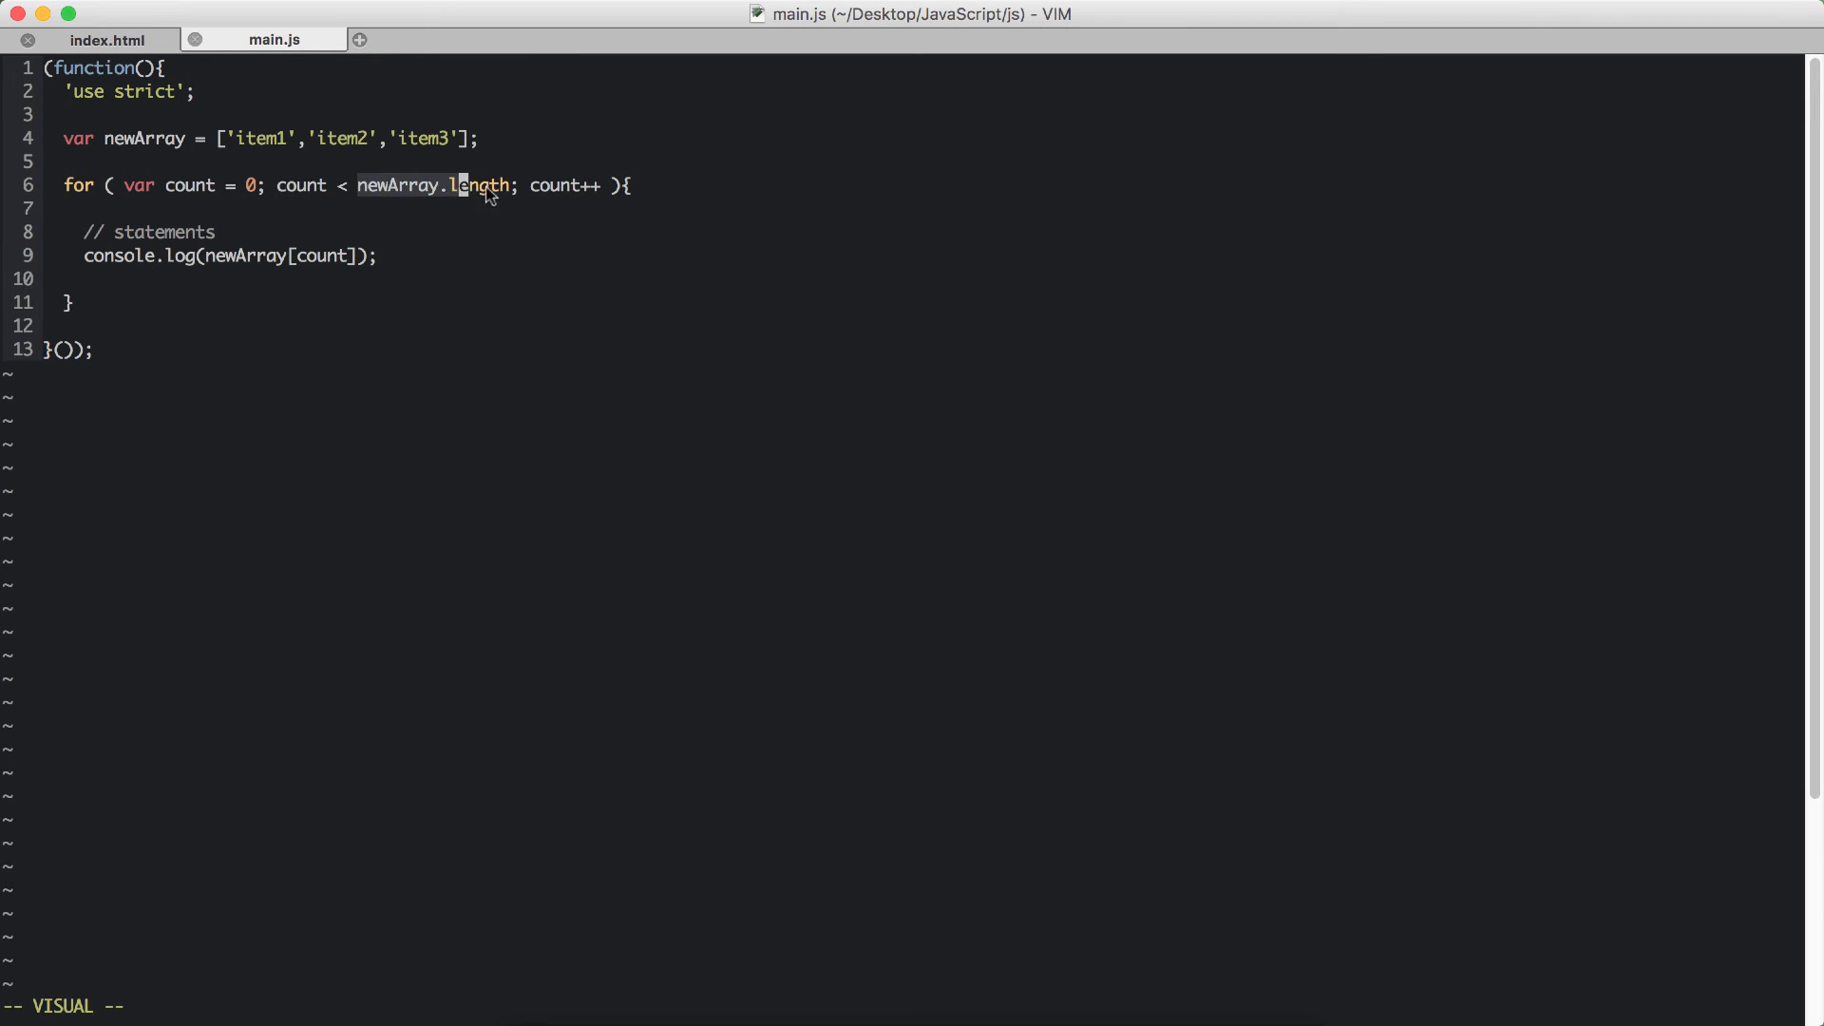
pyautogui.moveTo(91, 269)
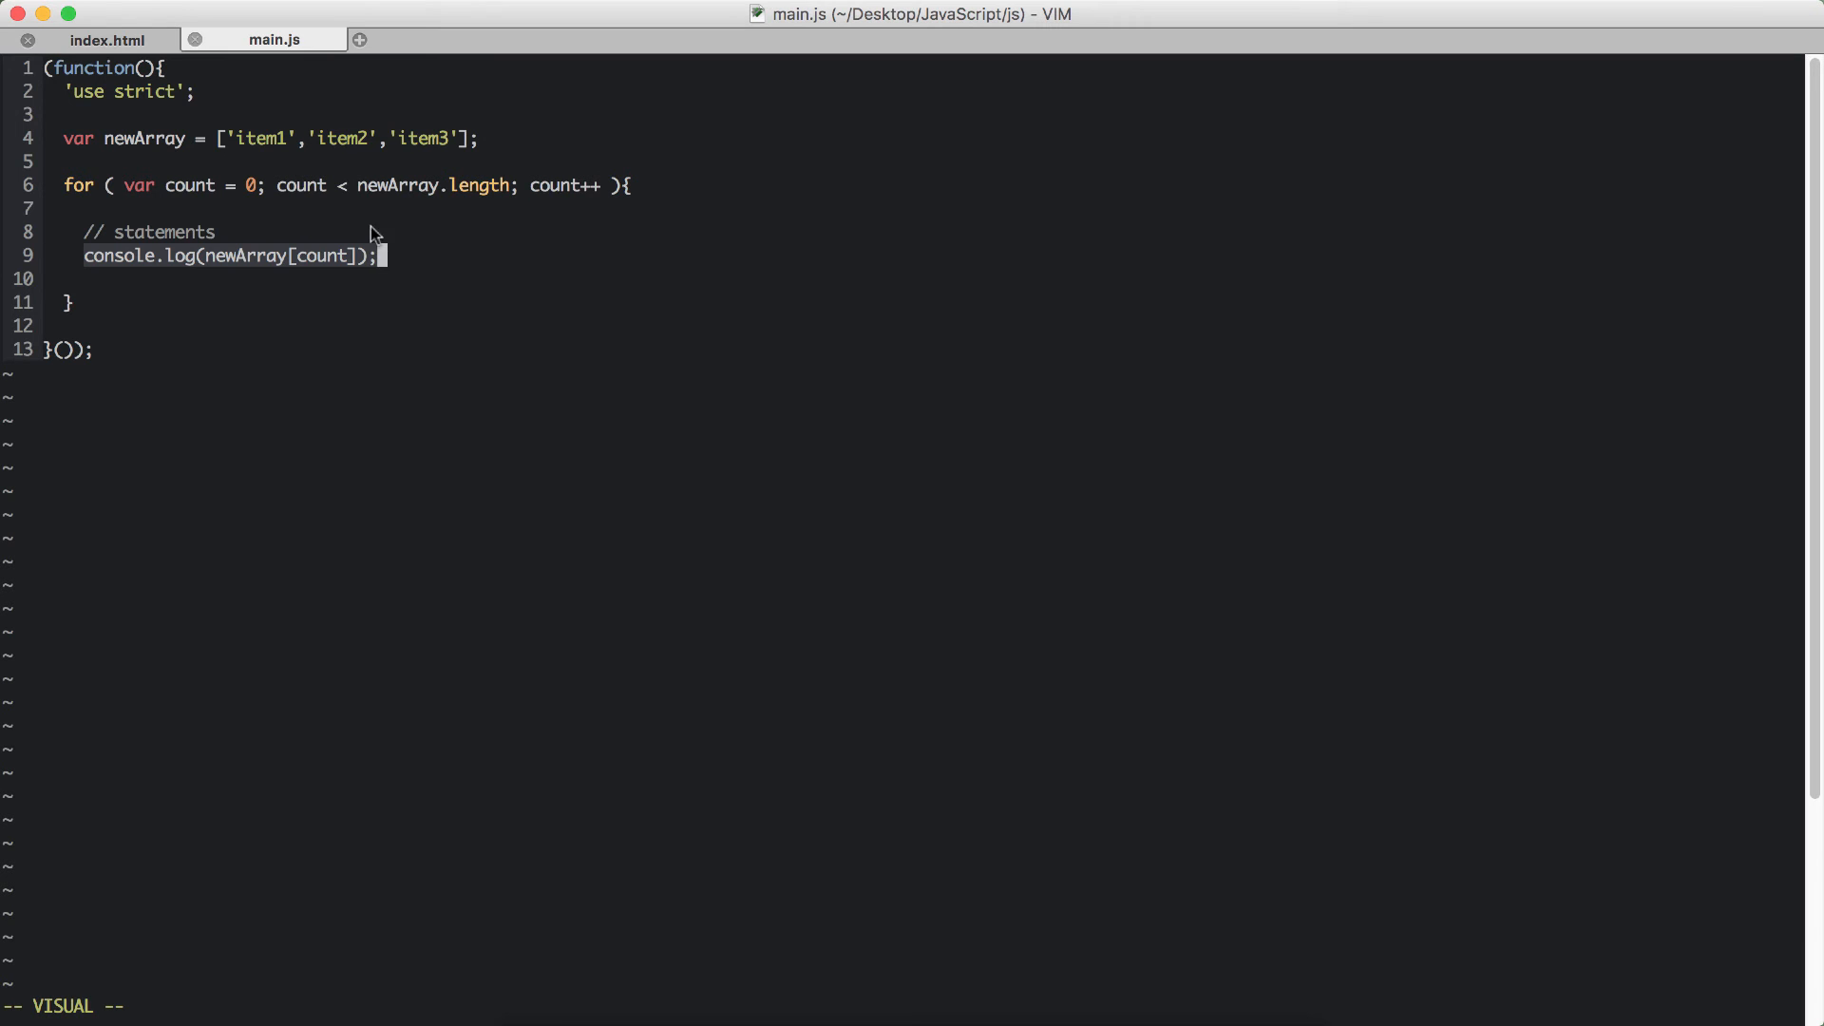
pyautogui.moveTo(390, 291)
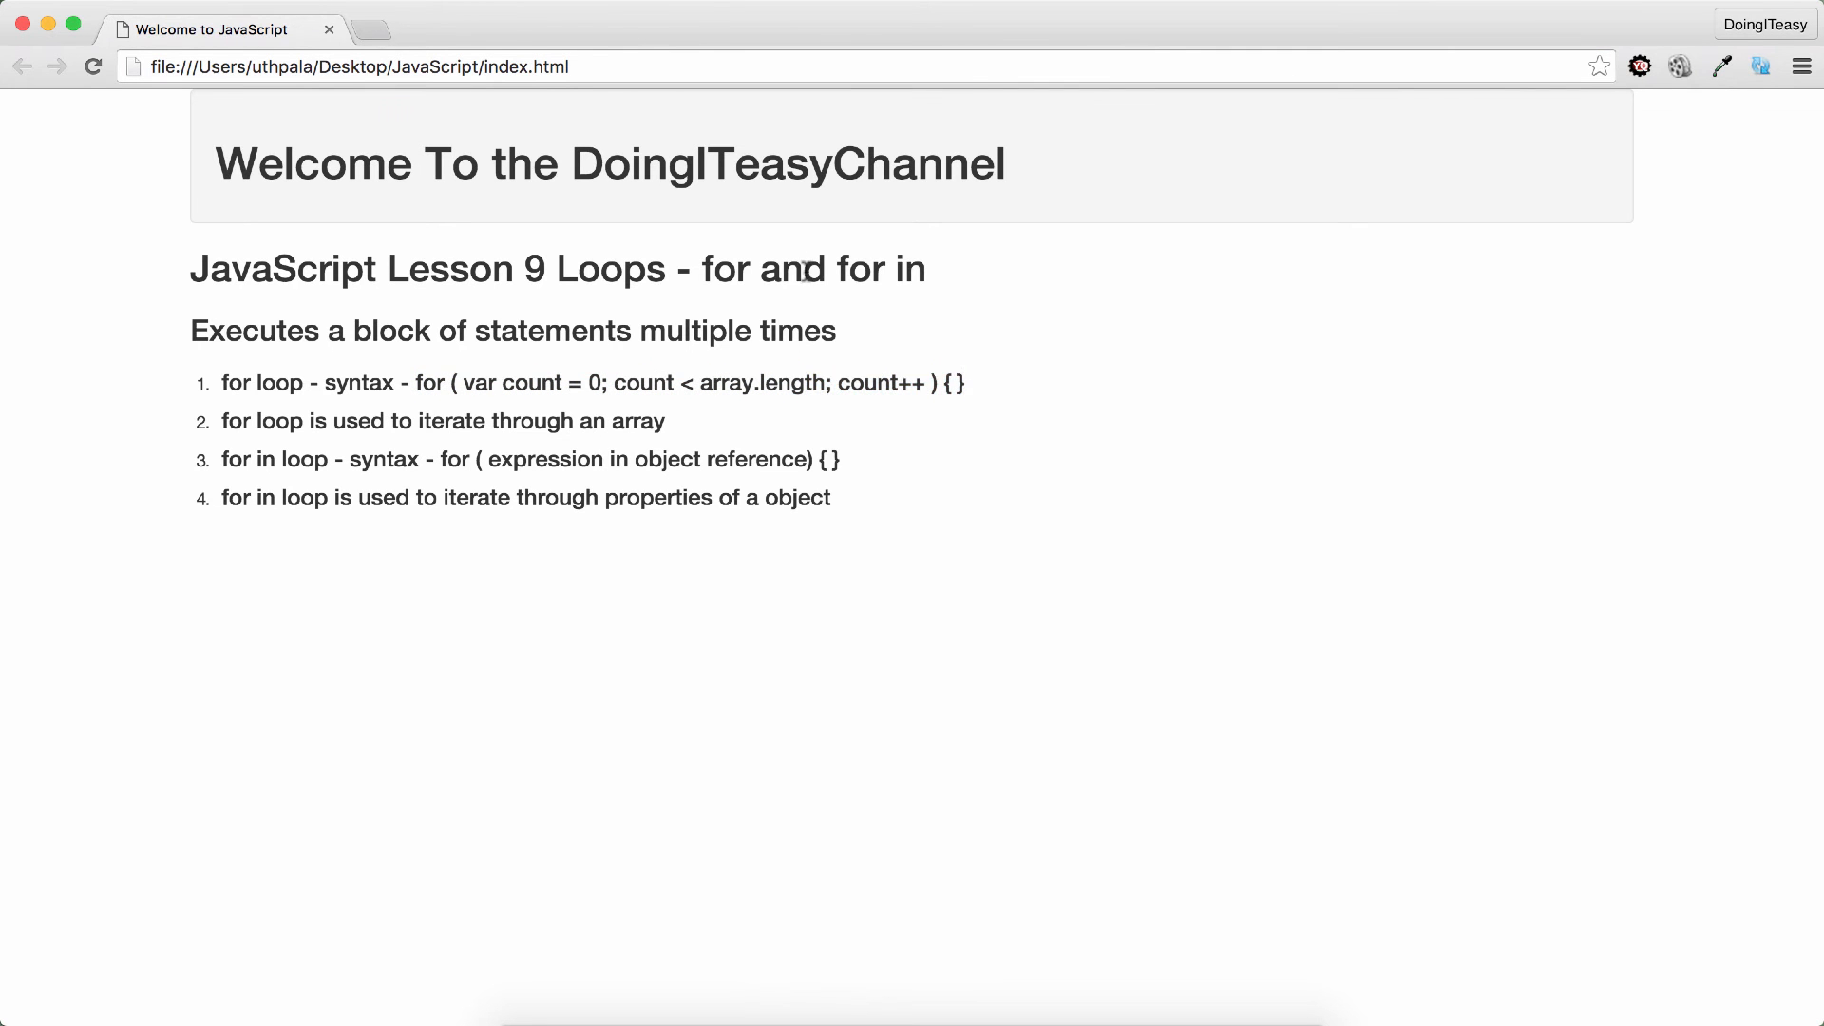
# Check Chrome's console output showing item1, item2 and item3.
pyautogui.doubleClick(791, 269)
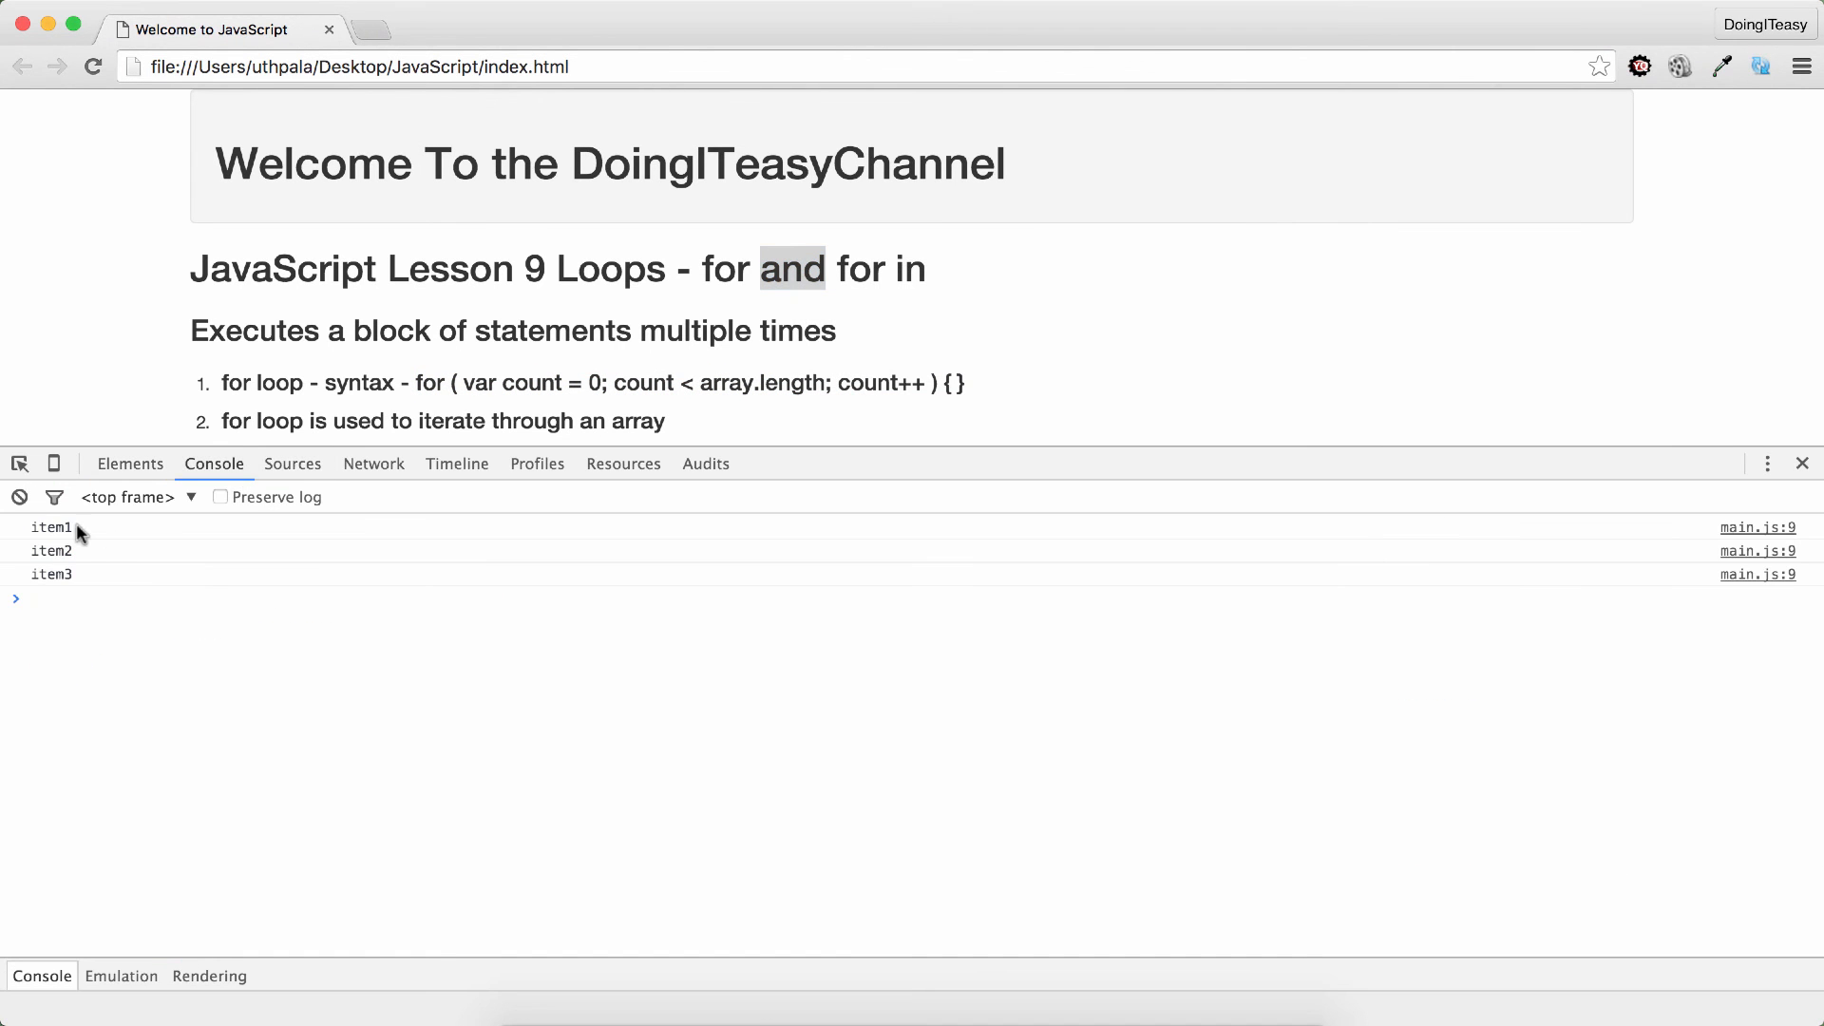
pyautogui.moveTo(102, 587)
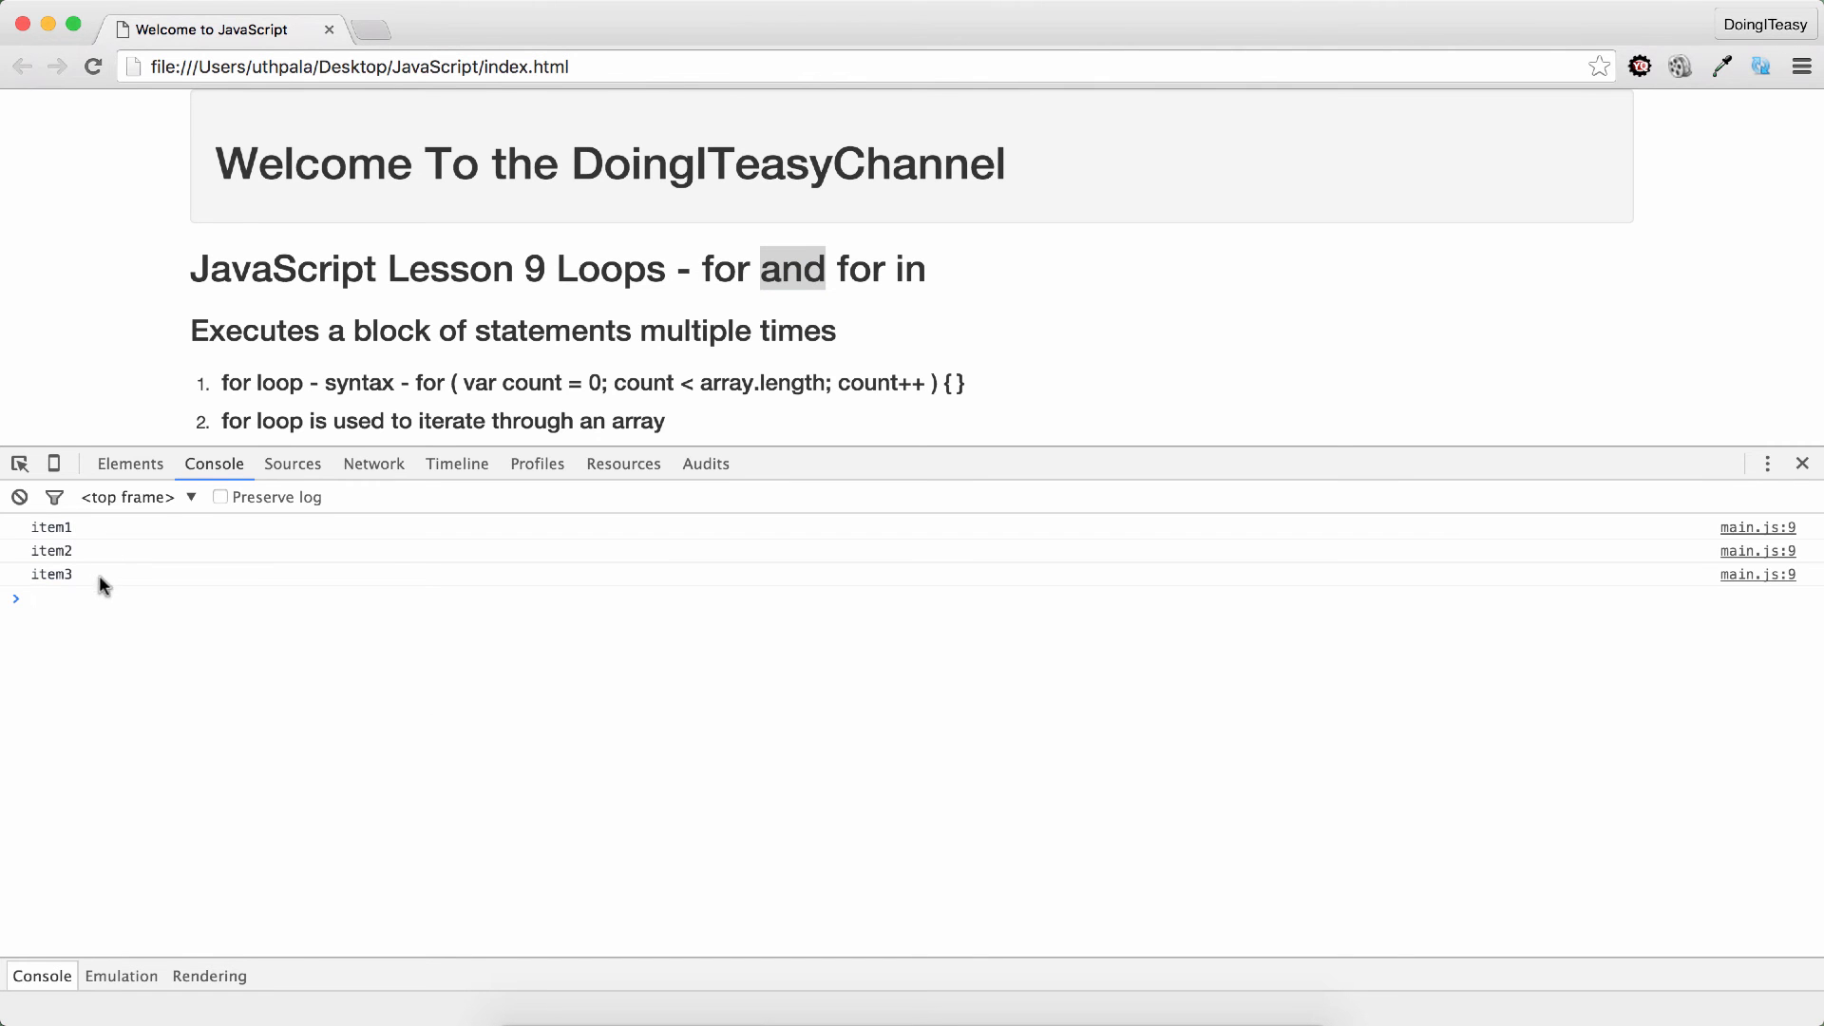
pyautogui.moveTo(1198, 963)
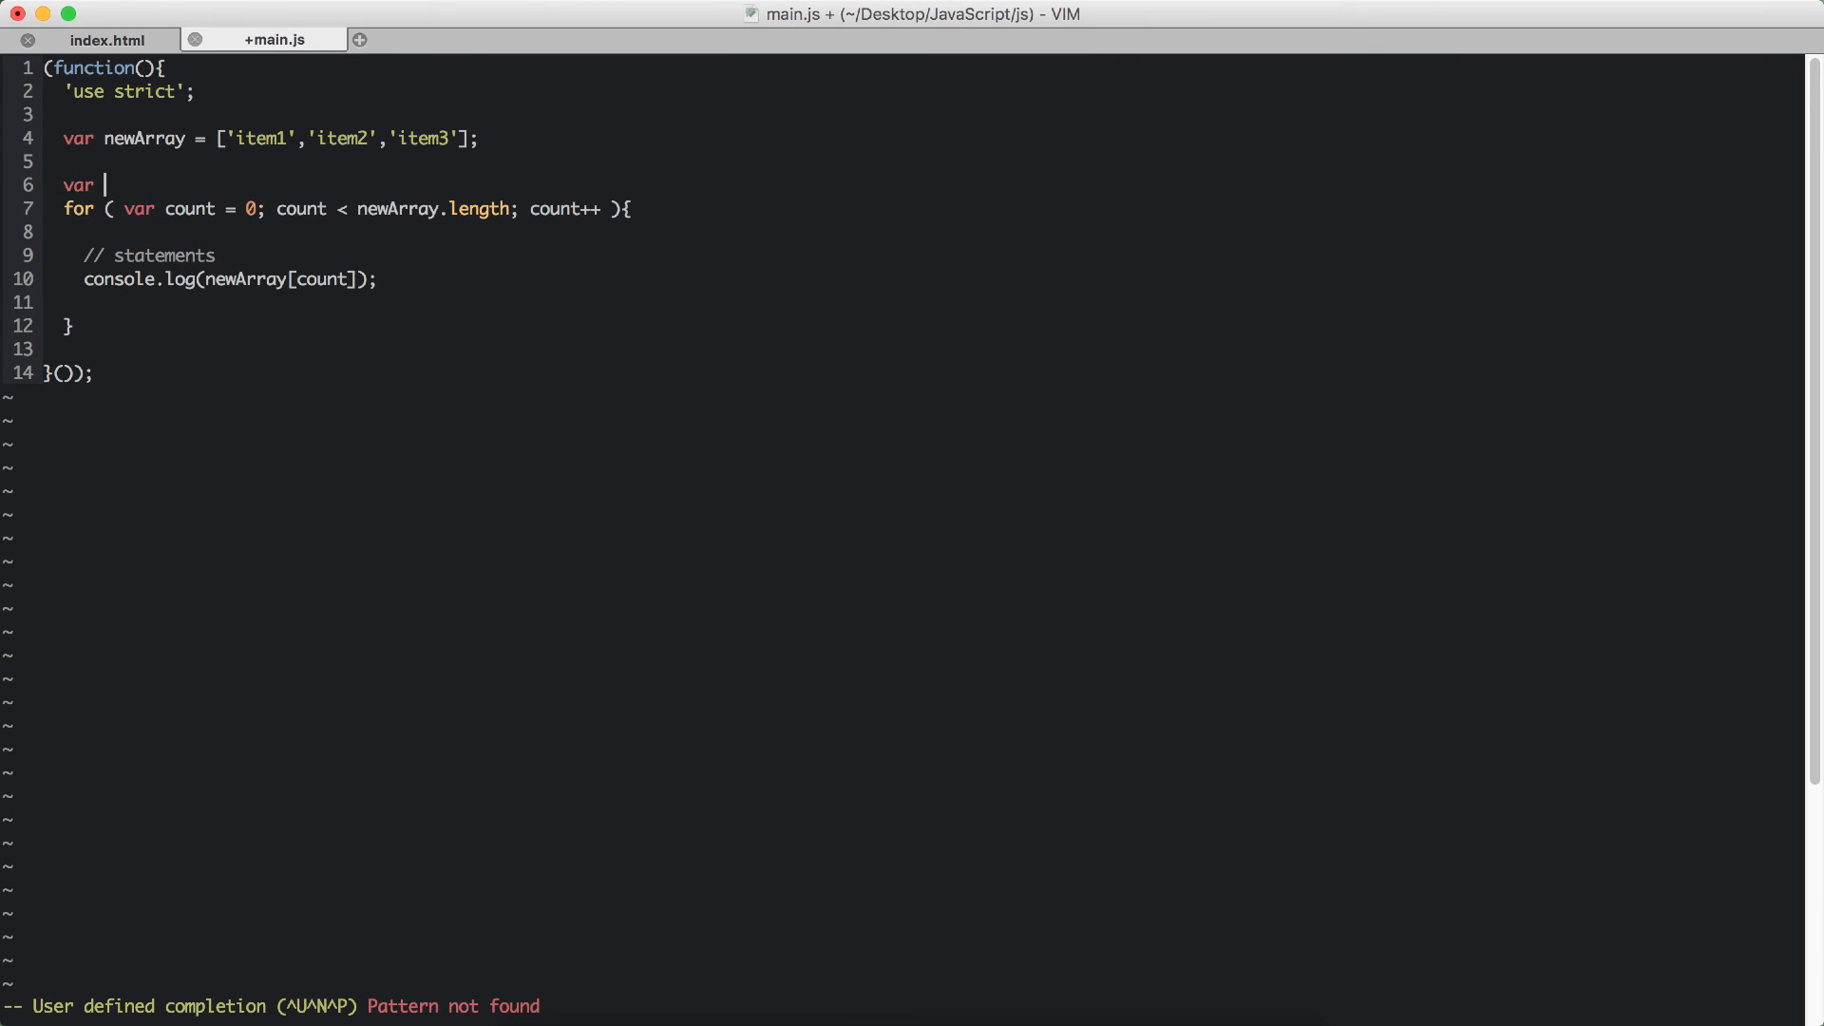
# Add var lengthOfArray = newArray.length; and use lengthOfArray in the loop condition.
pyautogui.write('lengthOfAr')
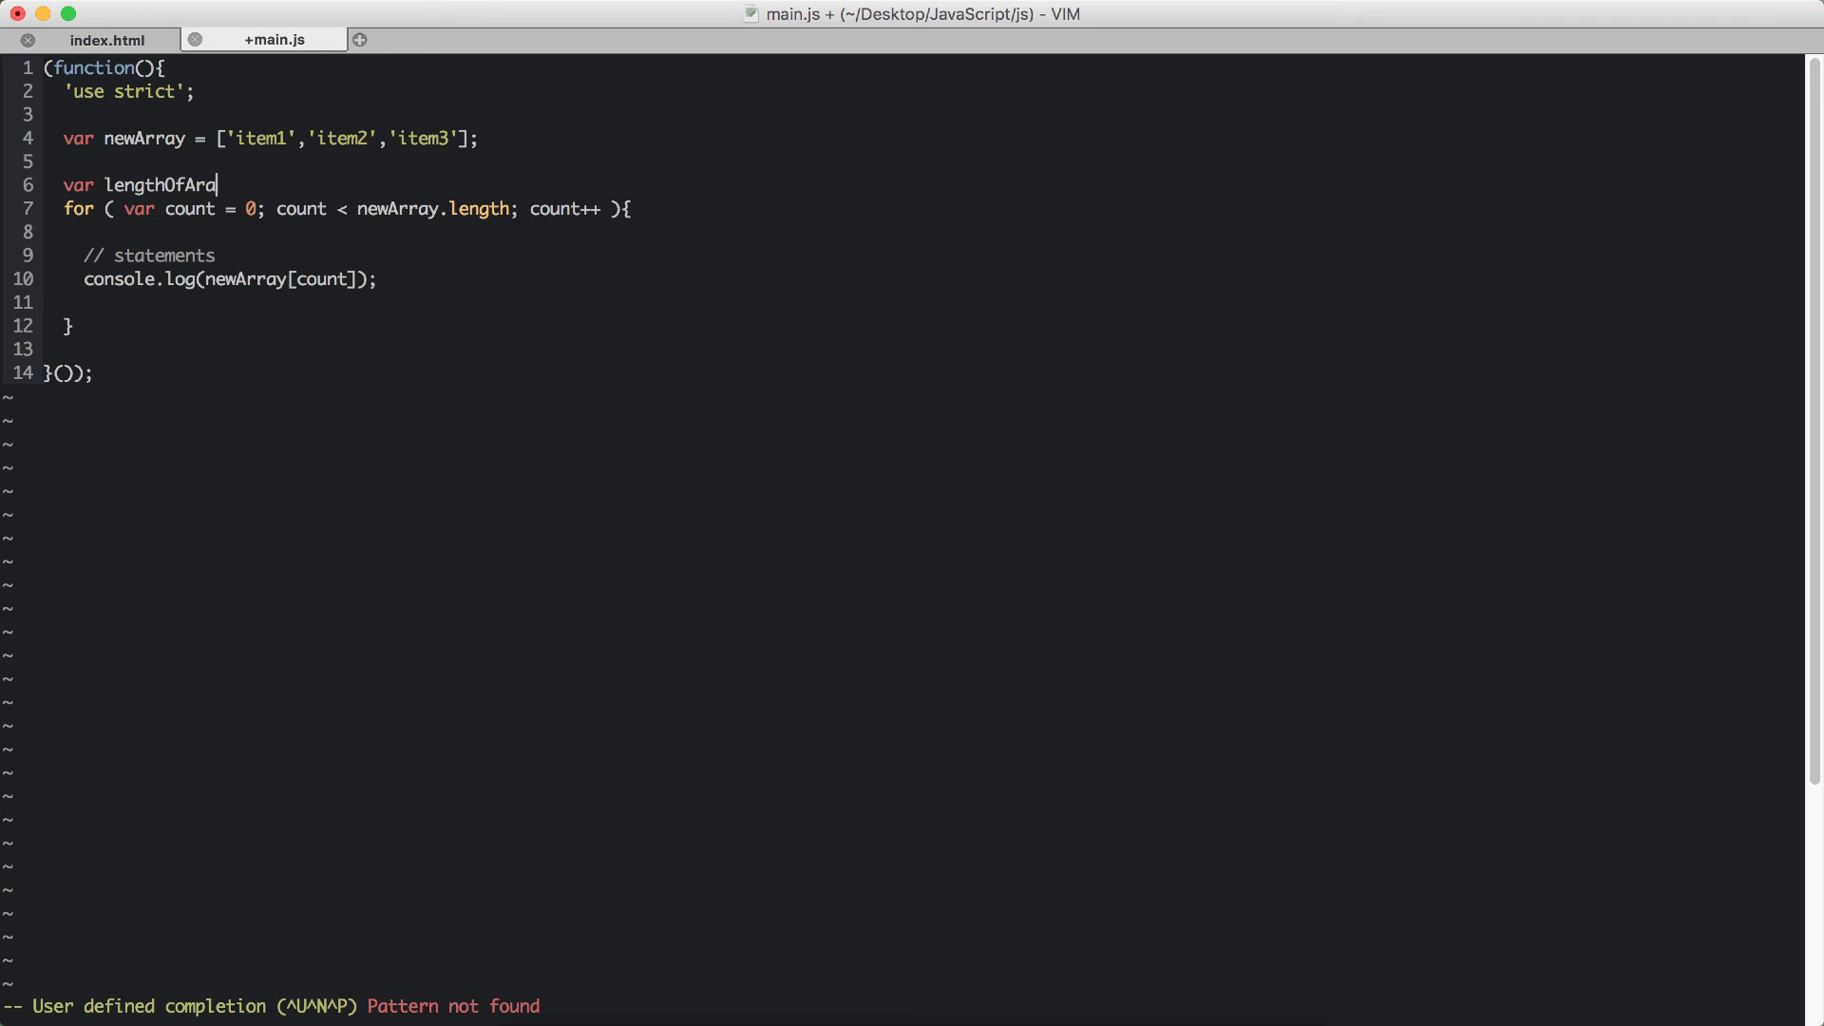
pyautogui.write('ay =')
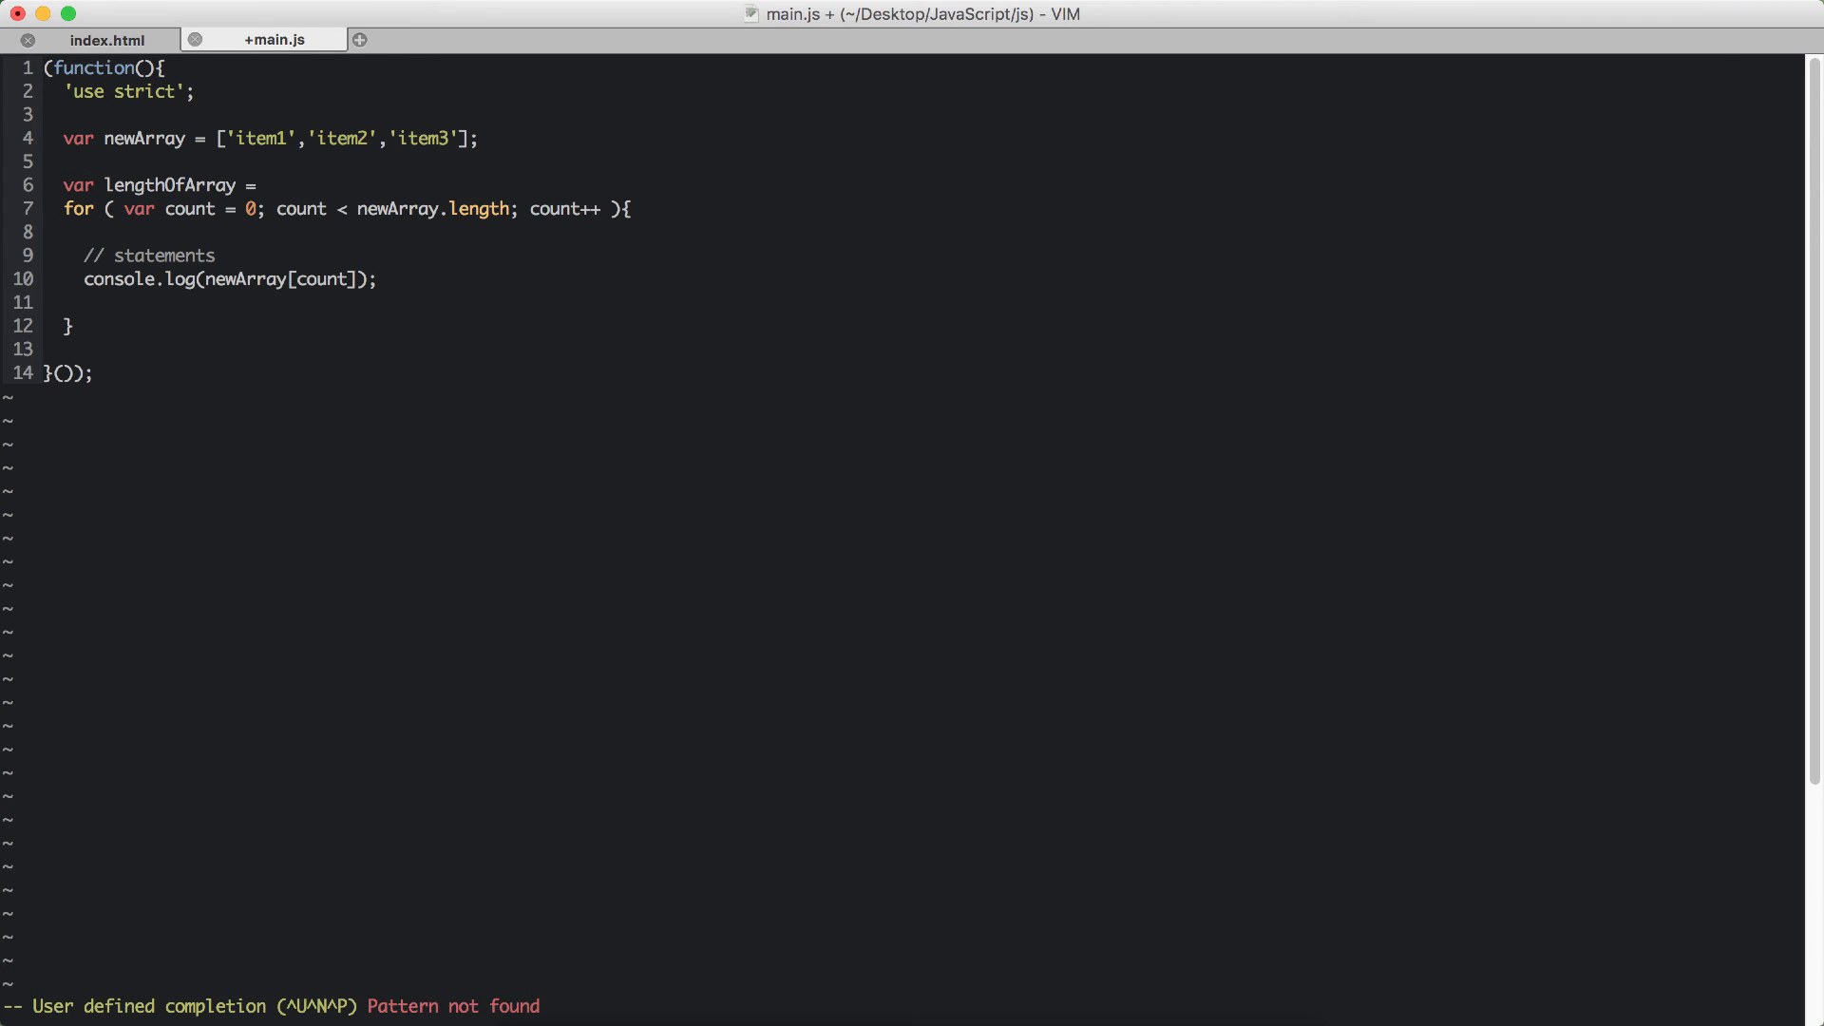
pyautogui.write('newArray.')
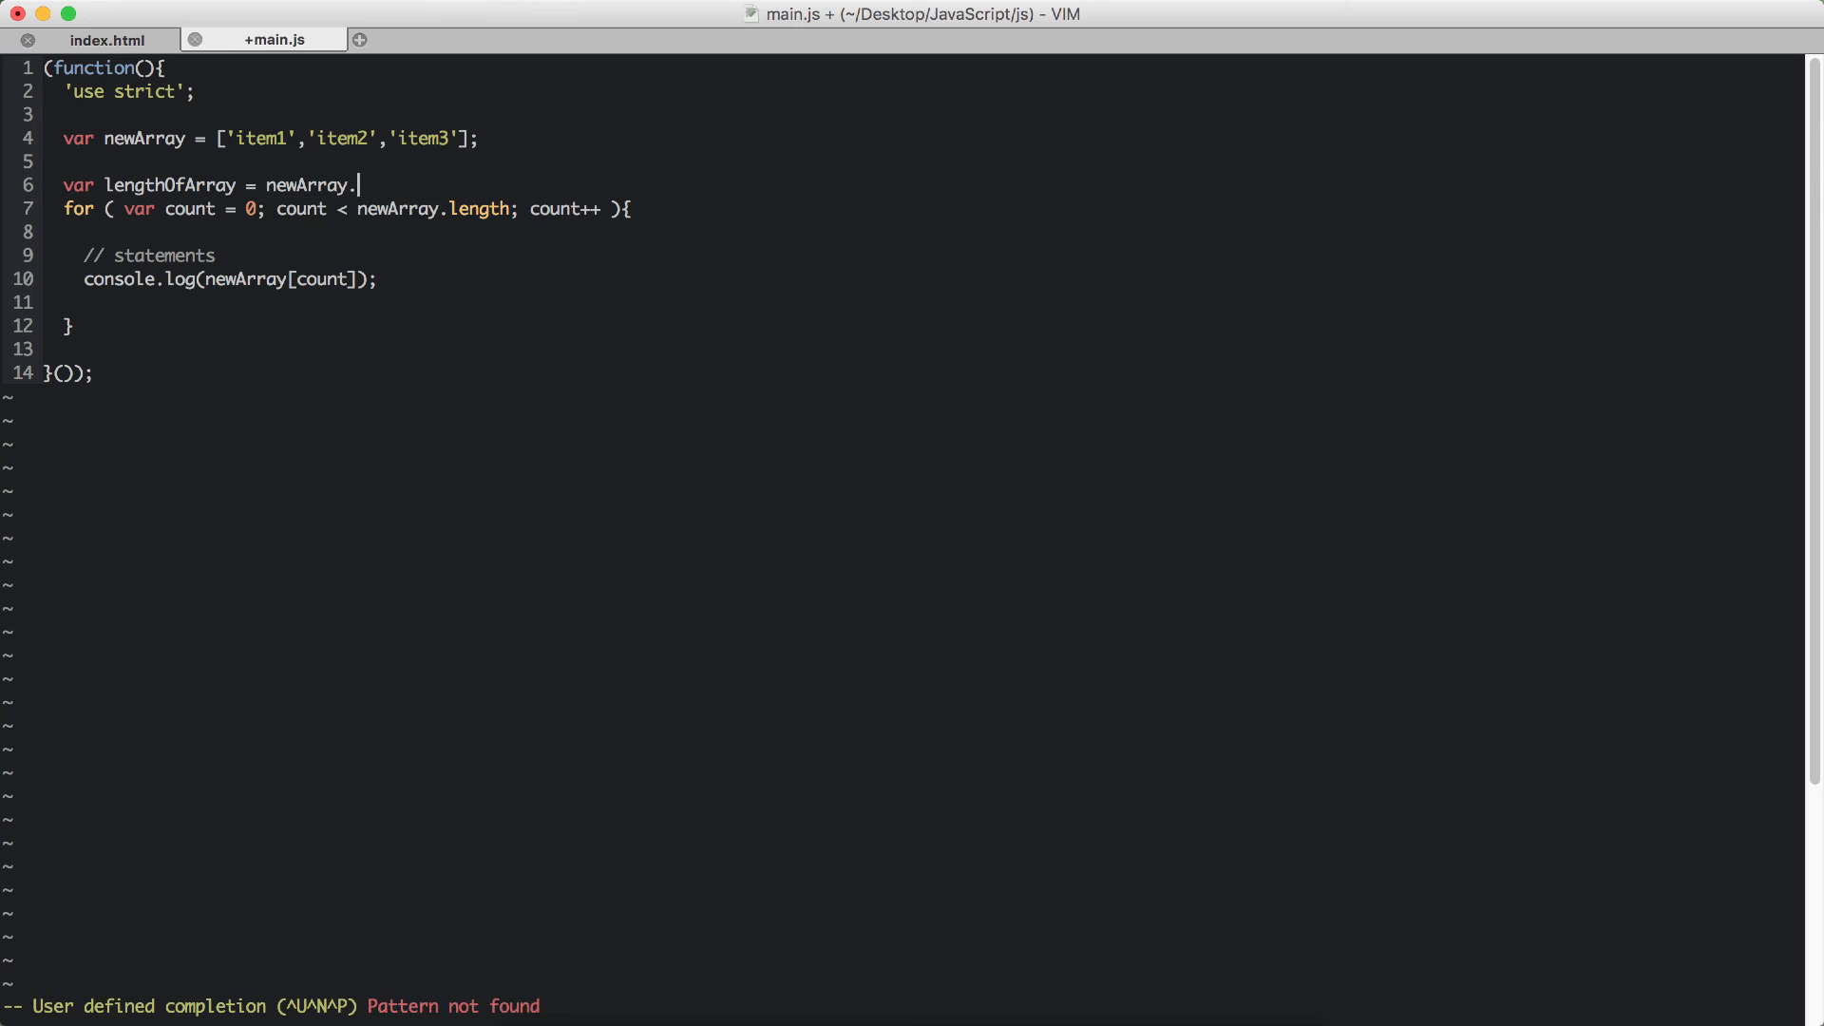
pyautogui.write('length;')
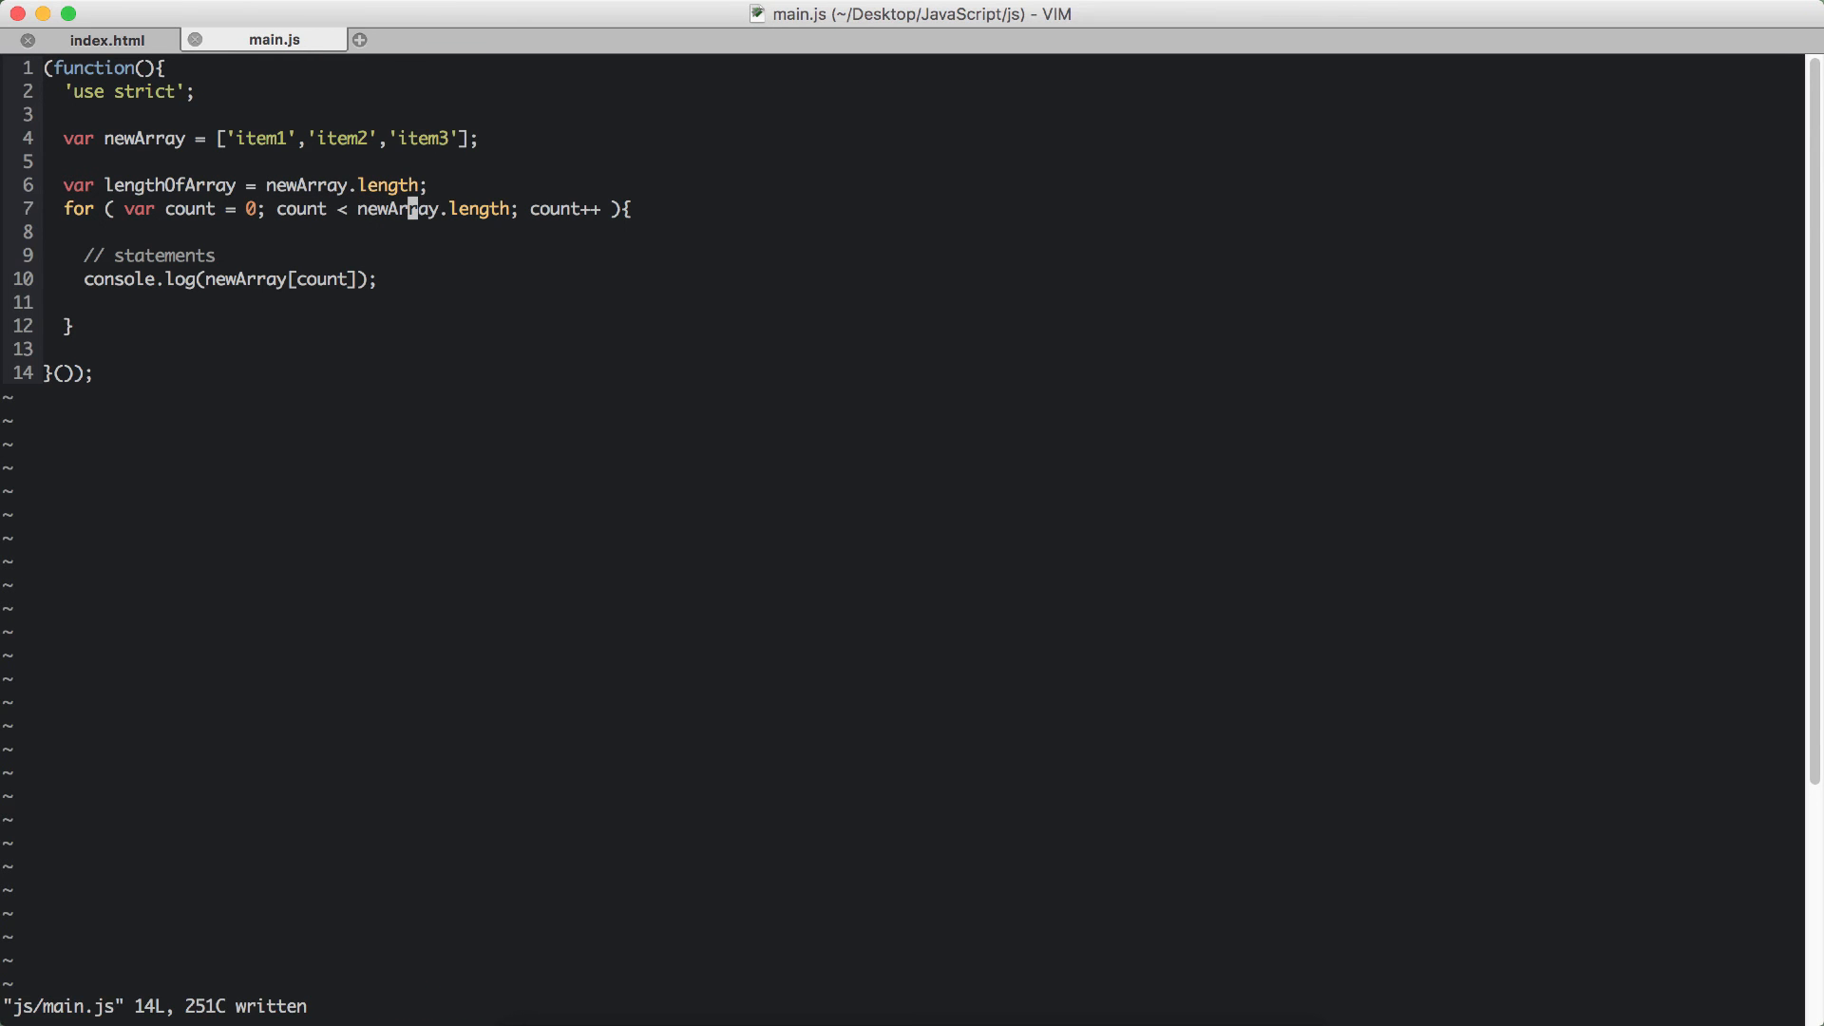
pyautogui.press('v')
pyautogui.write('OfArray')
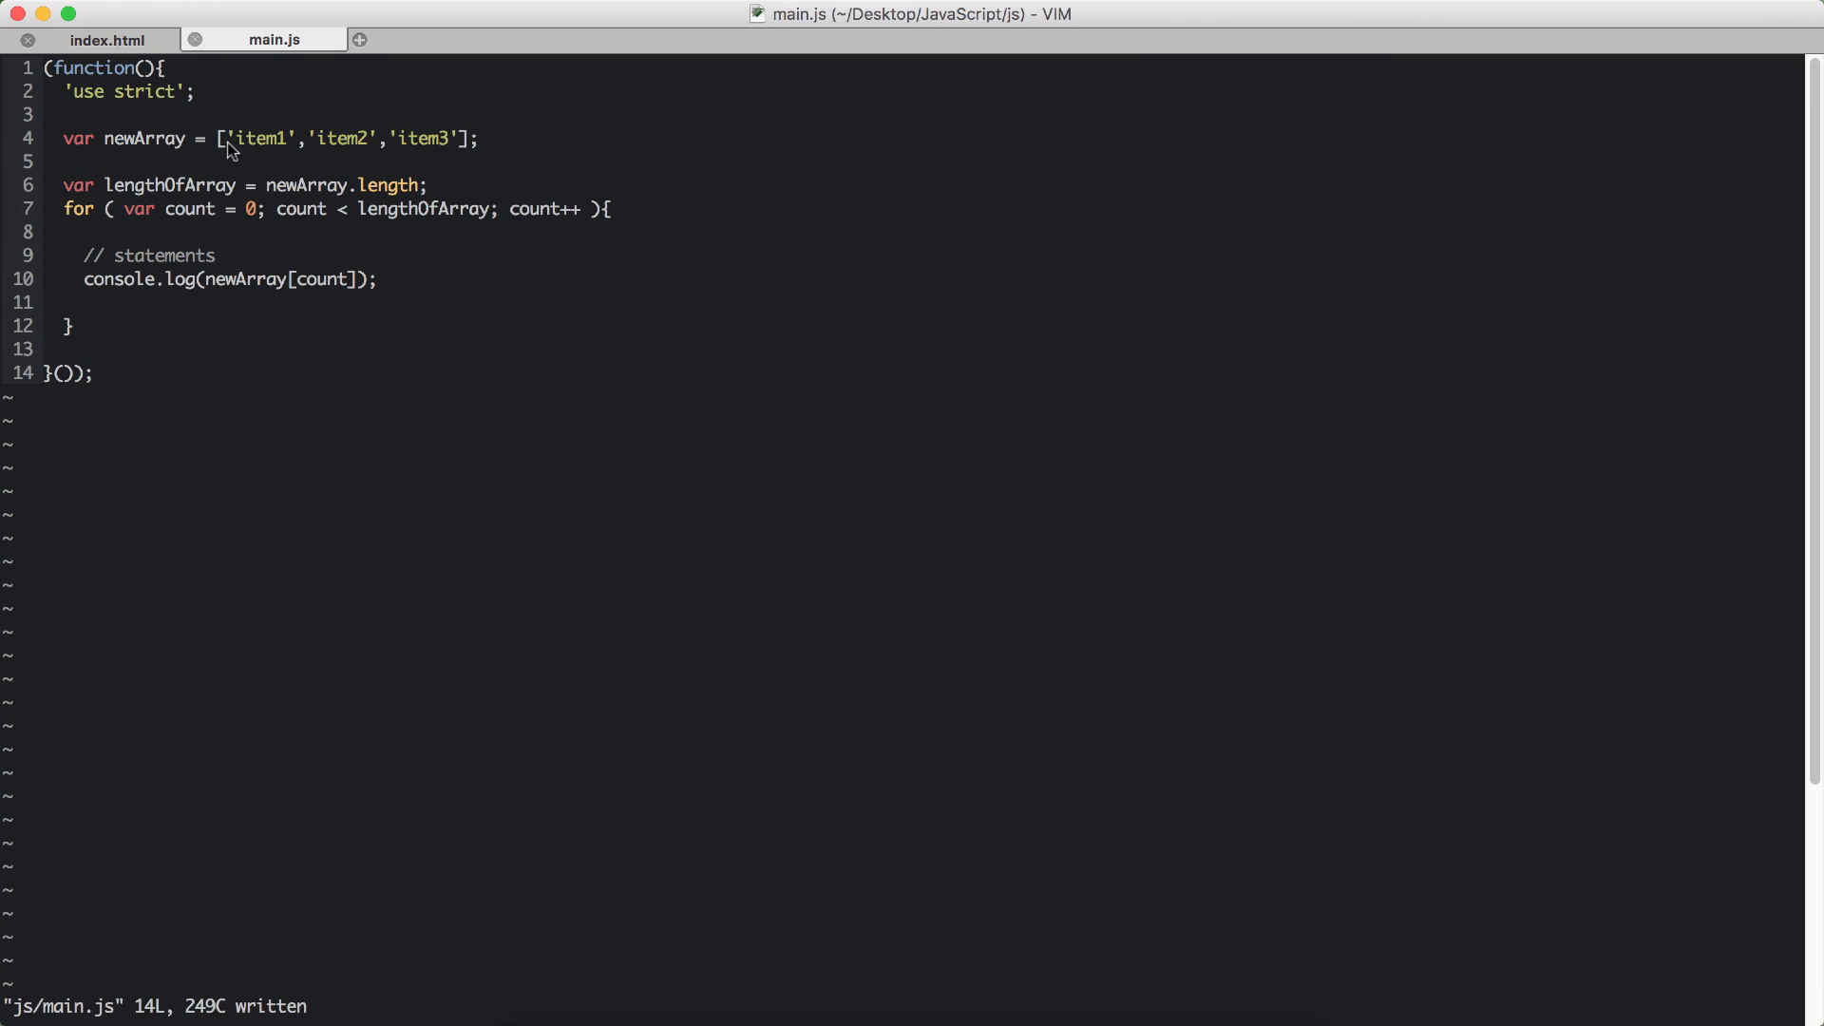
pyautogui.moveTo(358, 128)
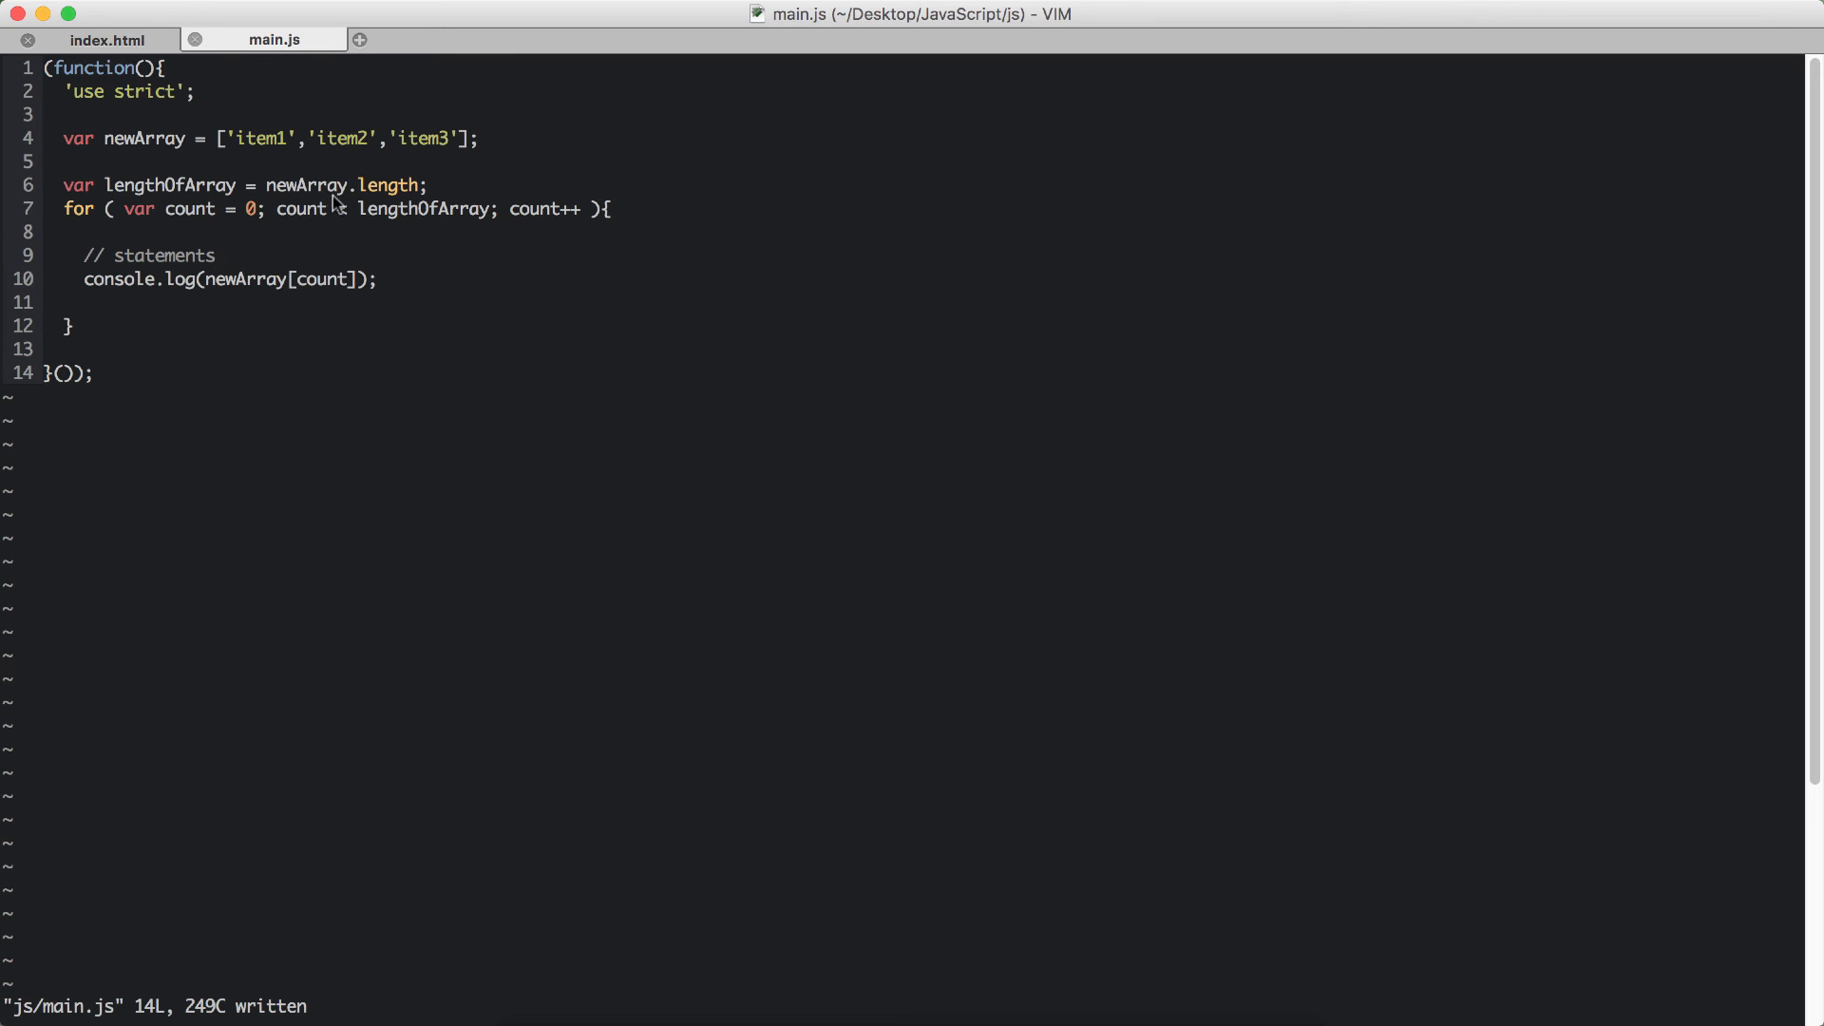
# Open blank lines after the for loop's closing brace for new code.
pyautogui.write('<')
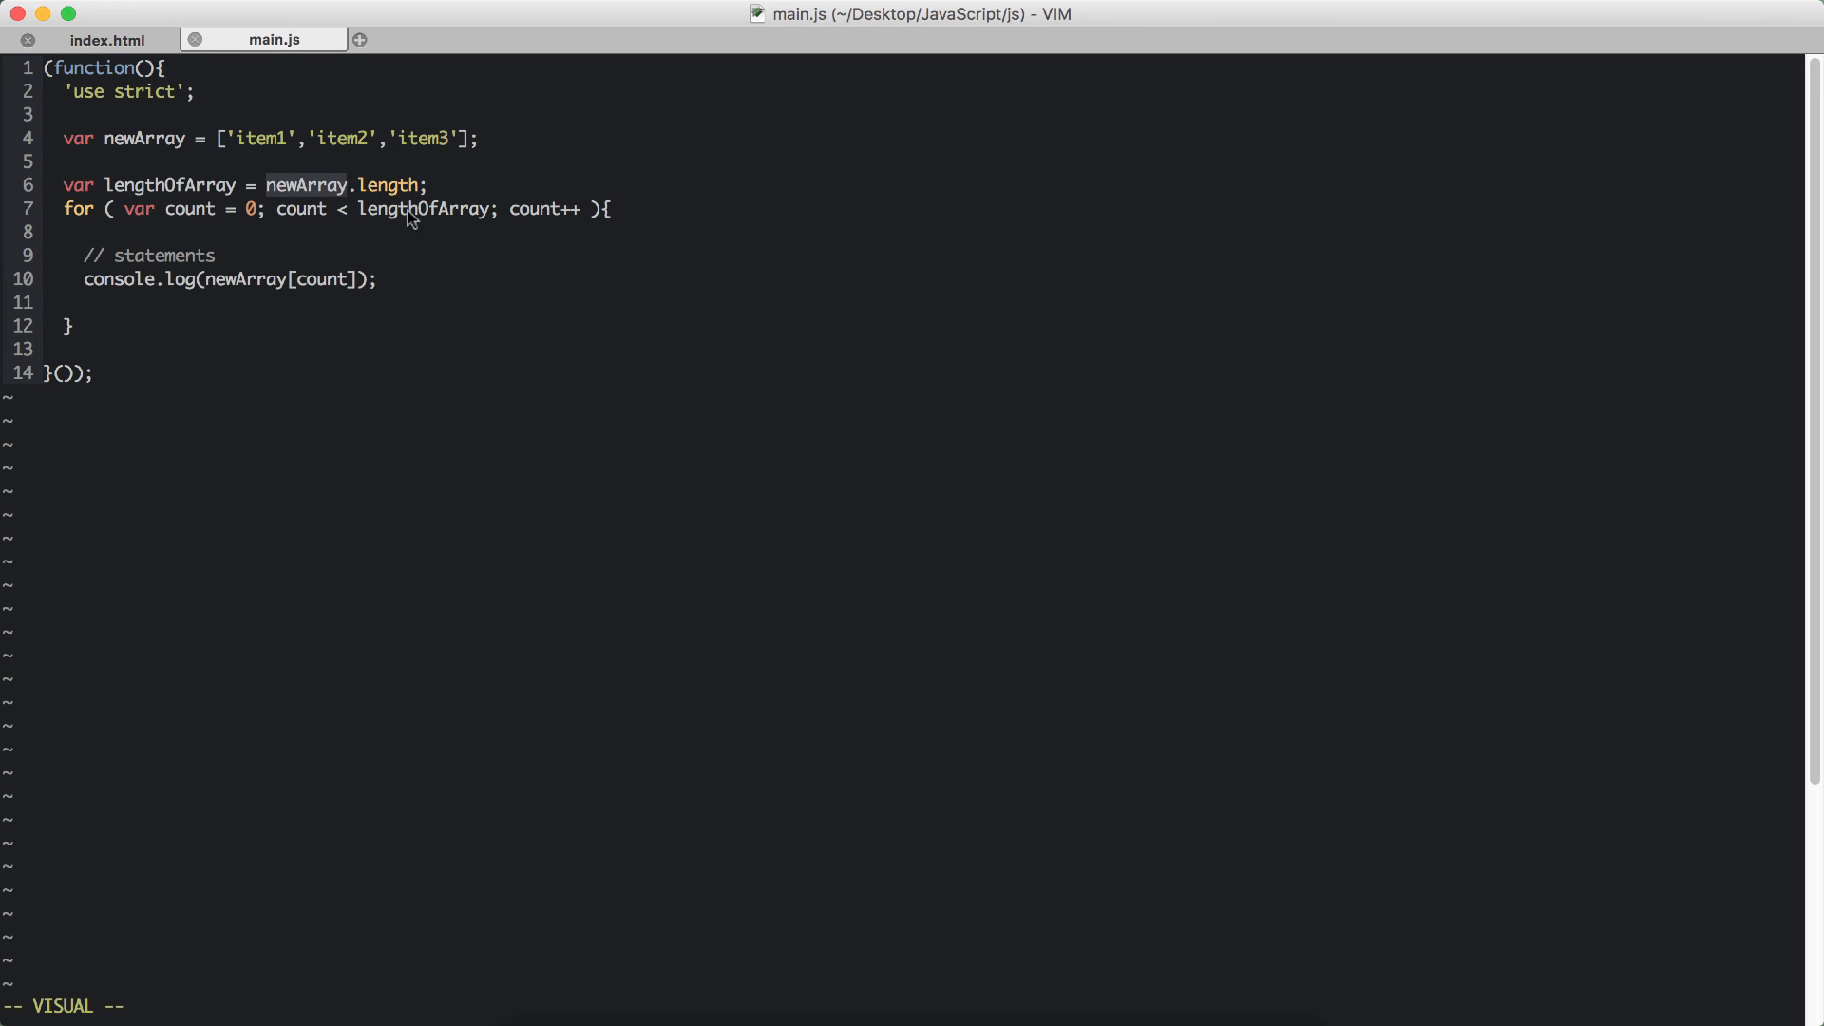
pyautogui.moveTo(186, 192)
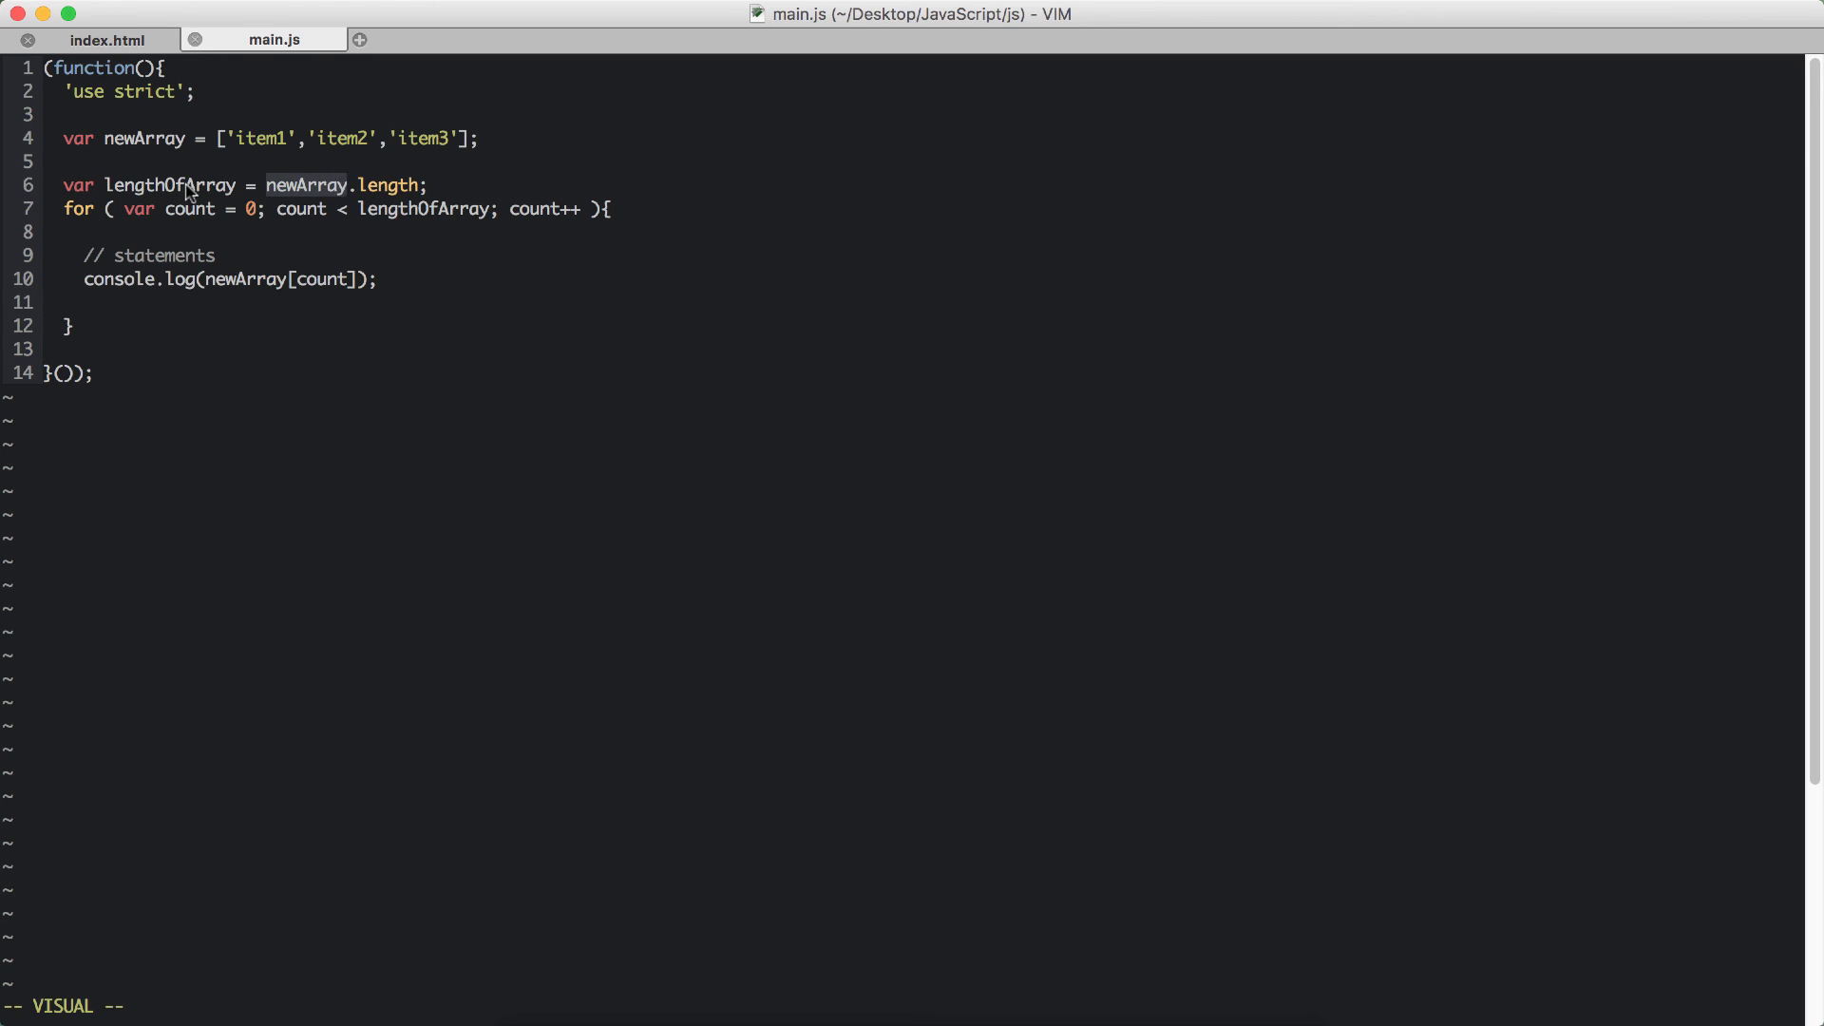
pyautogui.moveTo(393, 188)
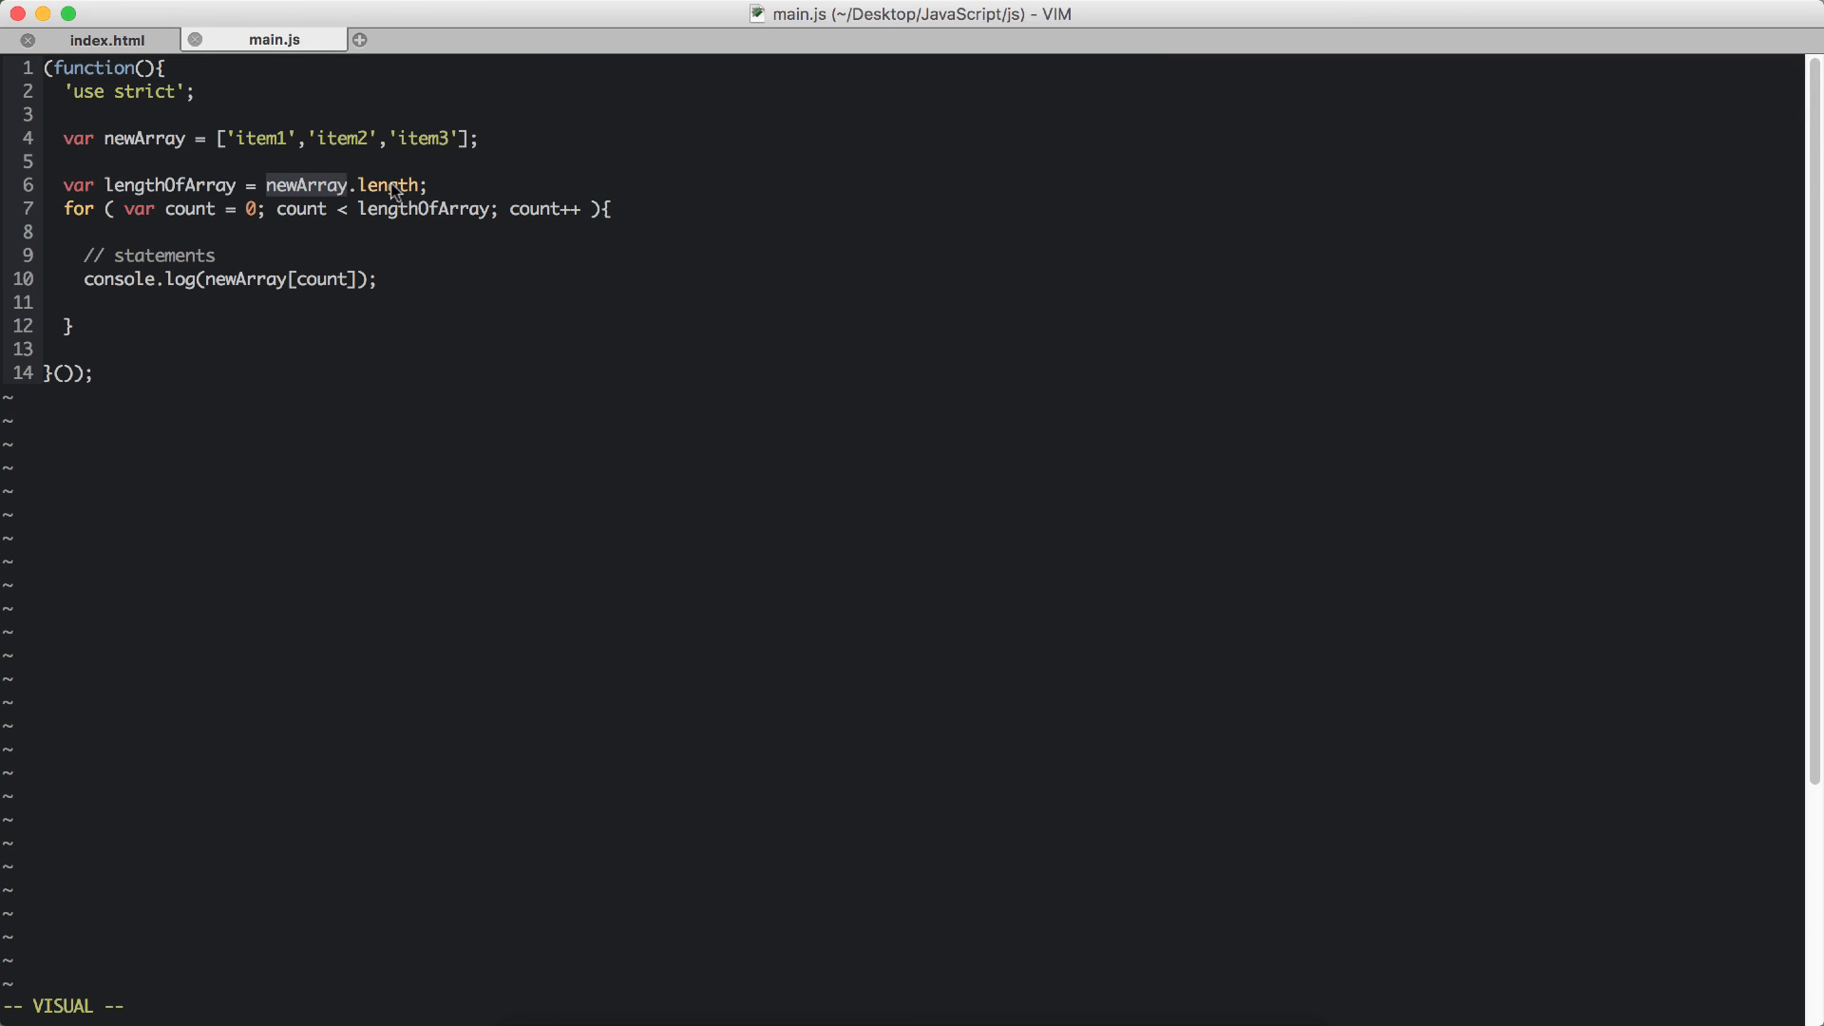
pyautogui.moveTo(410, 197)
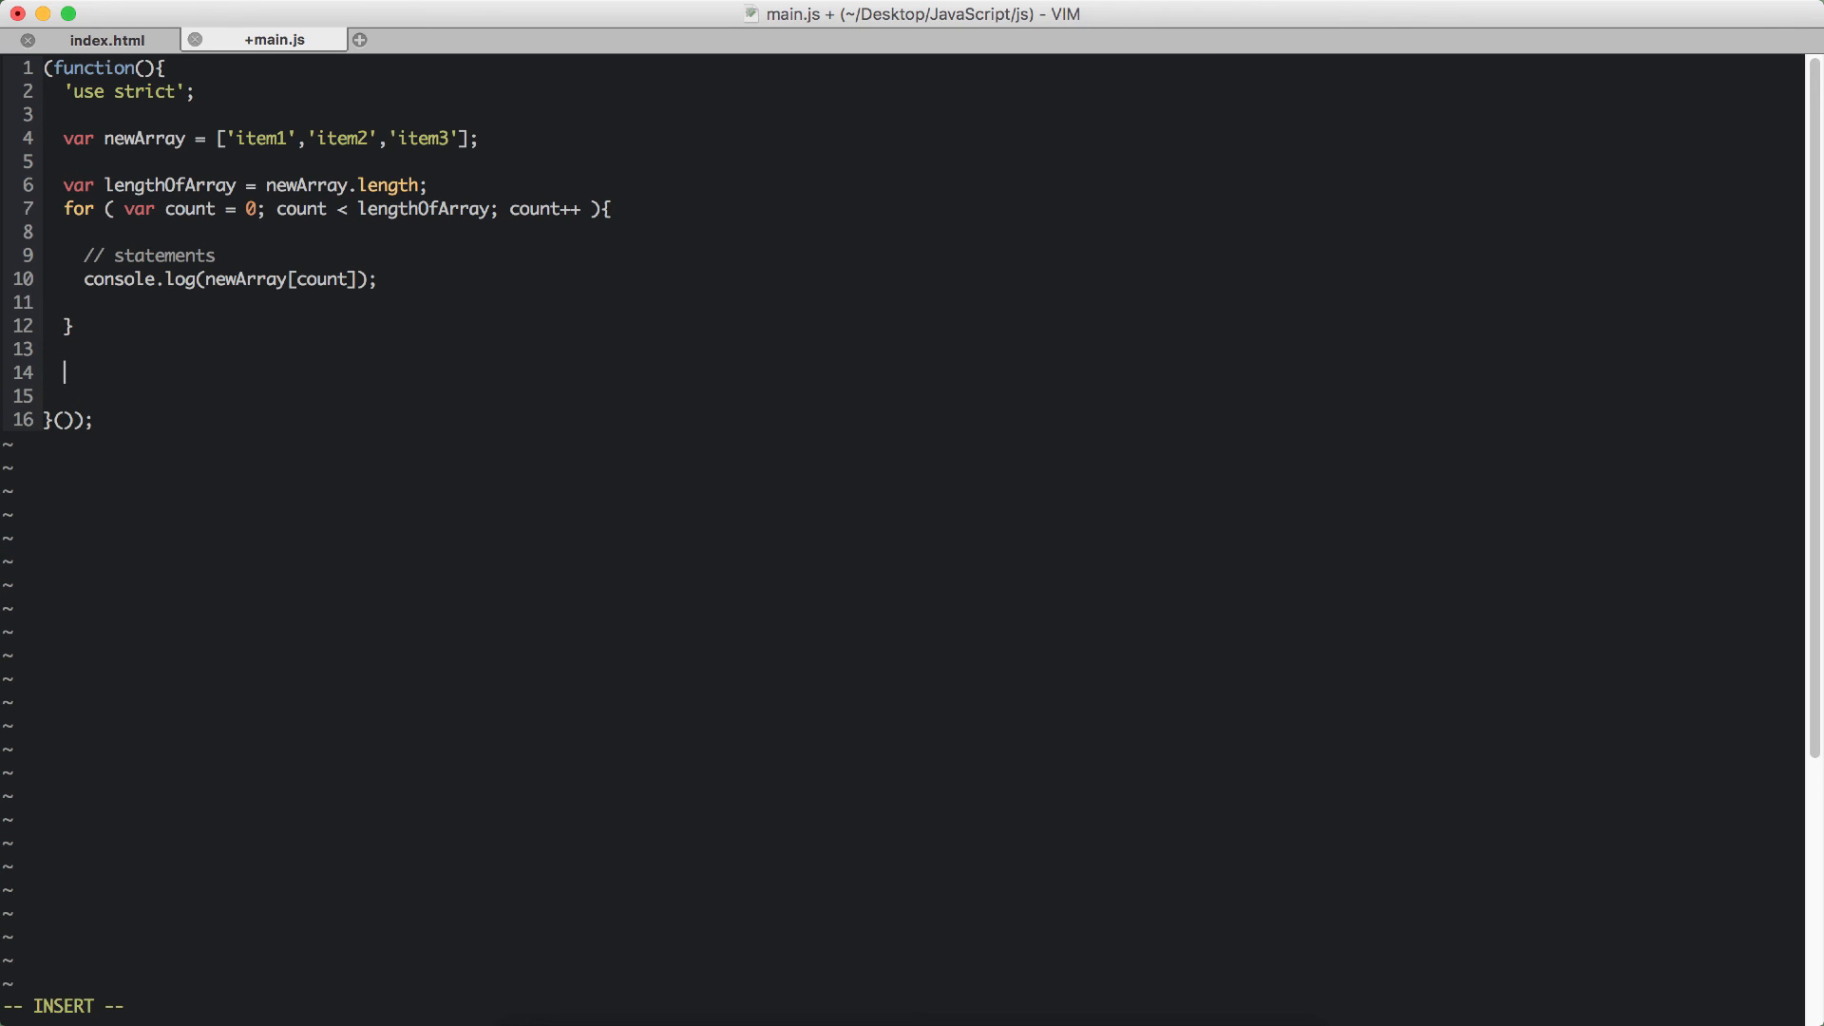
# Declare var newObject with 'property1'–'property3' set to 'value 1'–'value 3'.
pyautogui.write('var')
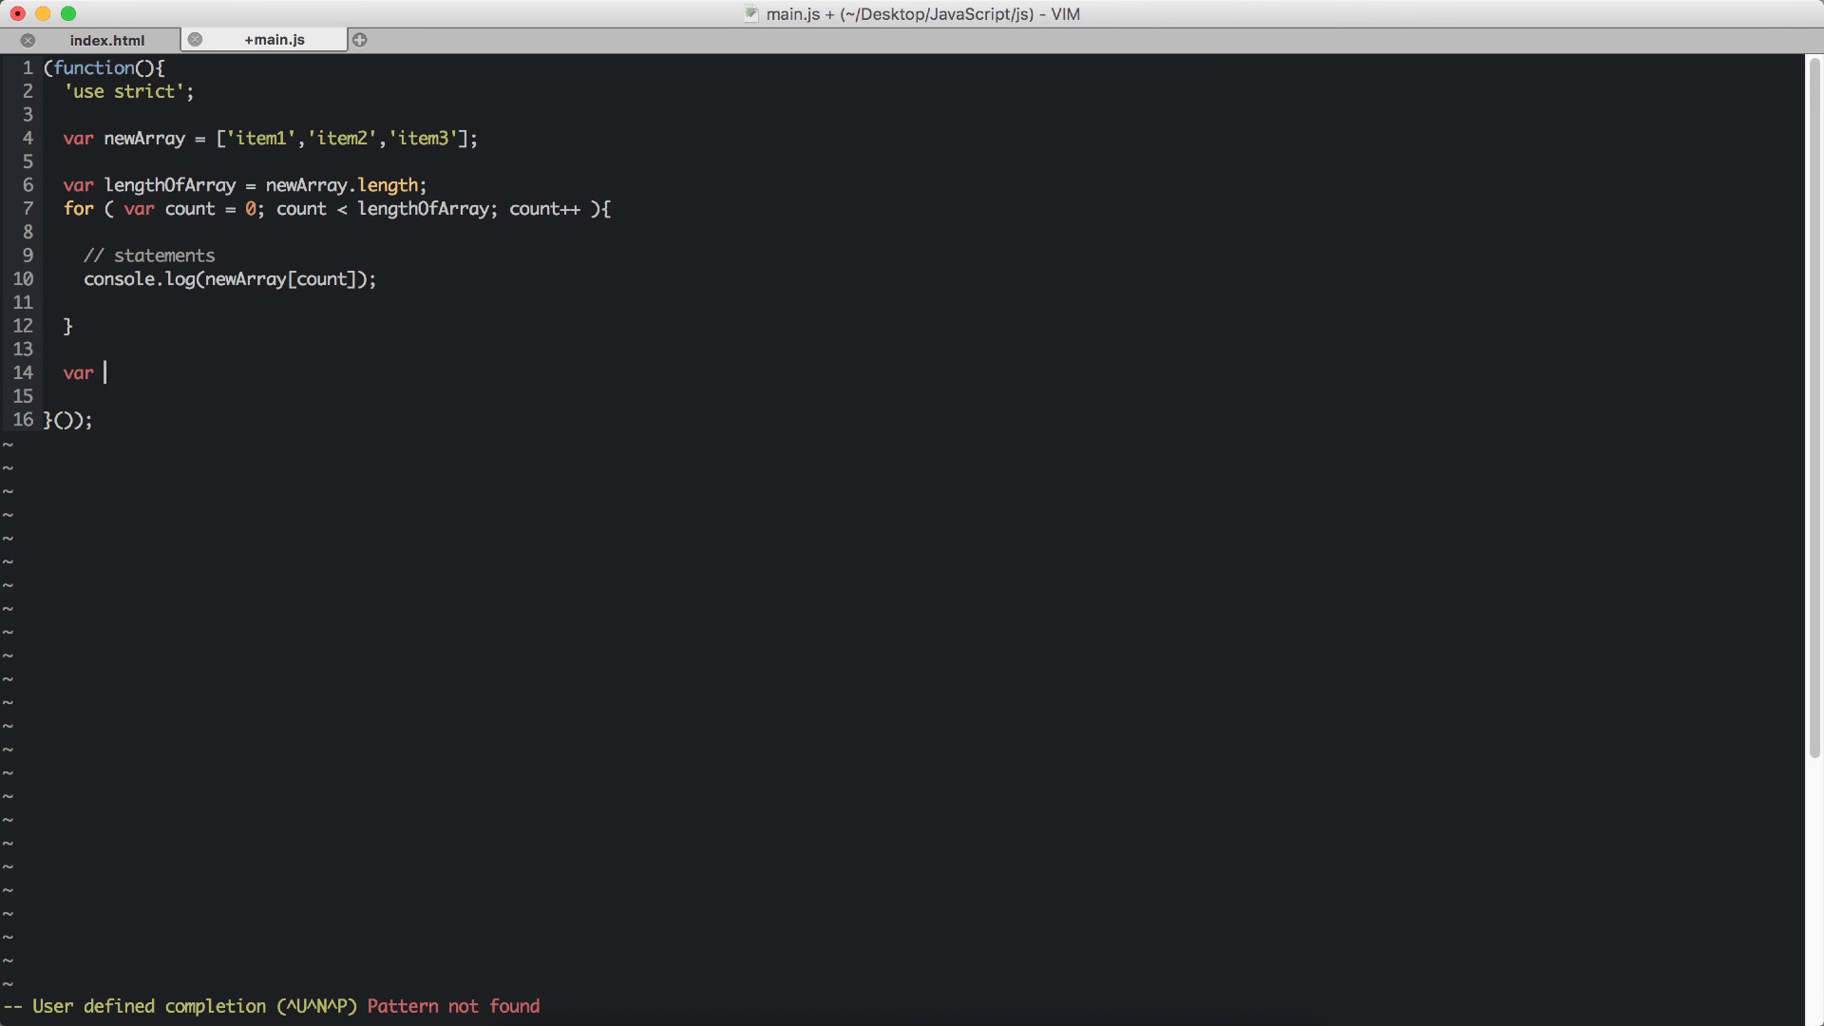
pyautogui.write('newObj')
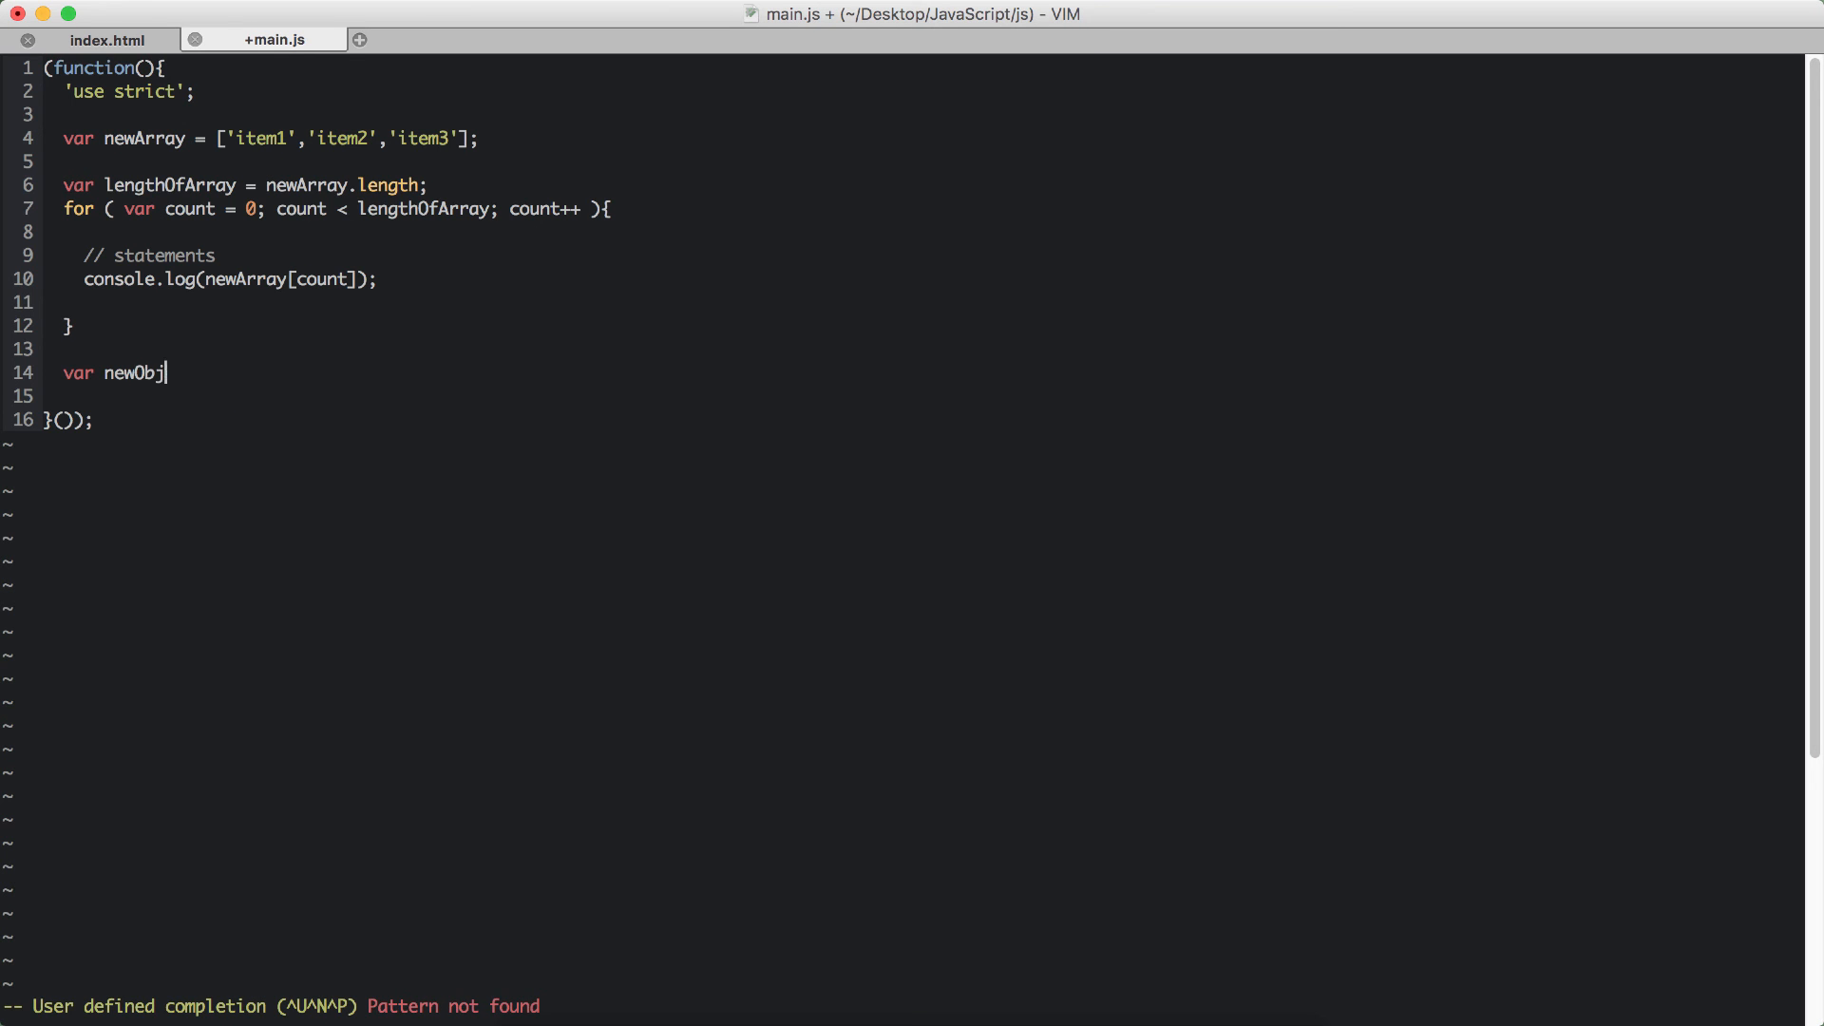
pyautogui.write('ect =')
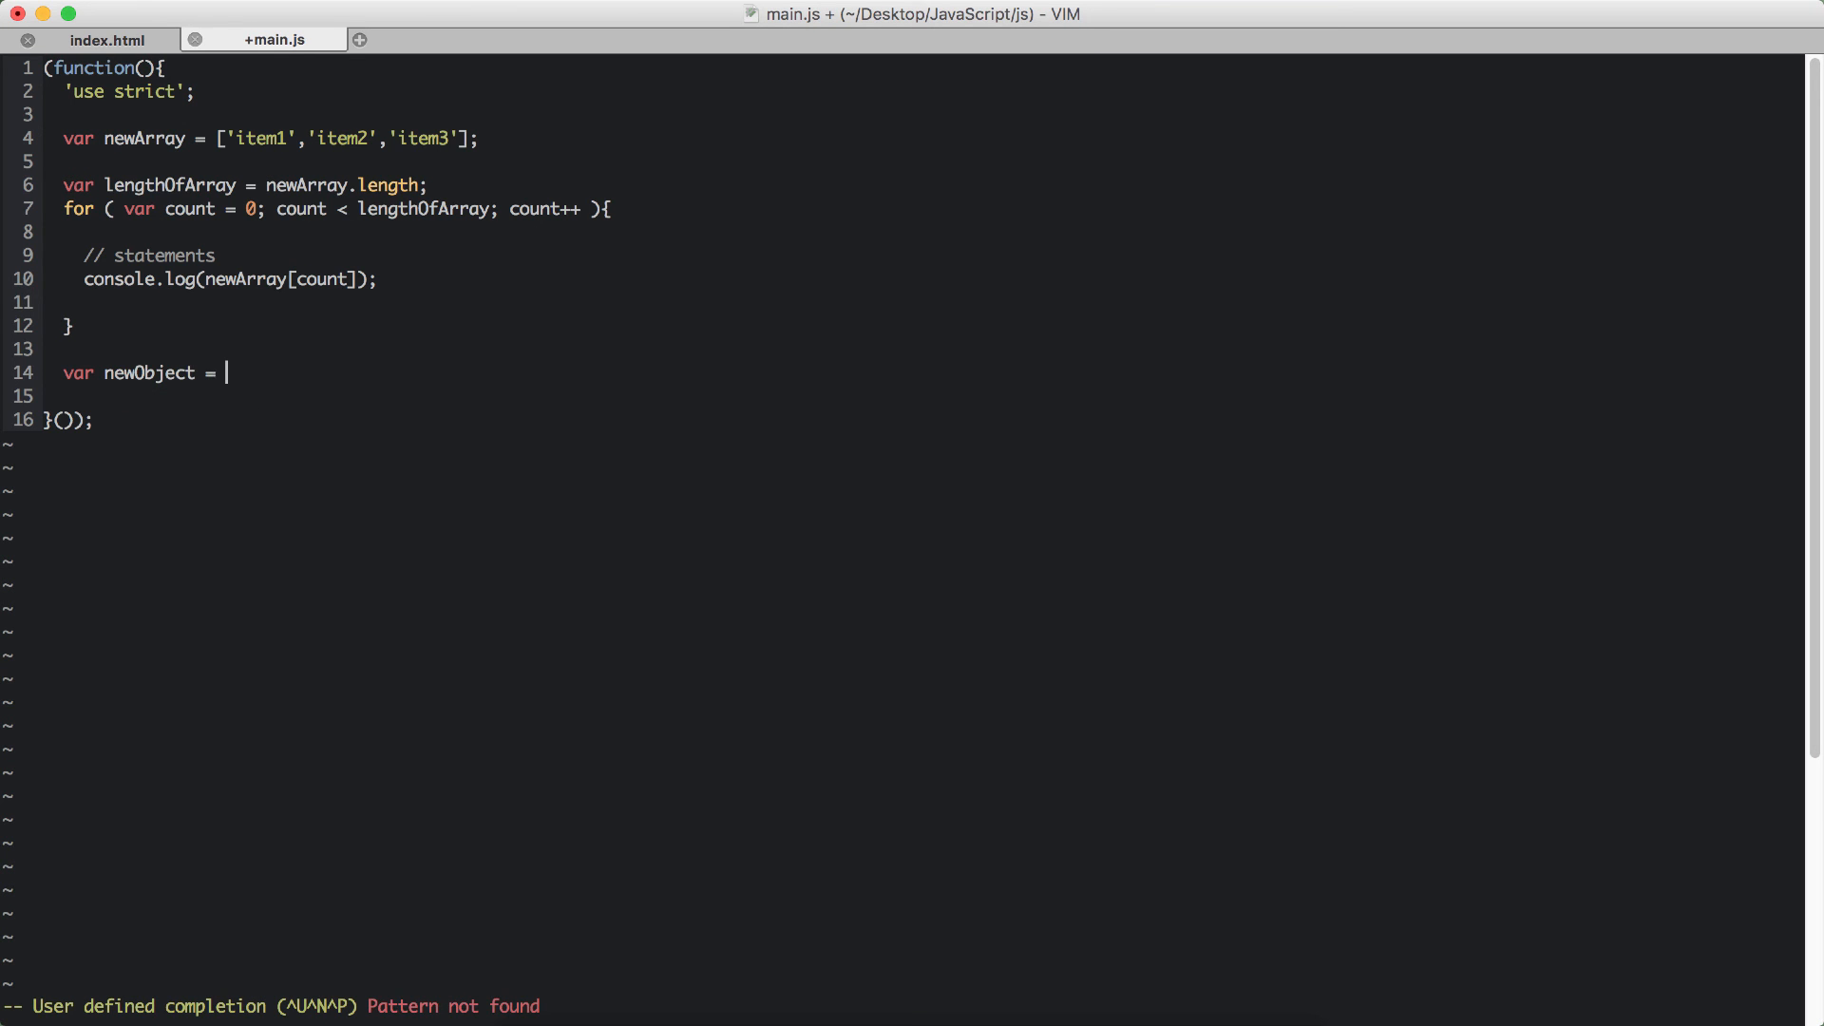
pyautogui.write('{')
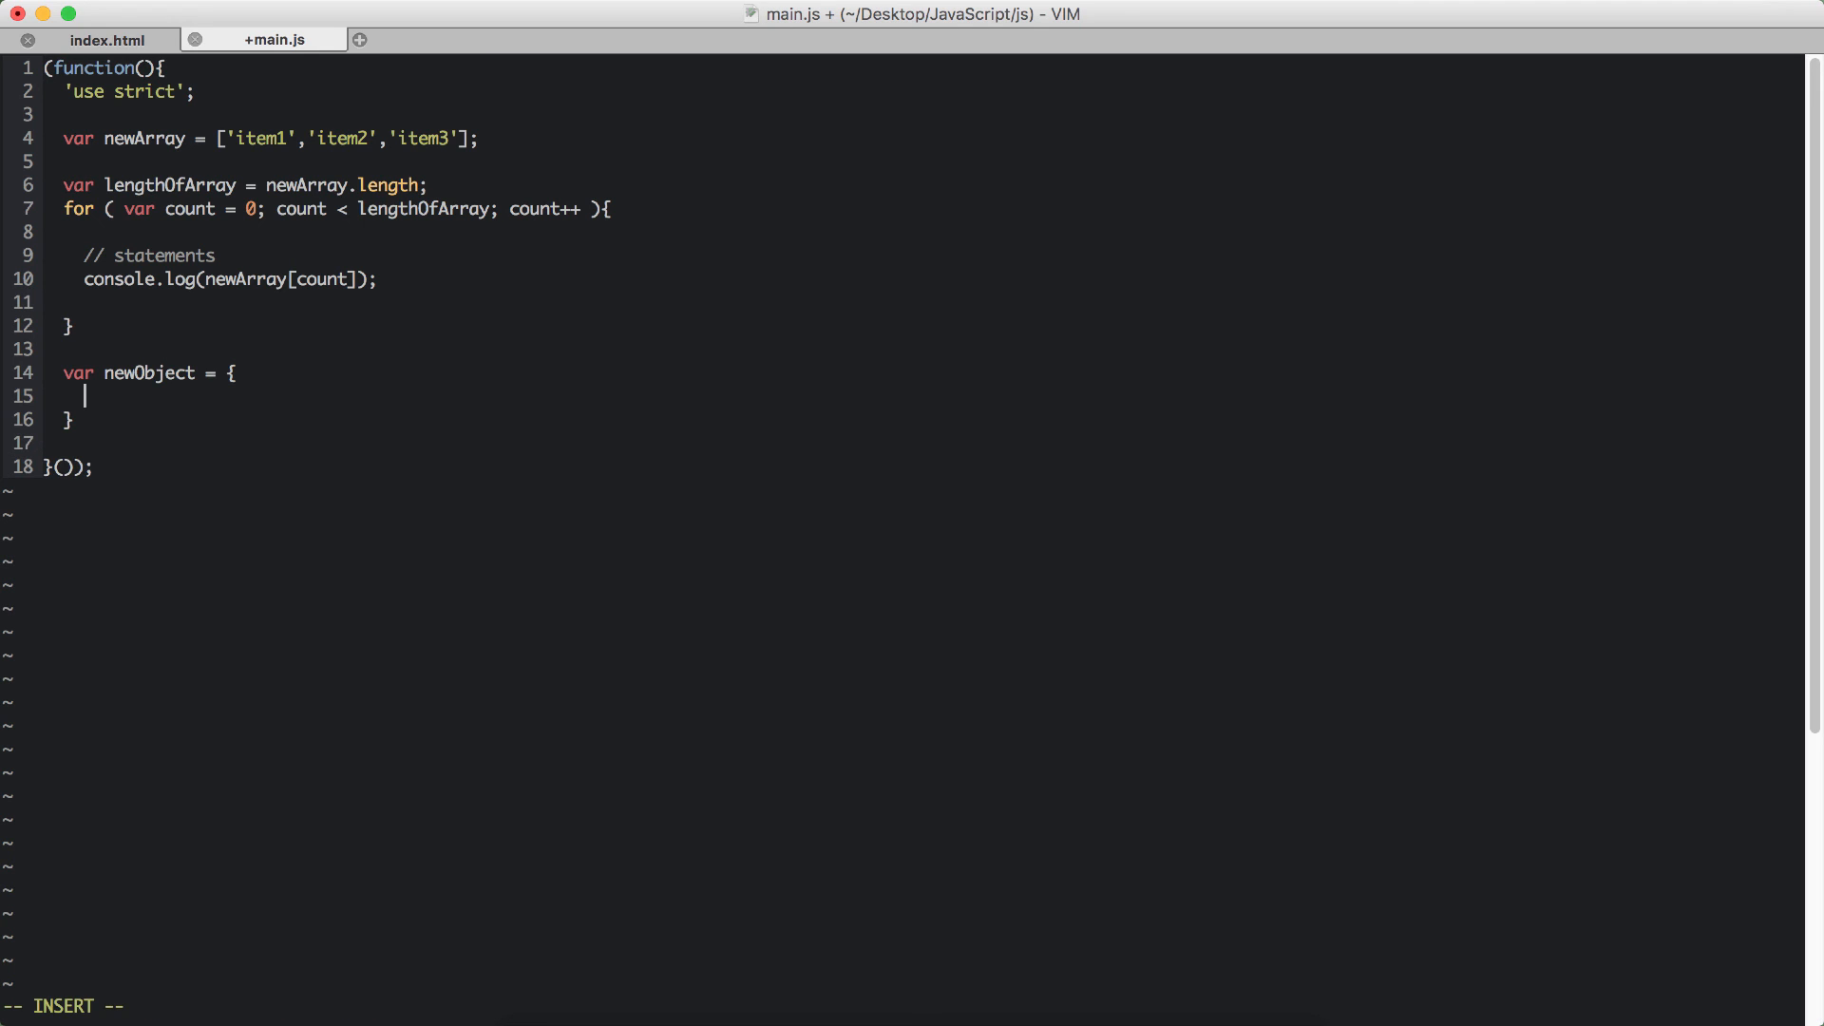
pyautogui.write("'pre'")
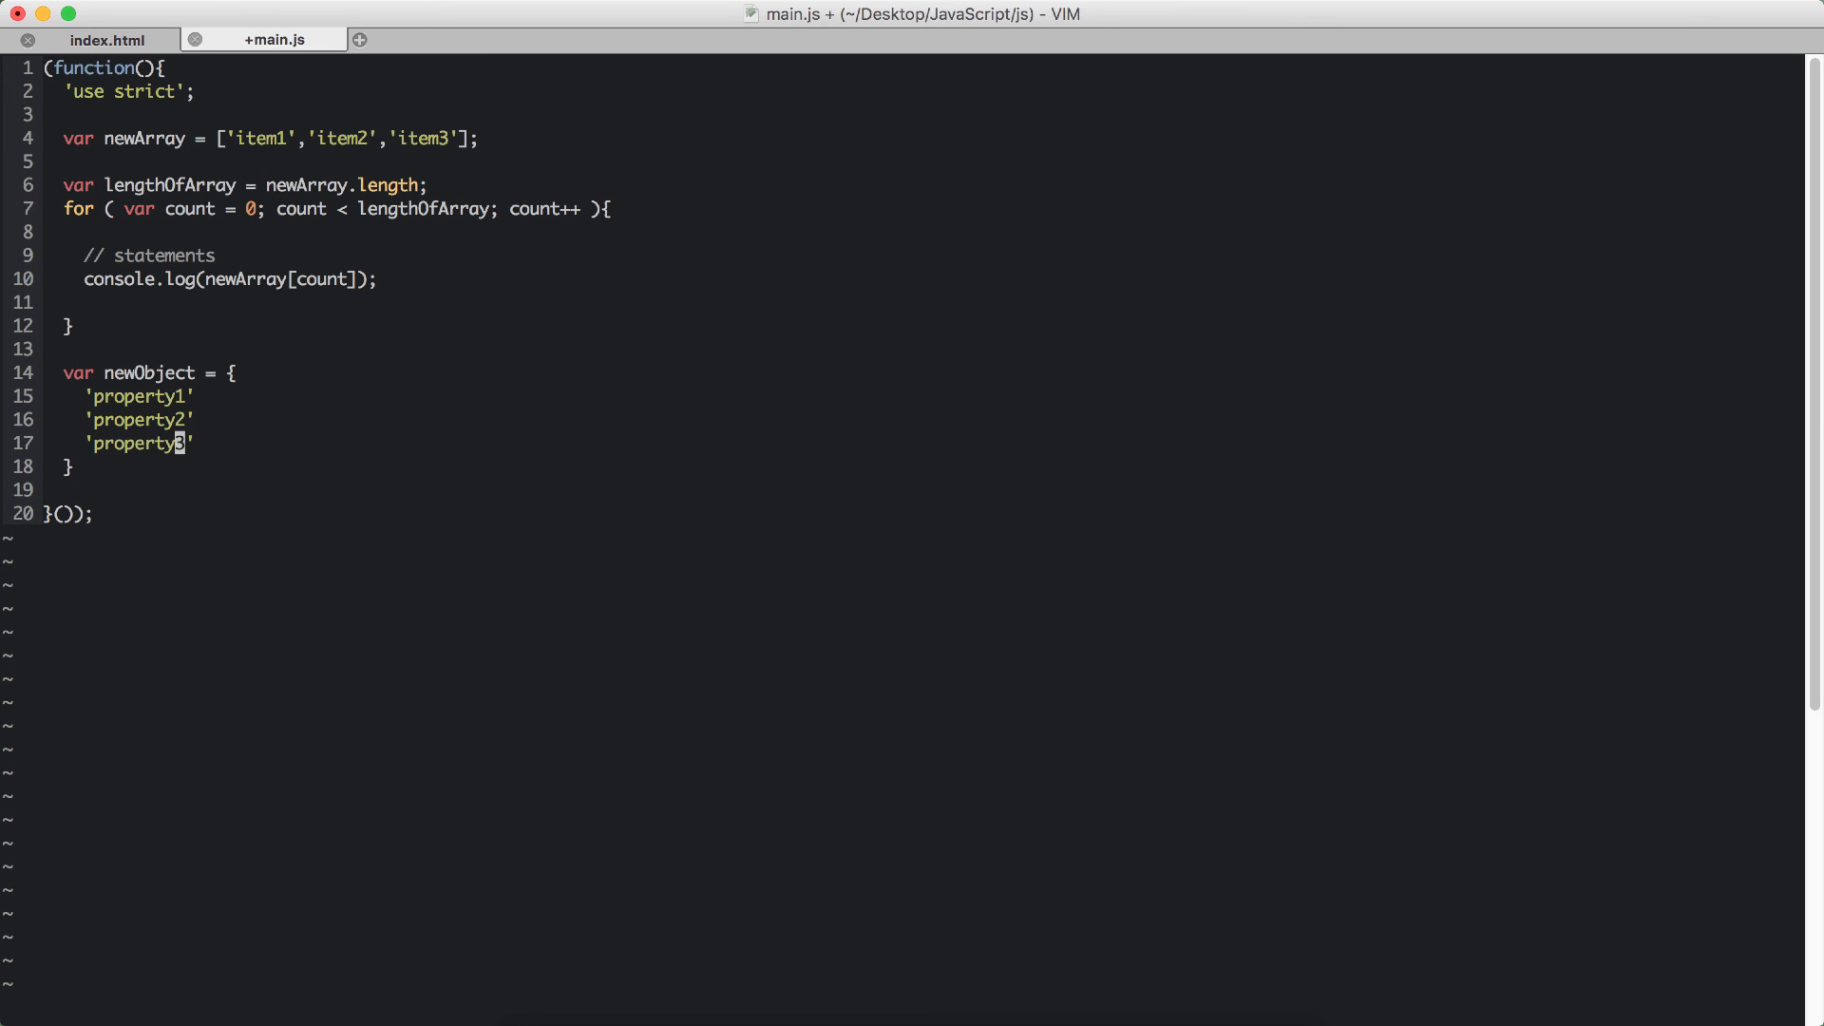
pyautogui.press('i')
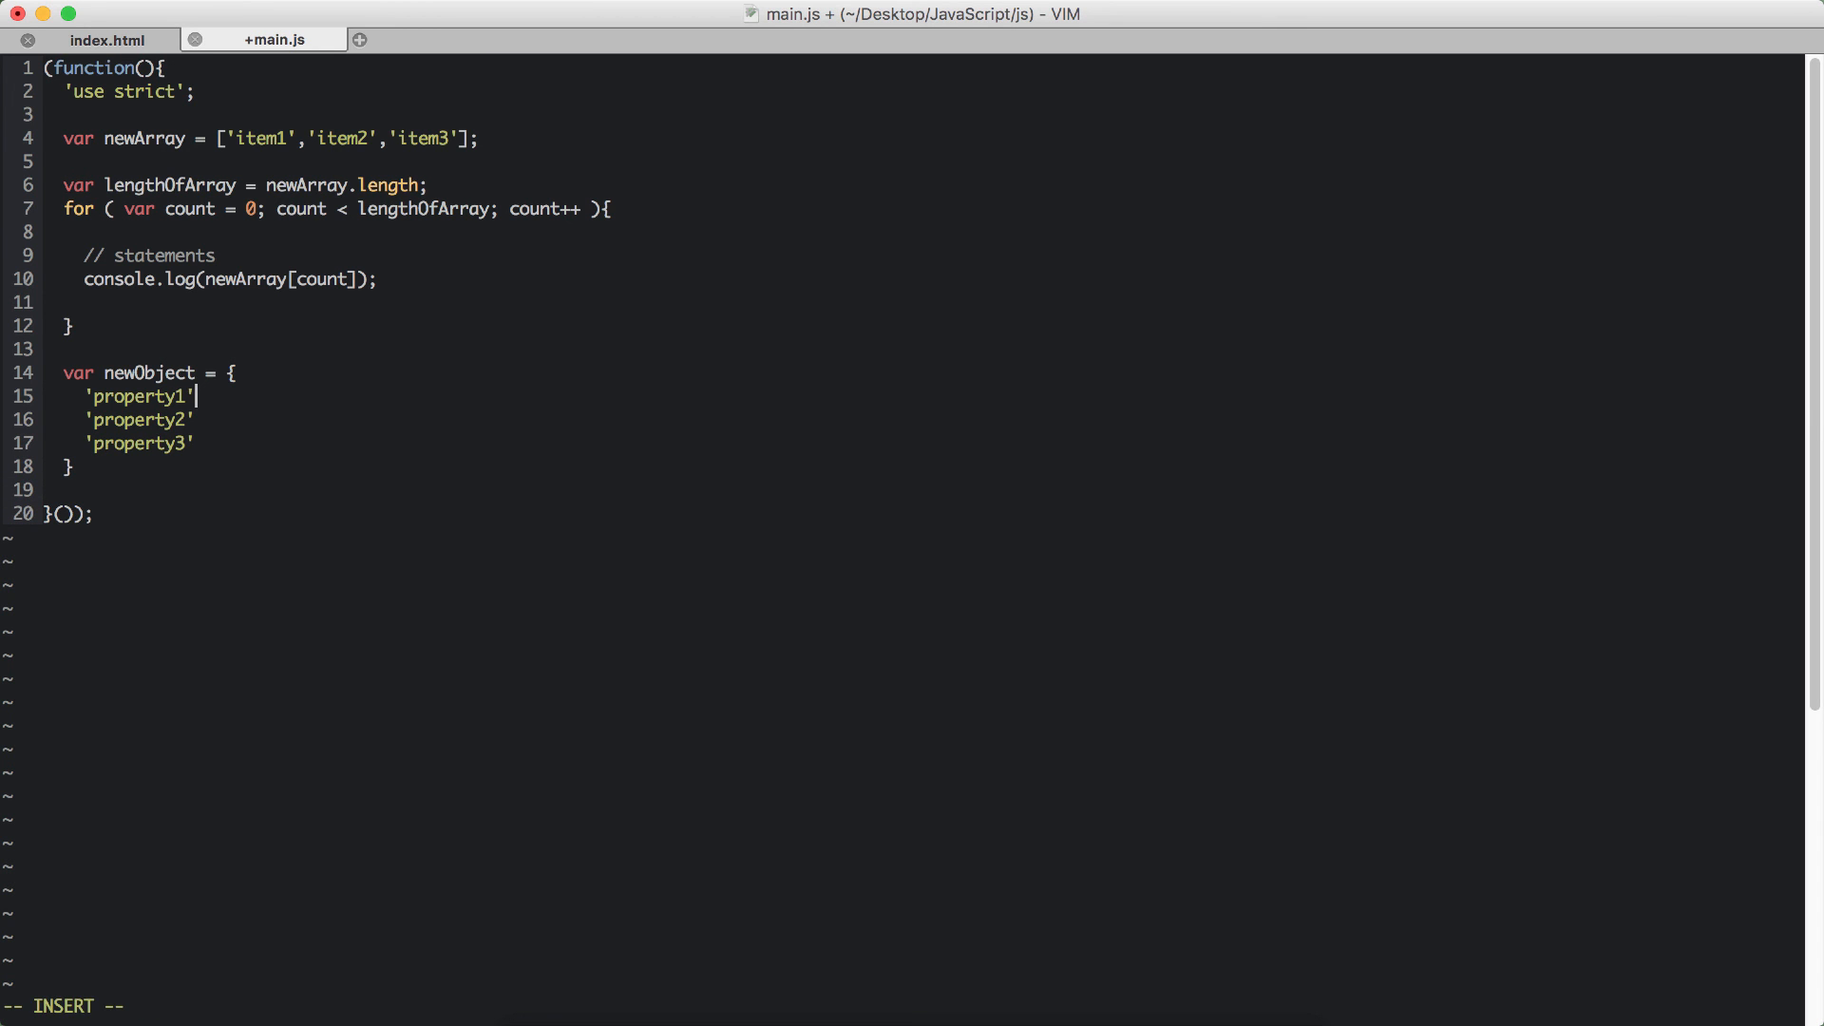
pyautogui.write(": 'val'")
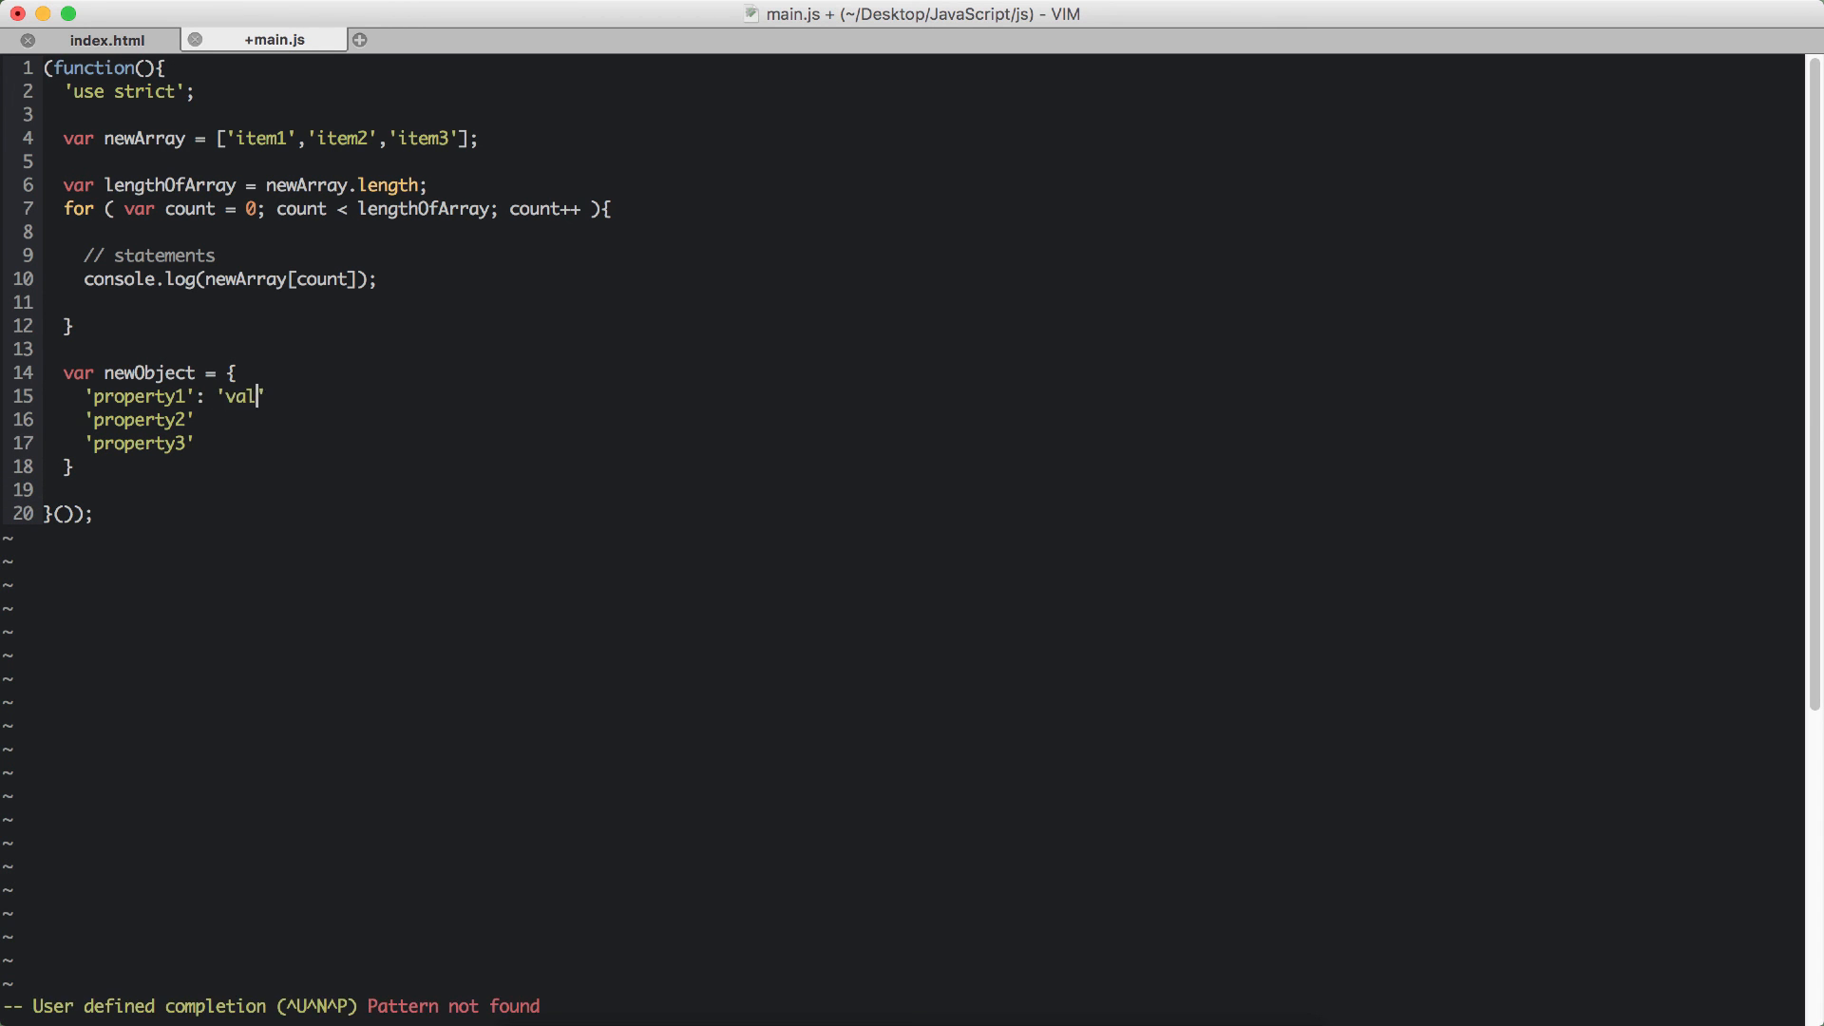
pyautogui.write("ue 1'")
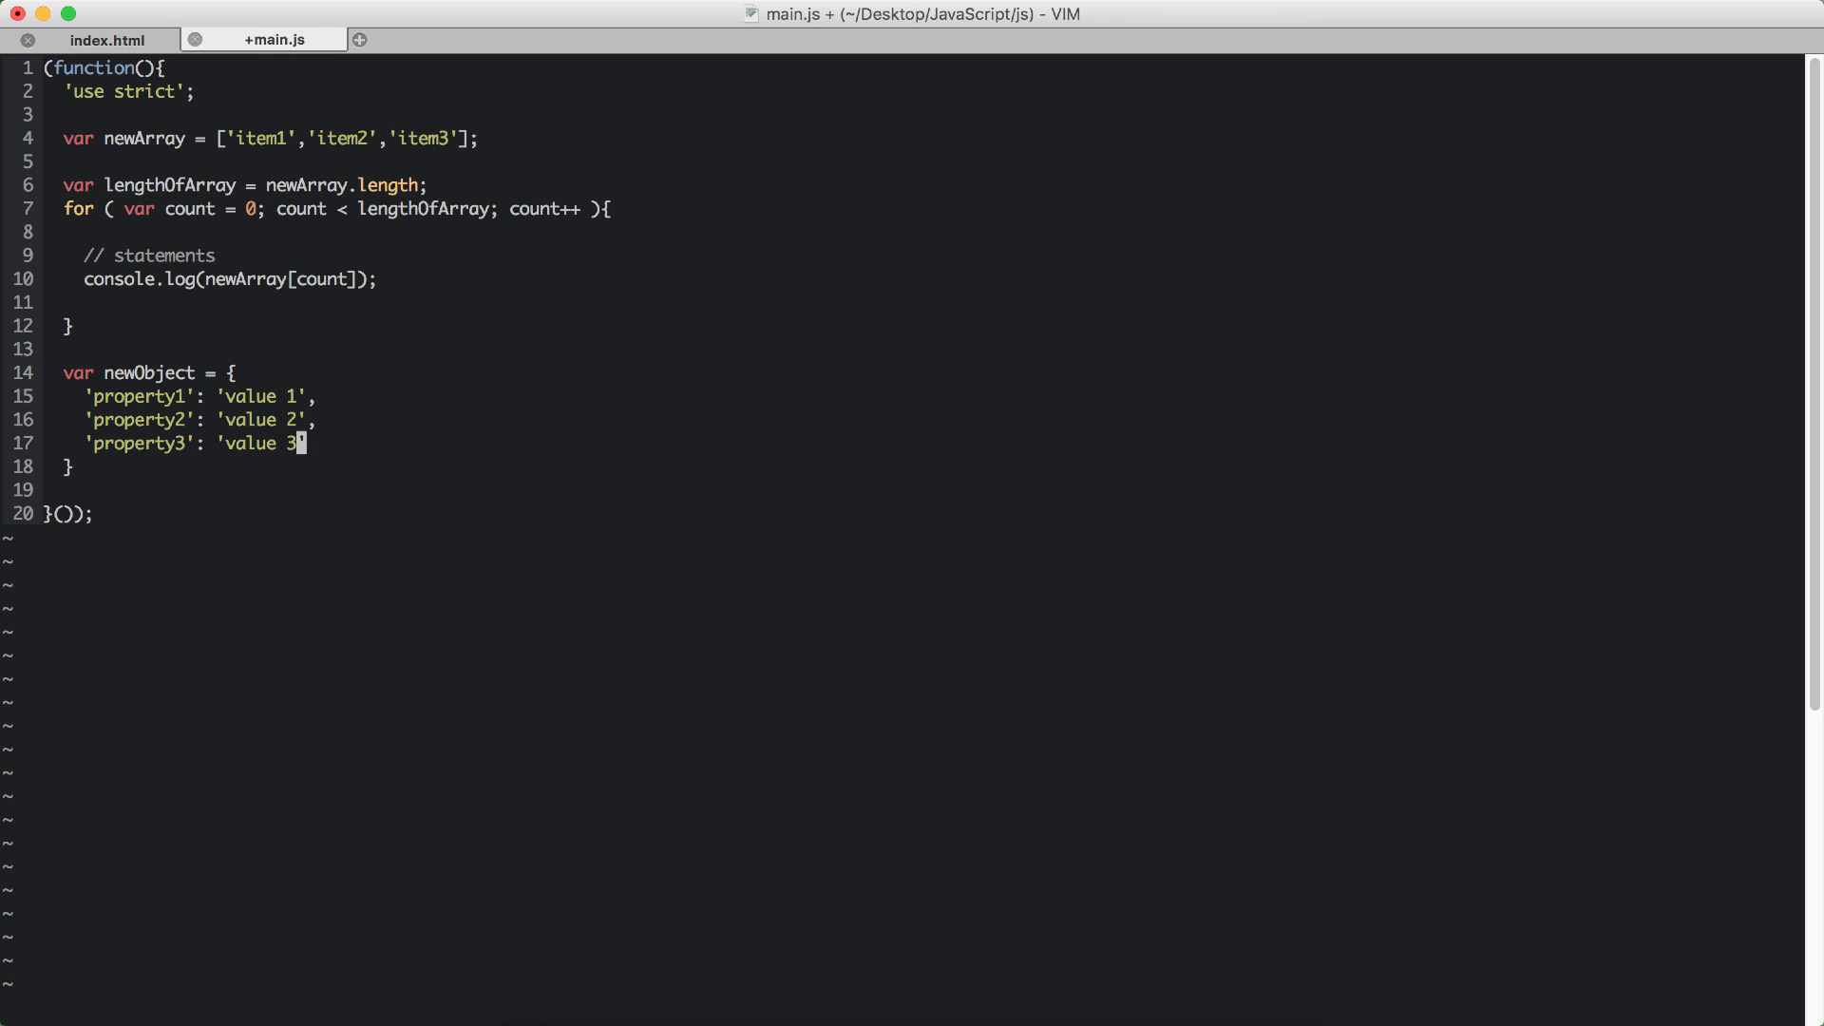
pyautogui.press('i')
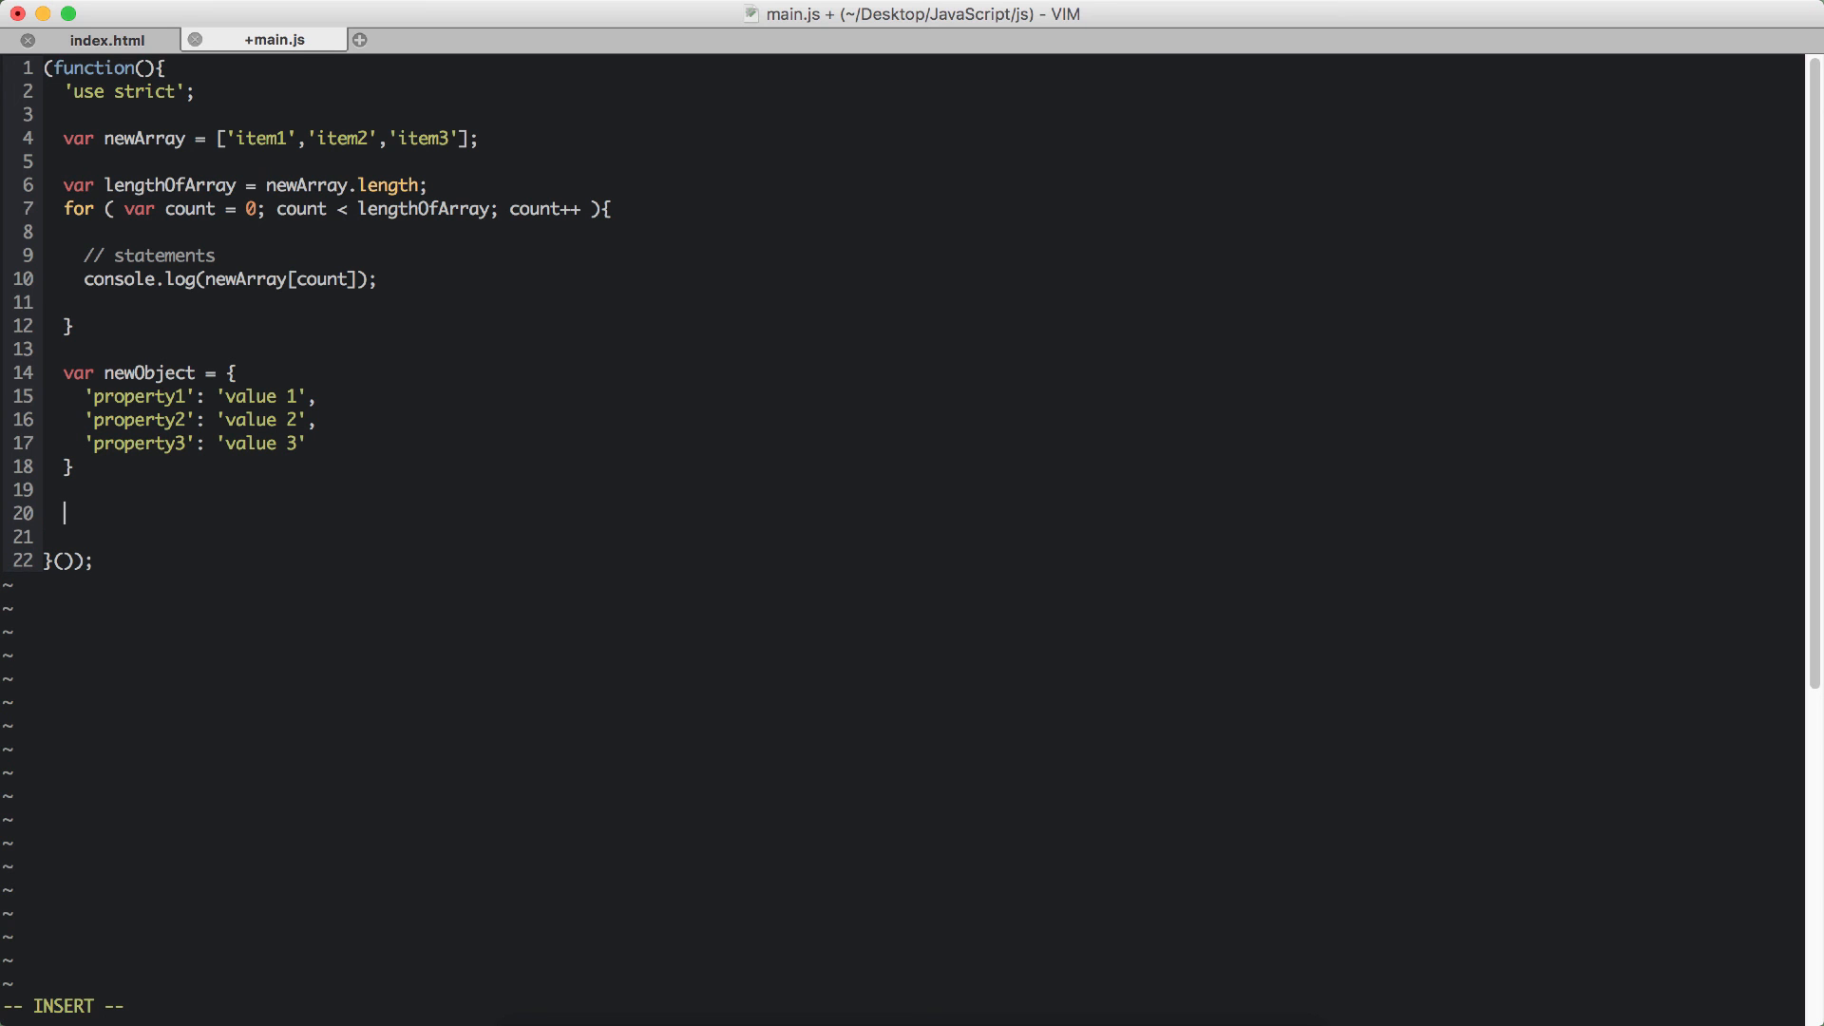
# Write the for-in loop header iterating prop over newObject.
pyautogui.write('for(')
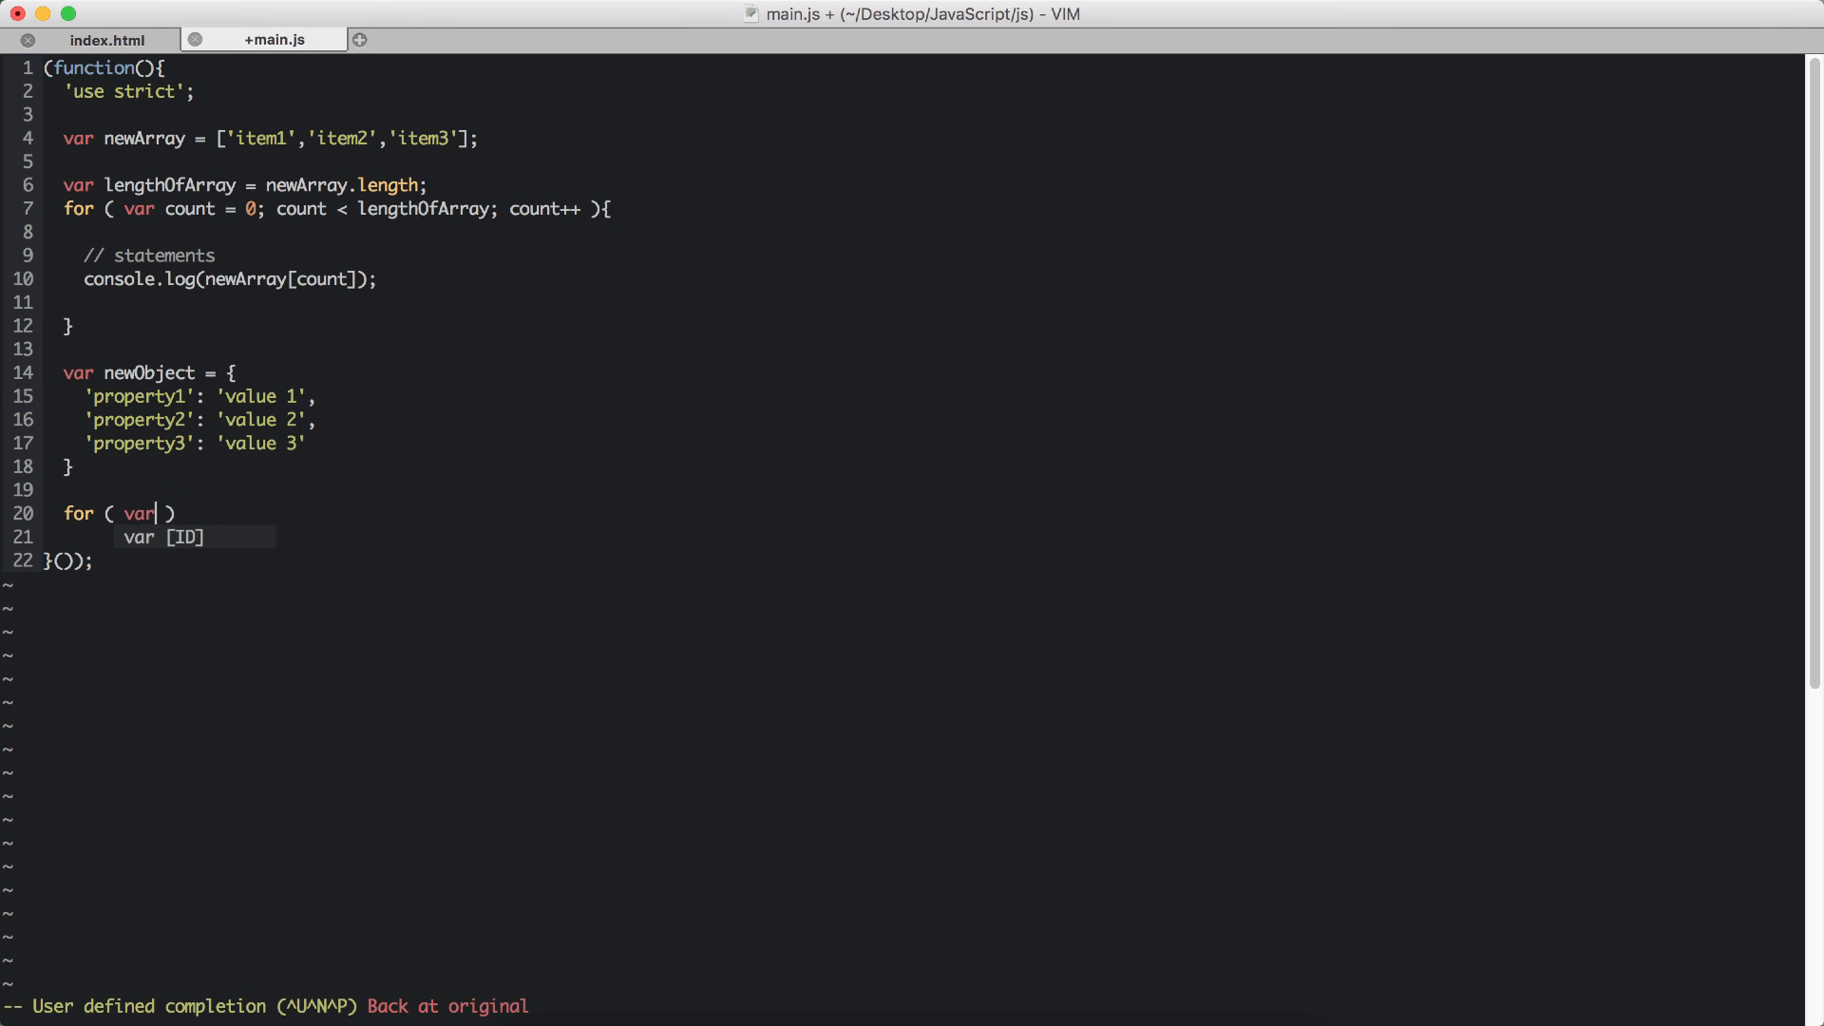
pyautogui.write('prop')
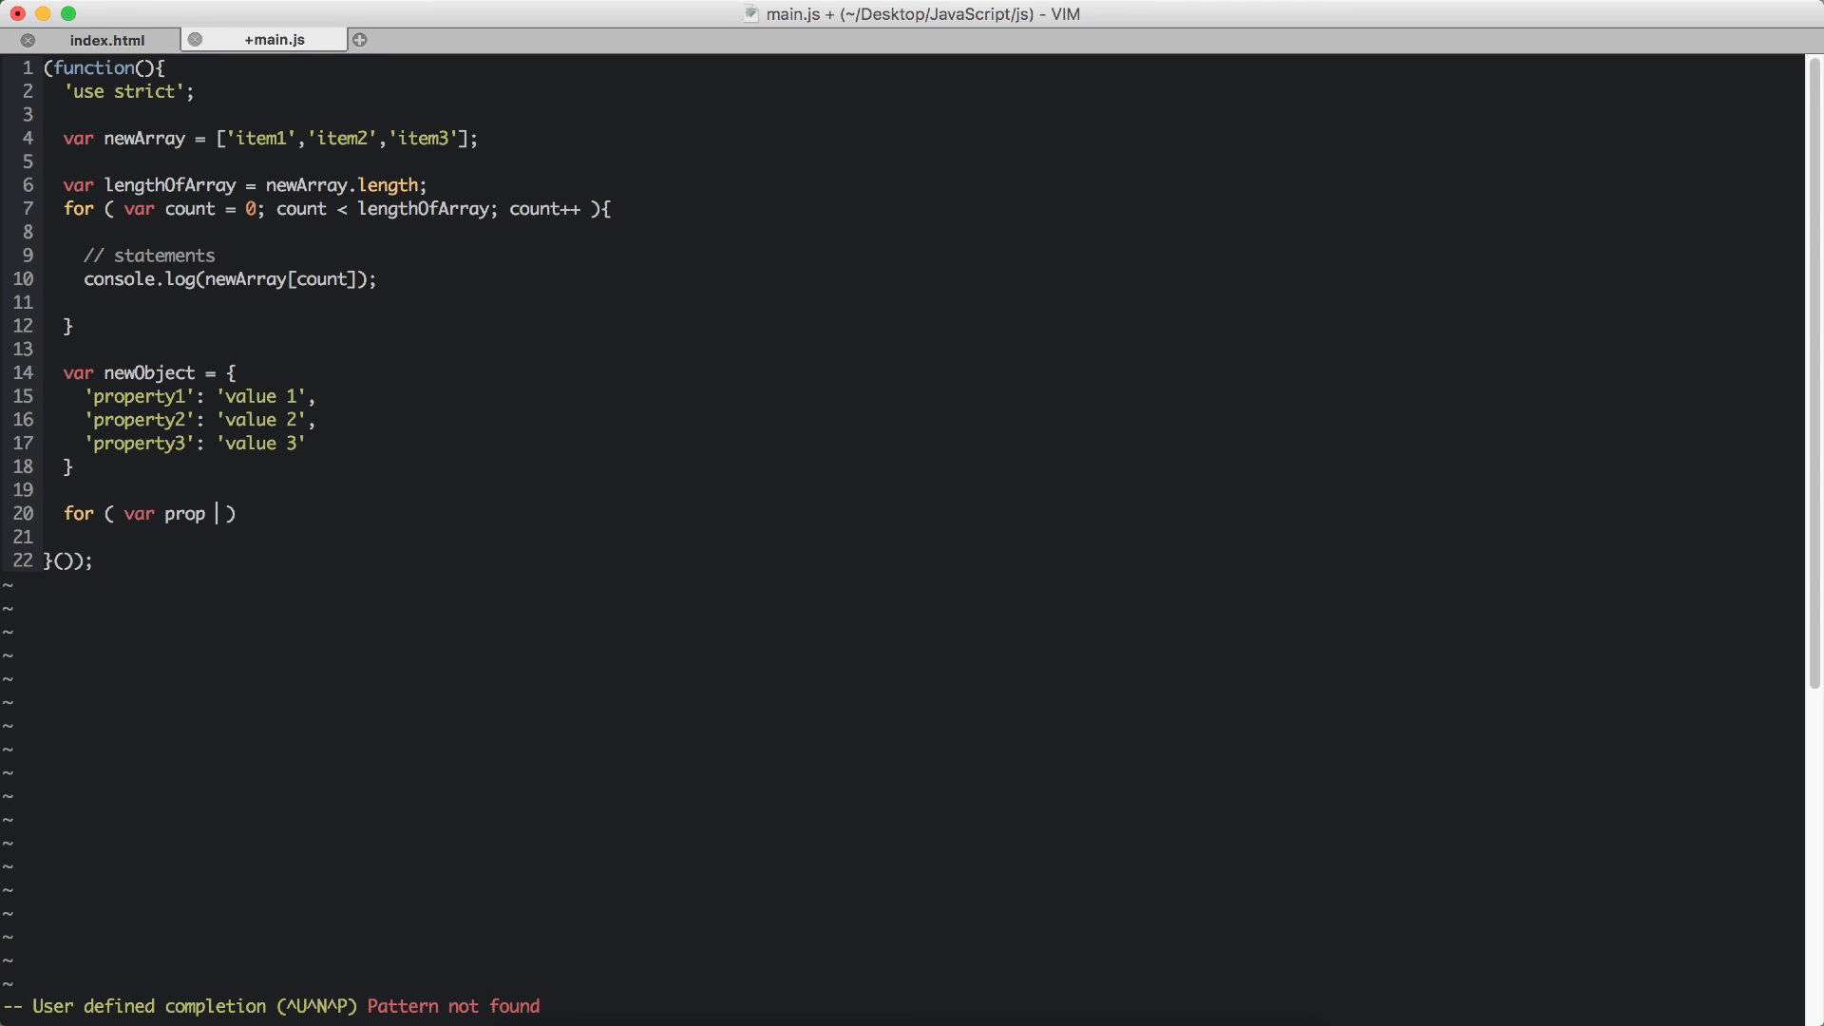
pyautogui.write('in')
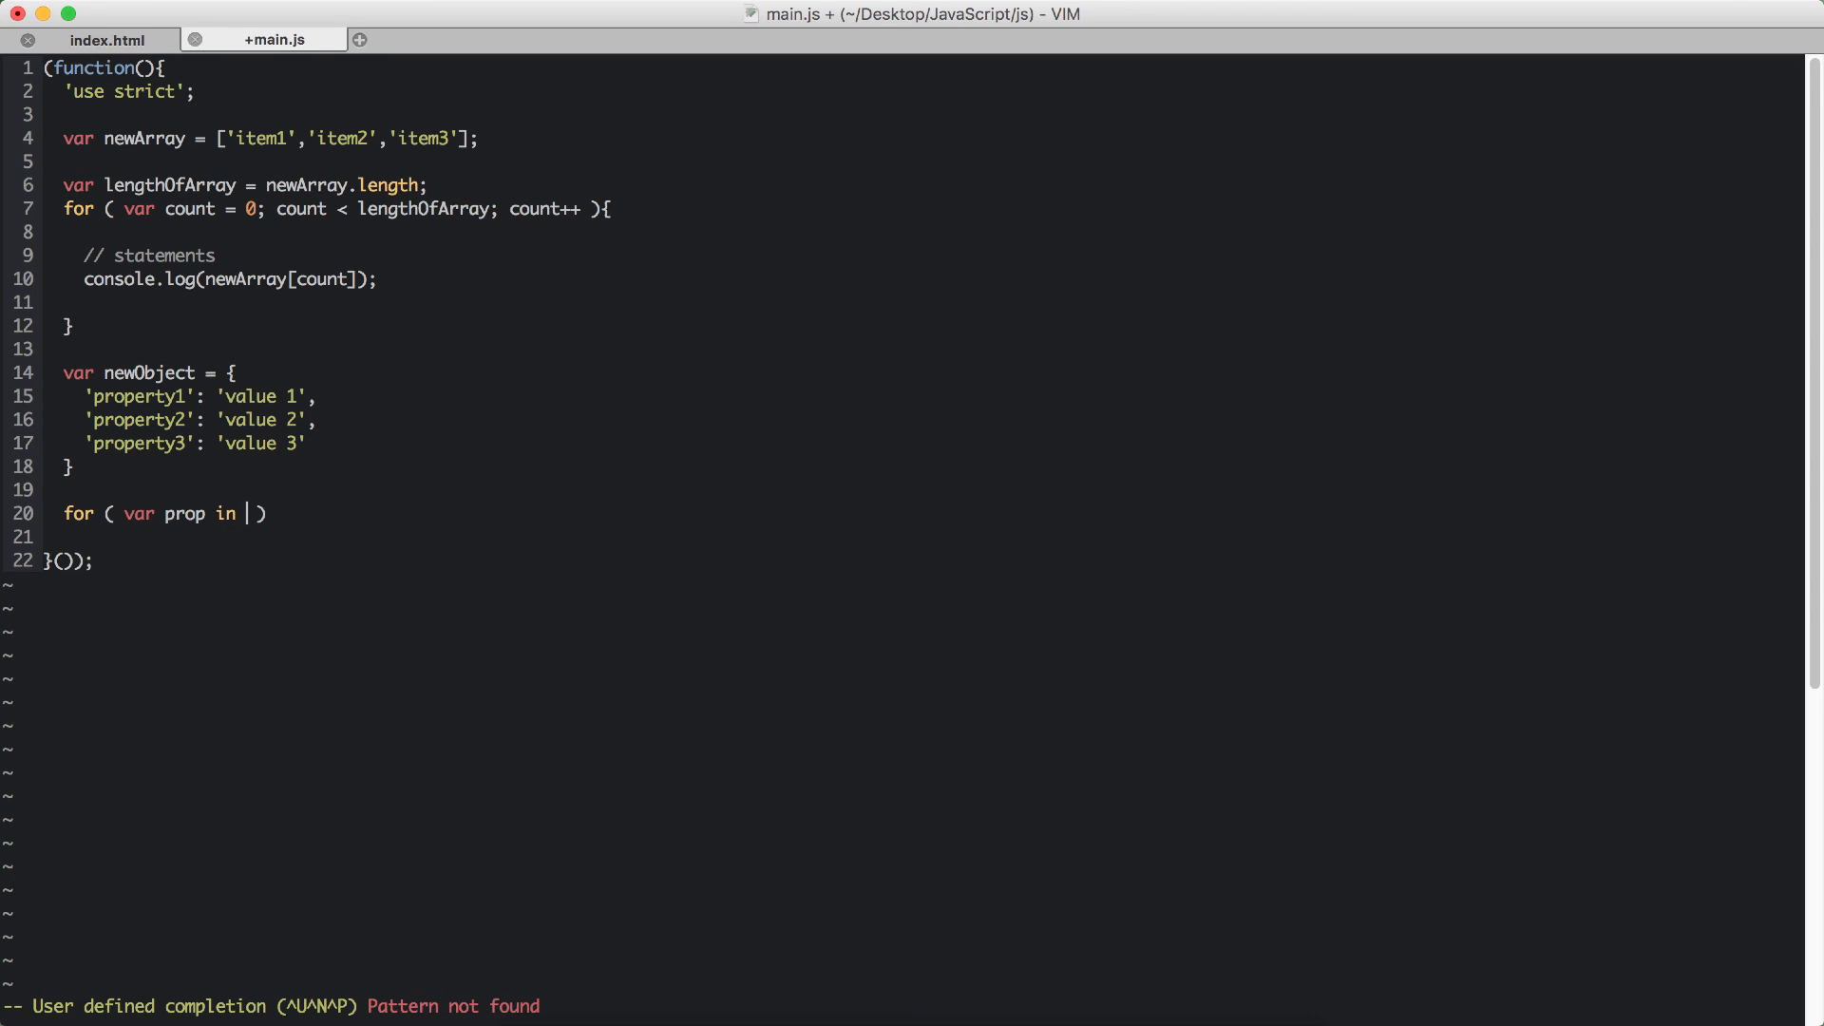
pyautogui.write('newObe')
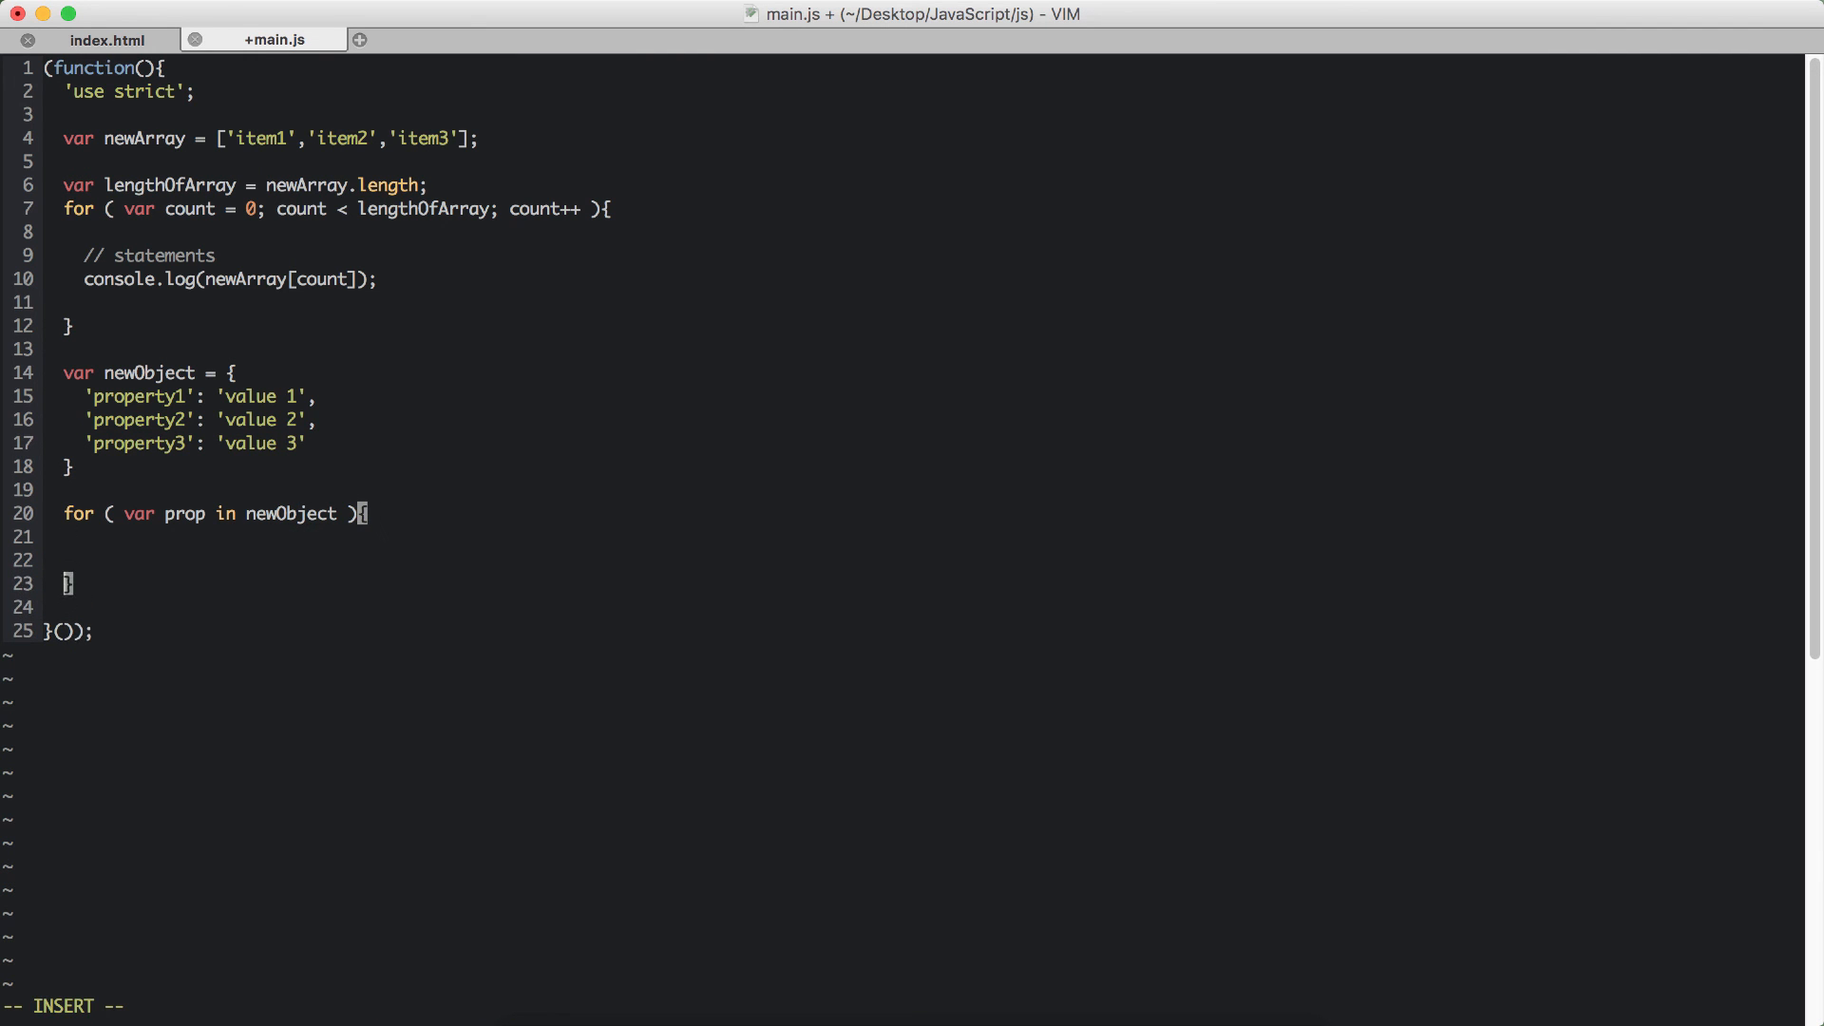
# Log newObject[prop] in the loop body and confirm value 1–3 in Chrome's console.
pyautogui.write('// statements')
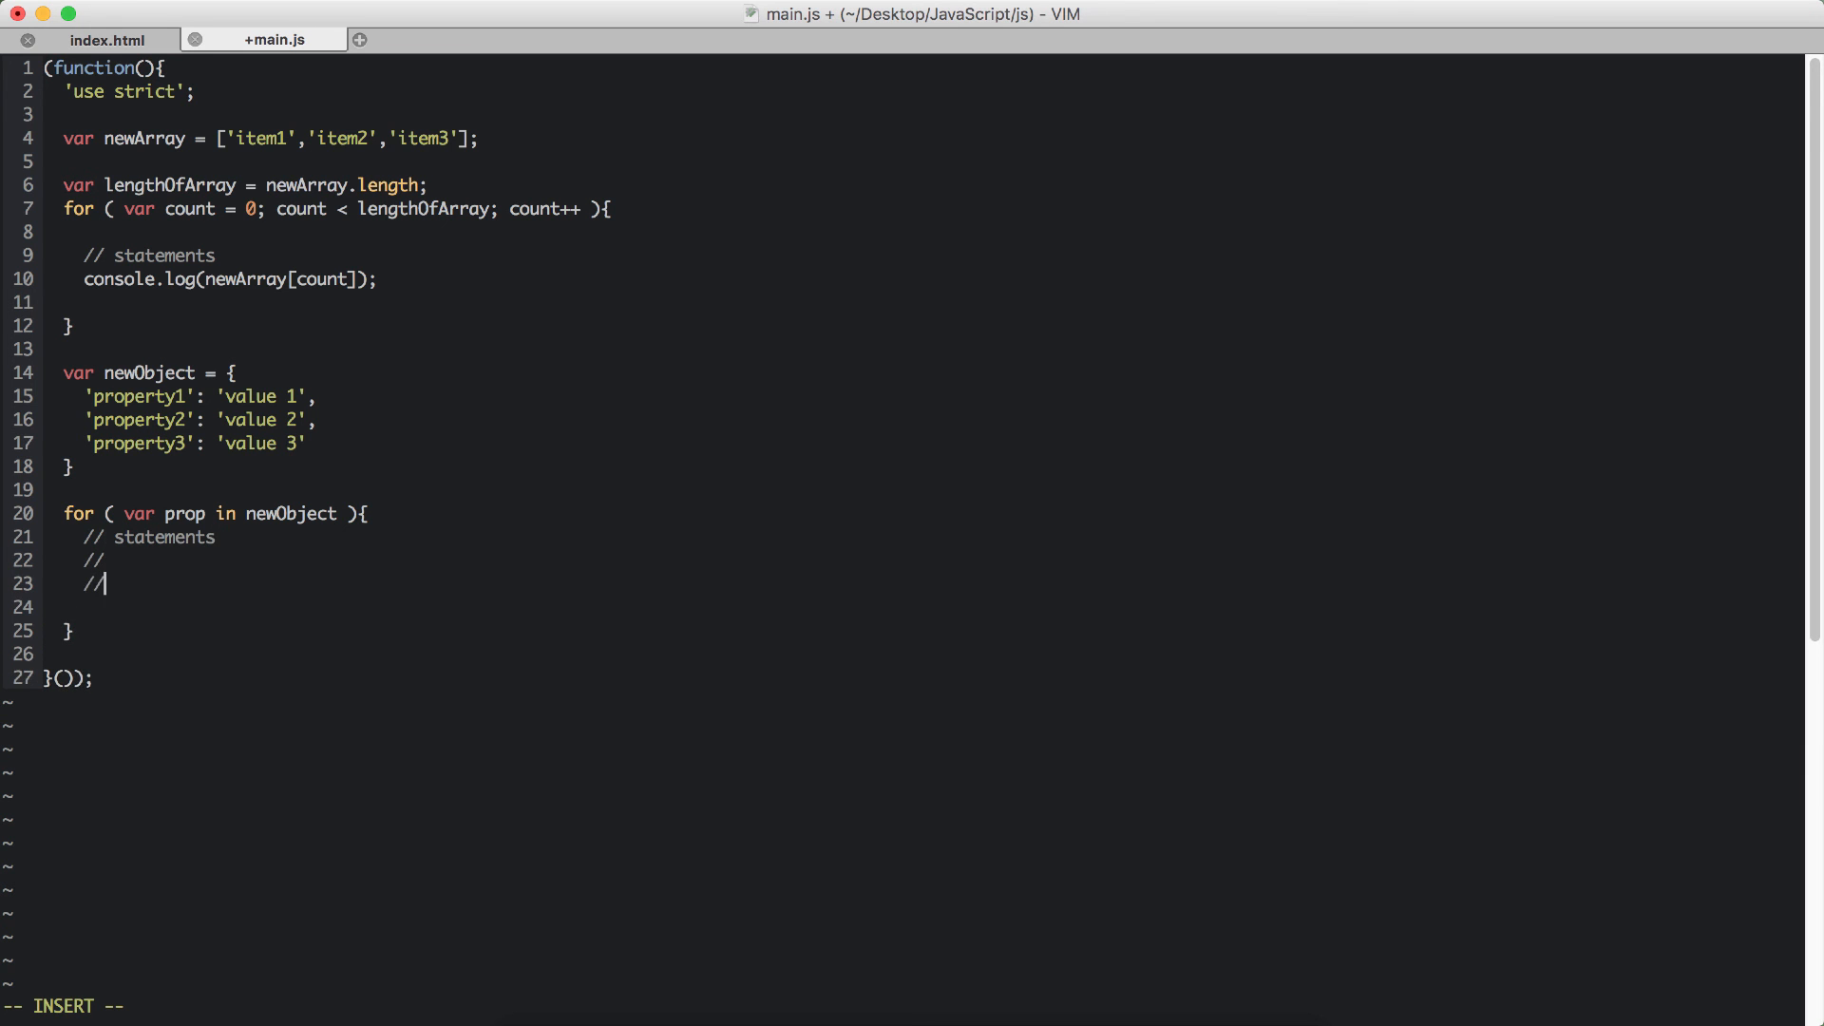
pyautogui.write('console.l')
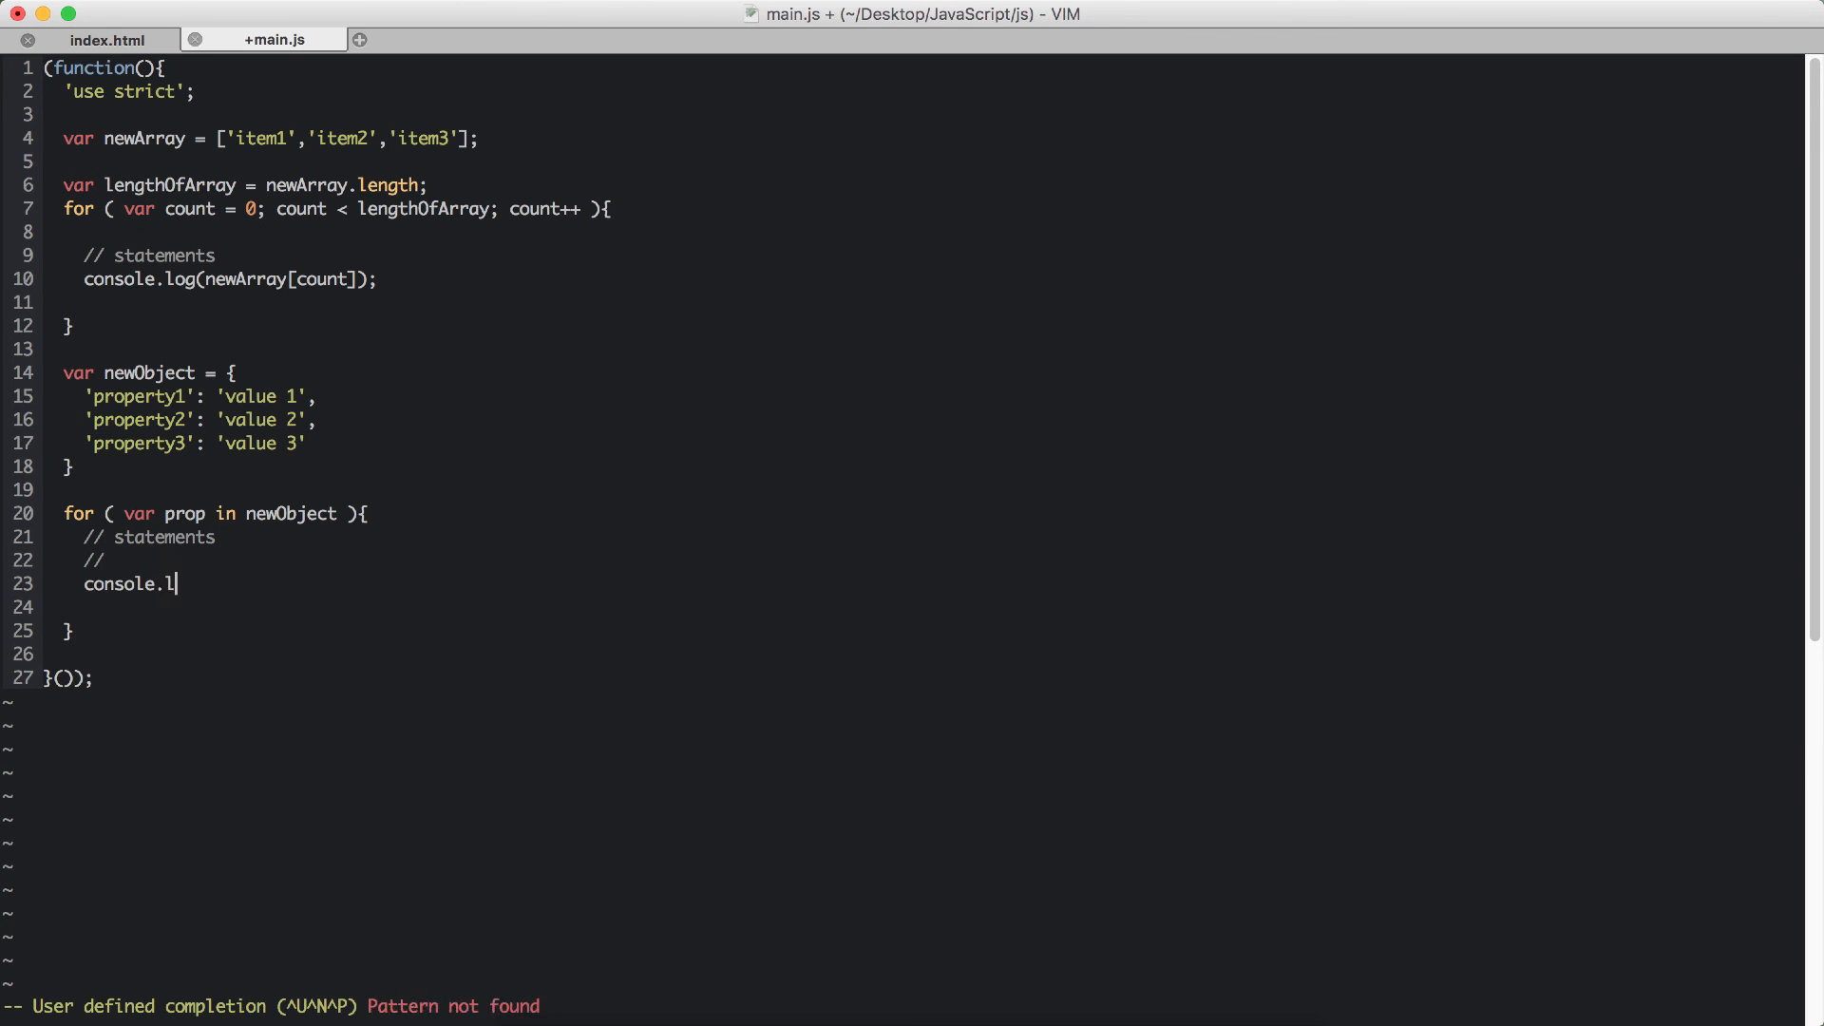
pyautogui.write('og(newObjectp')
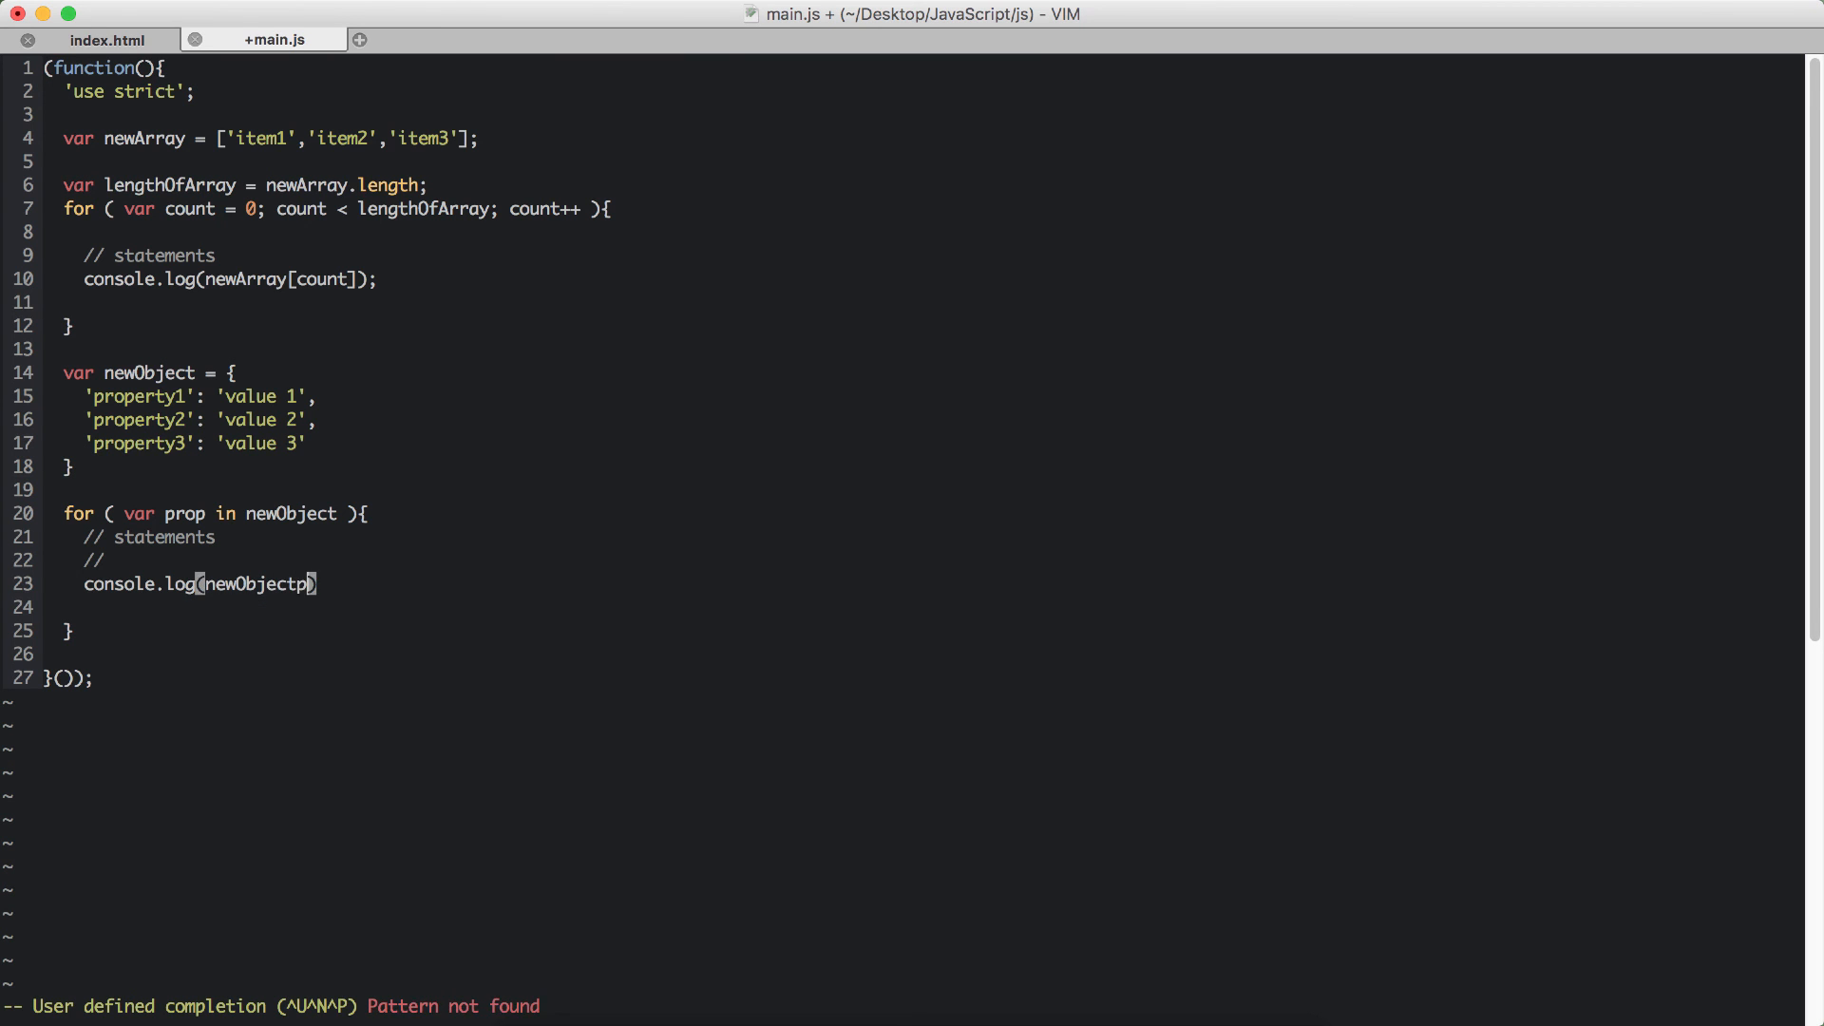
pyautogui.write("['']")
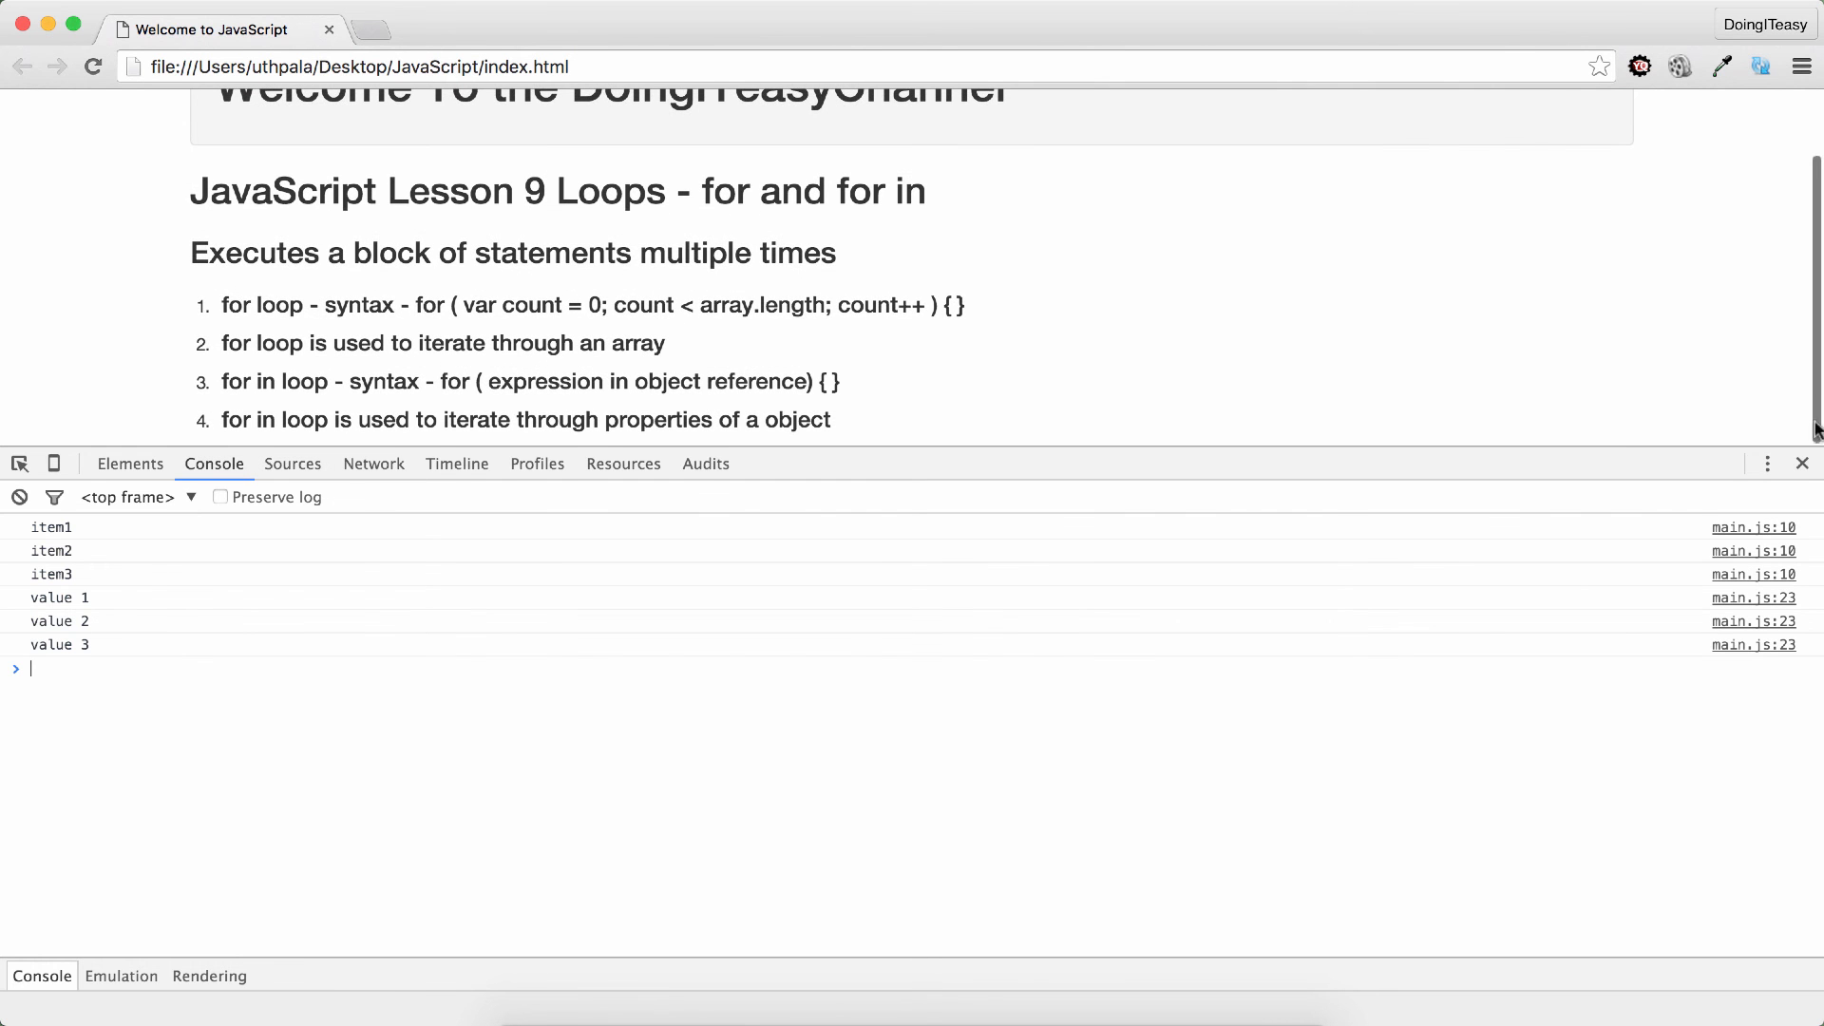
pyautogui.click(1802, 462)
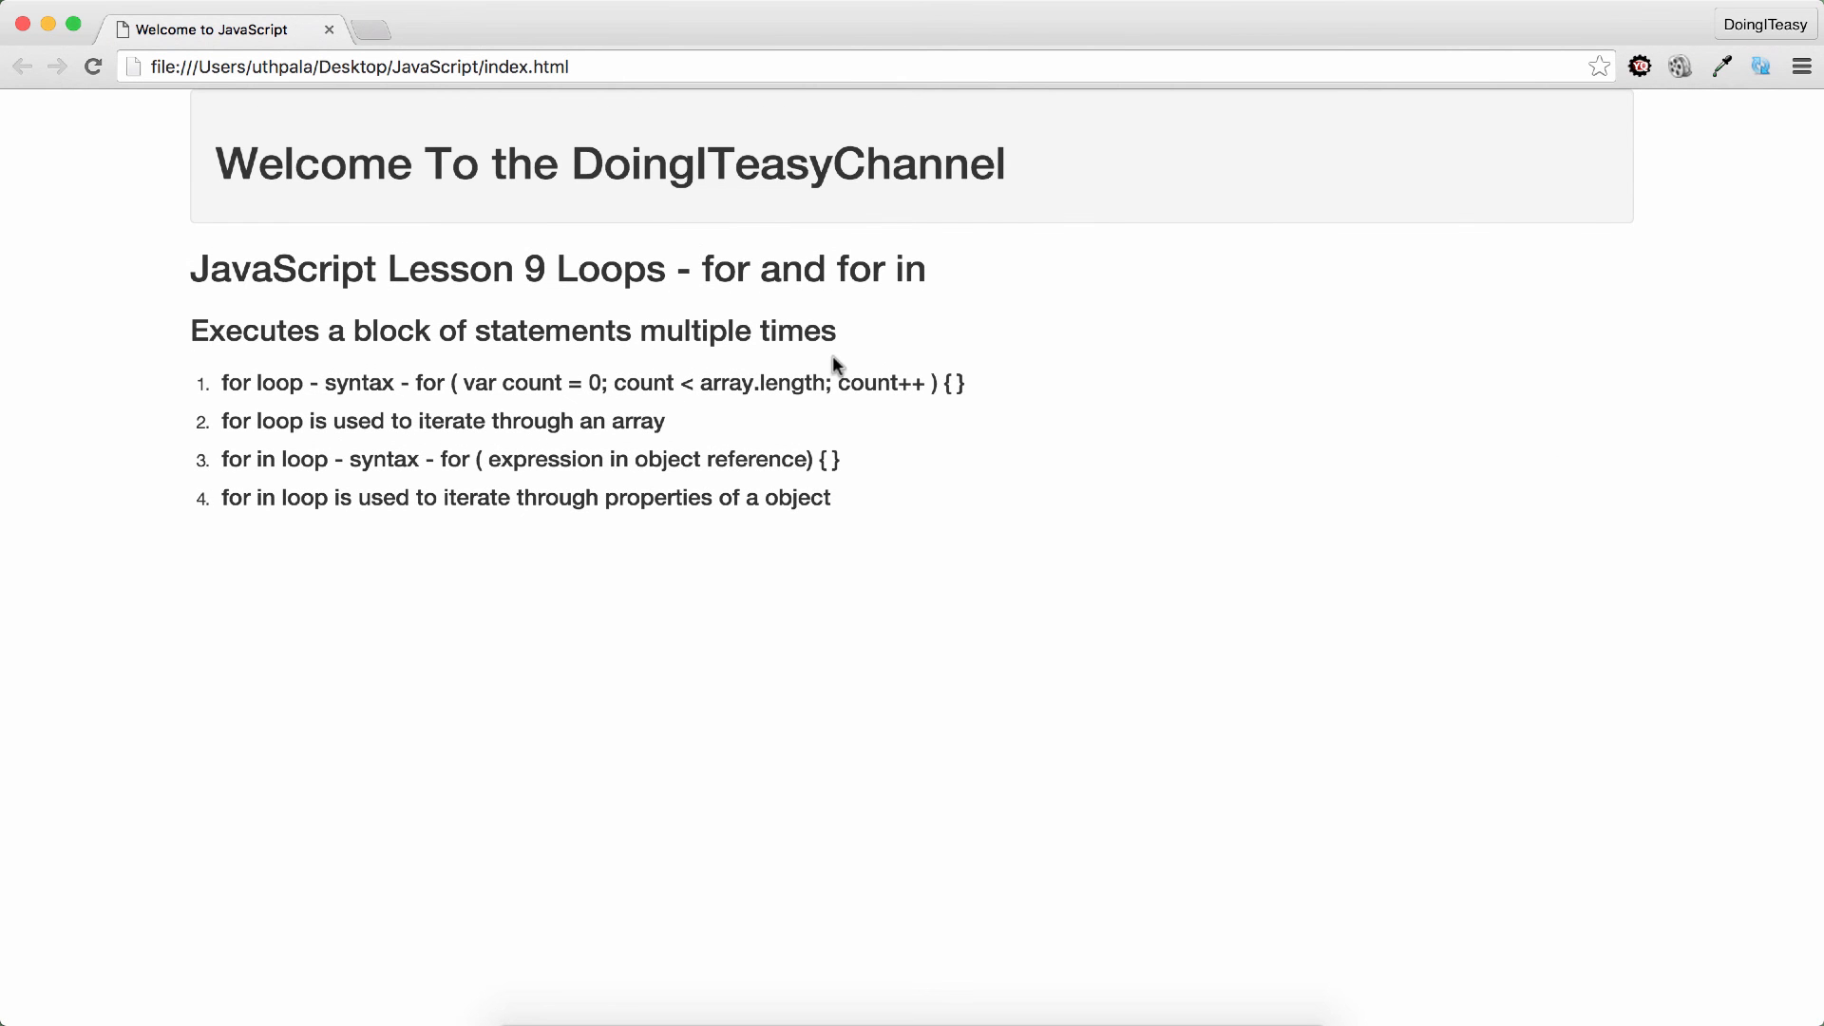
pyautogui.moveTo(865, 338)
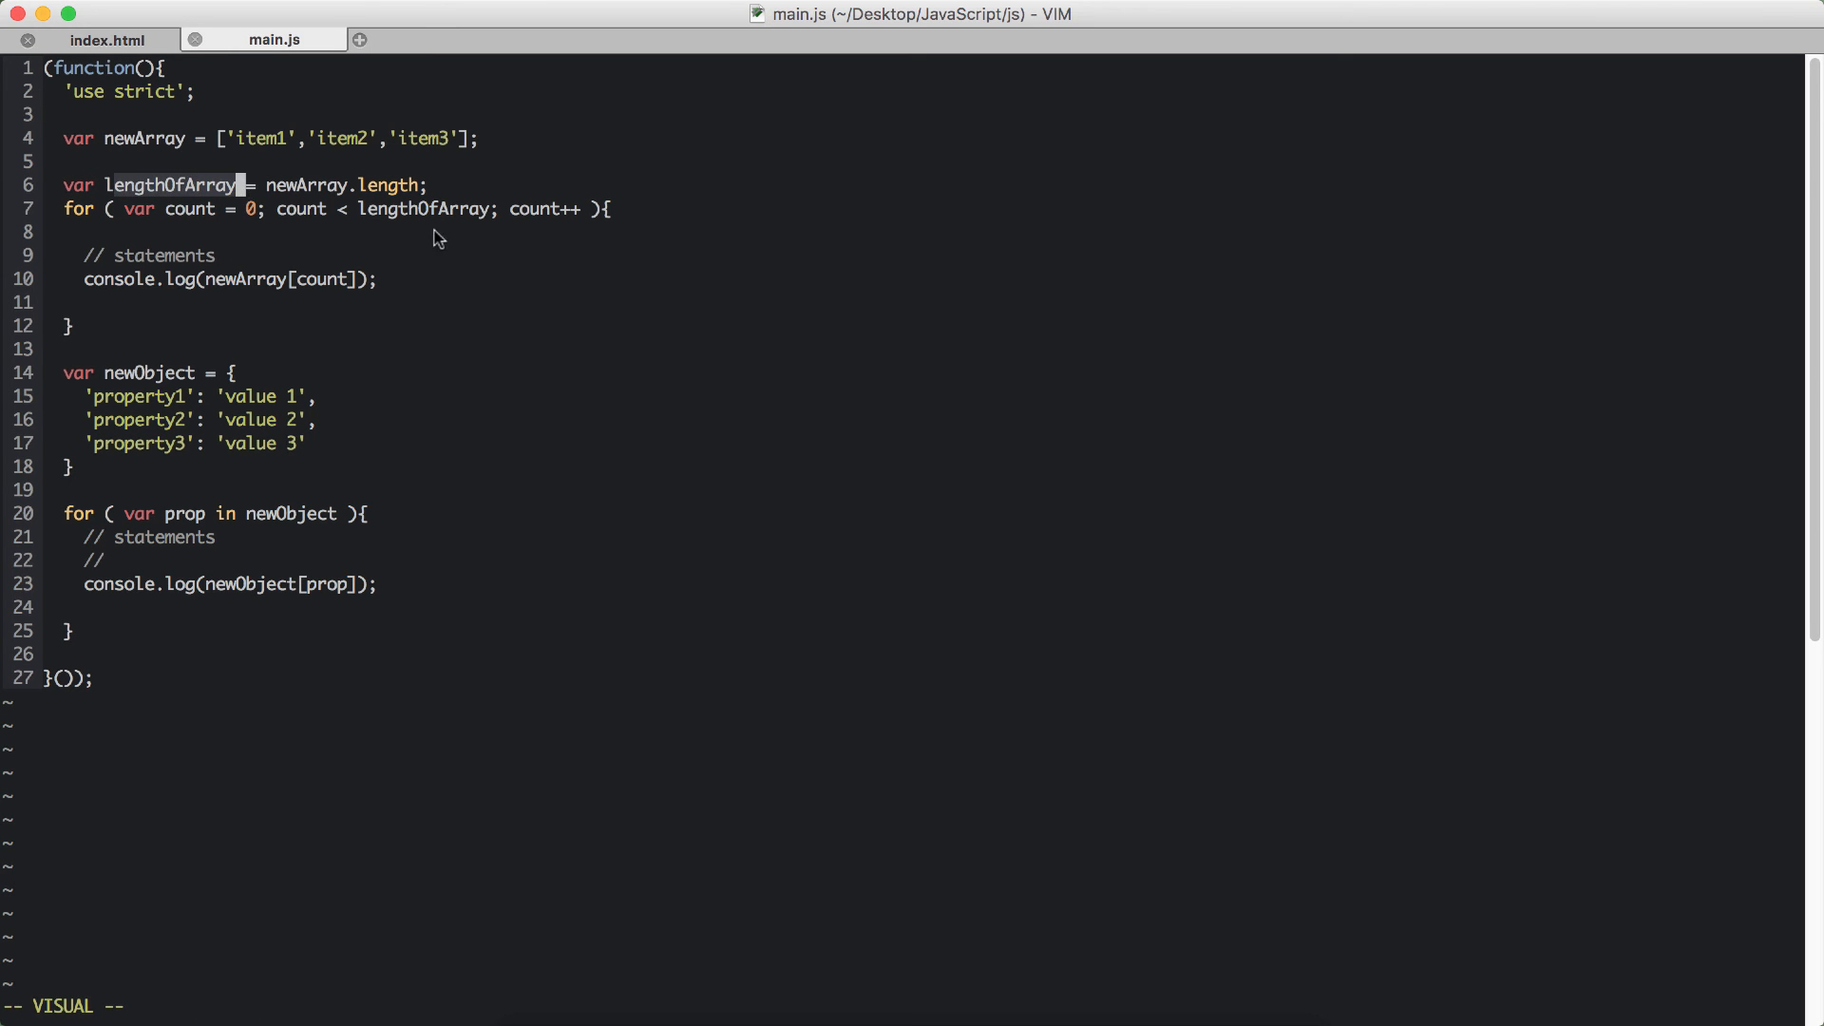
pyautogui.press('escape')
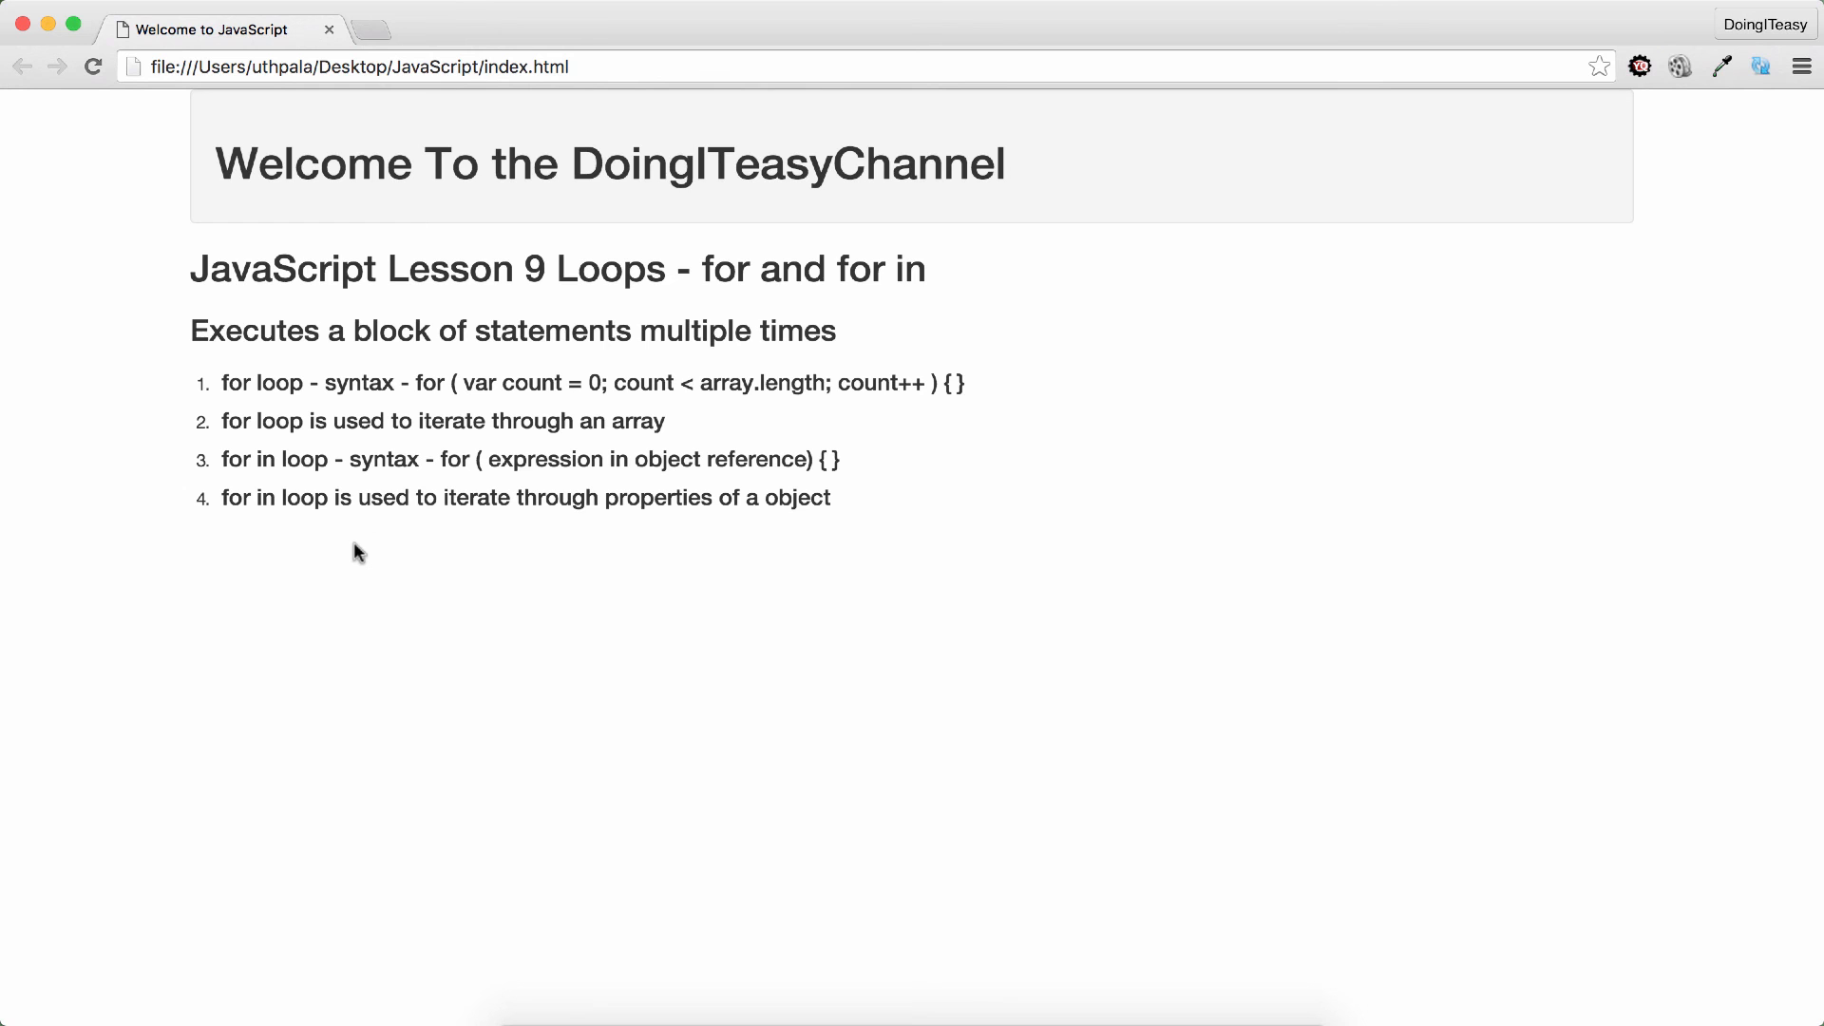
pyautogui.moveTo(776, 490)
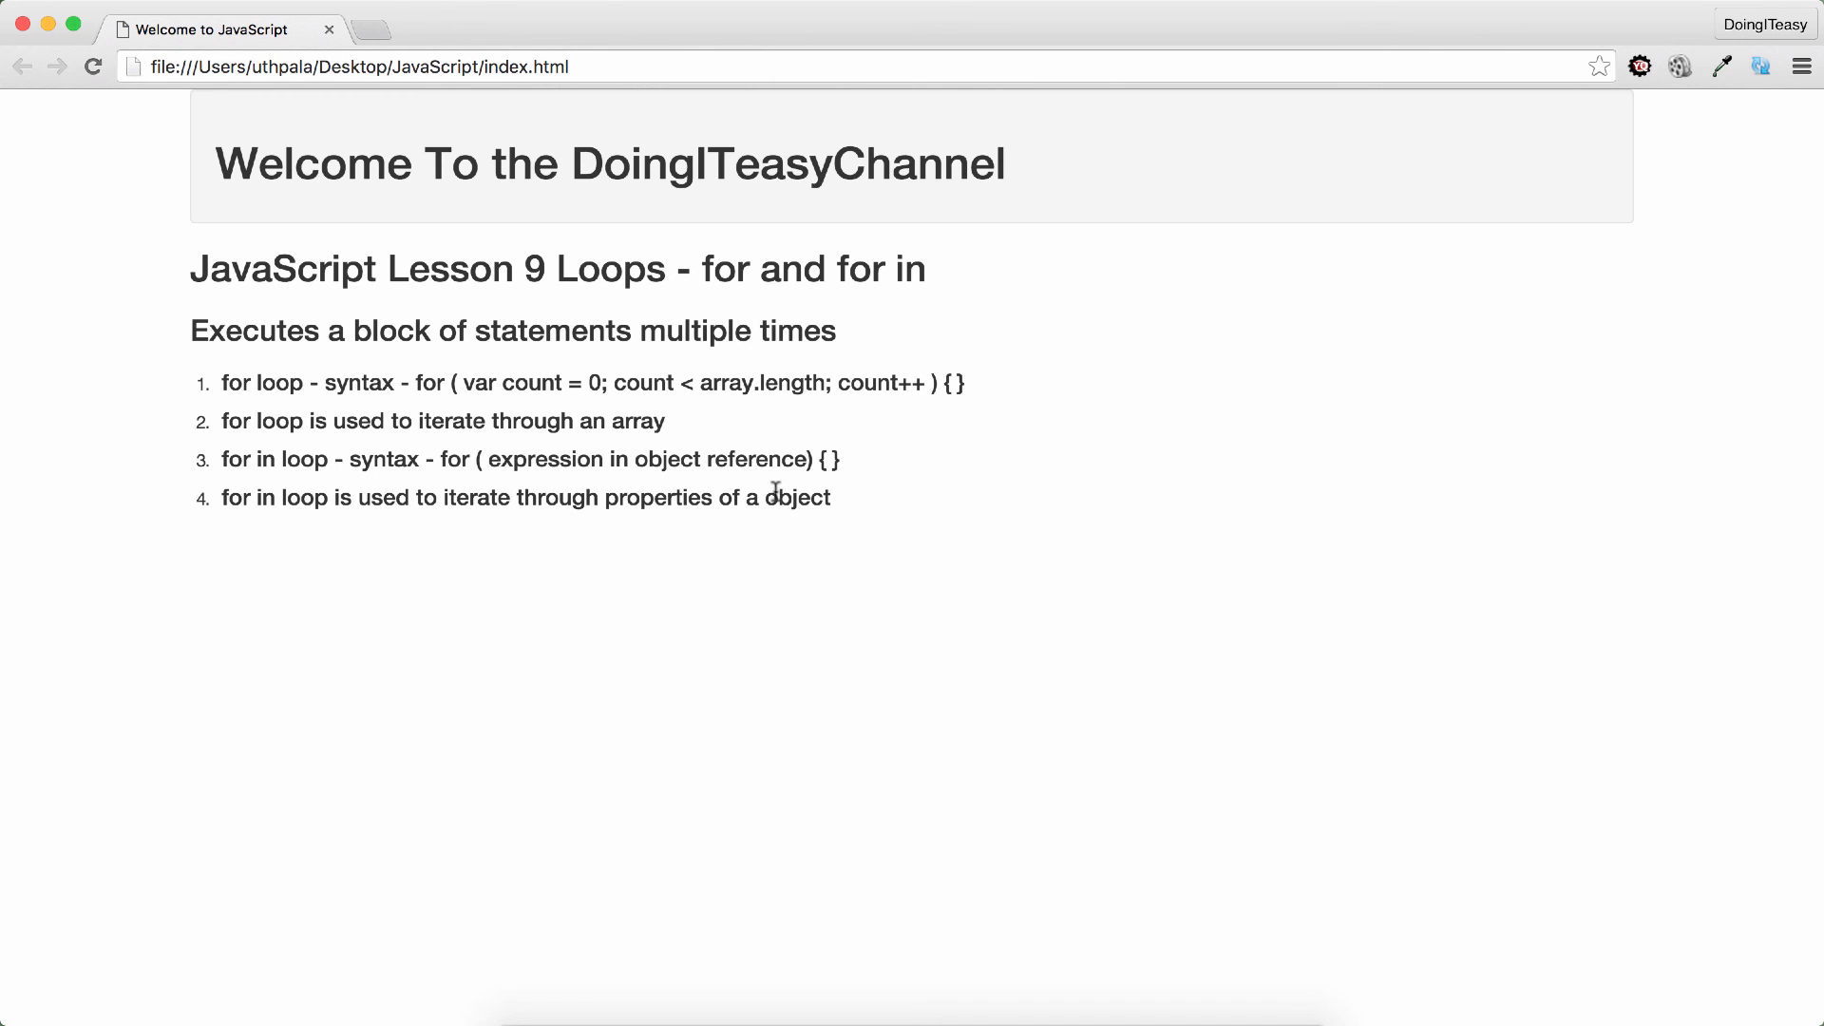
pyautogui.moveTo(985, 461)
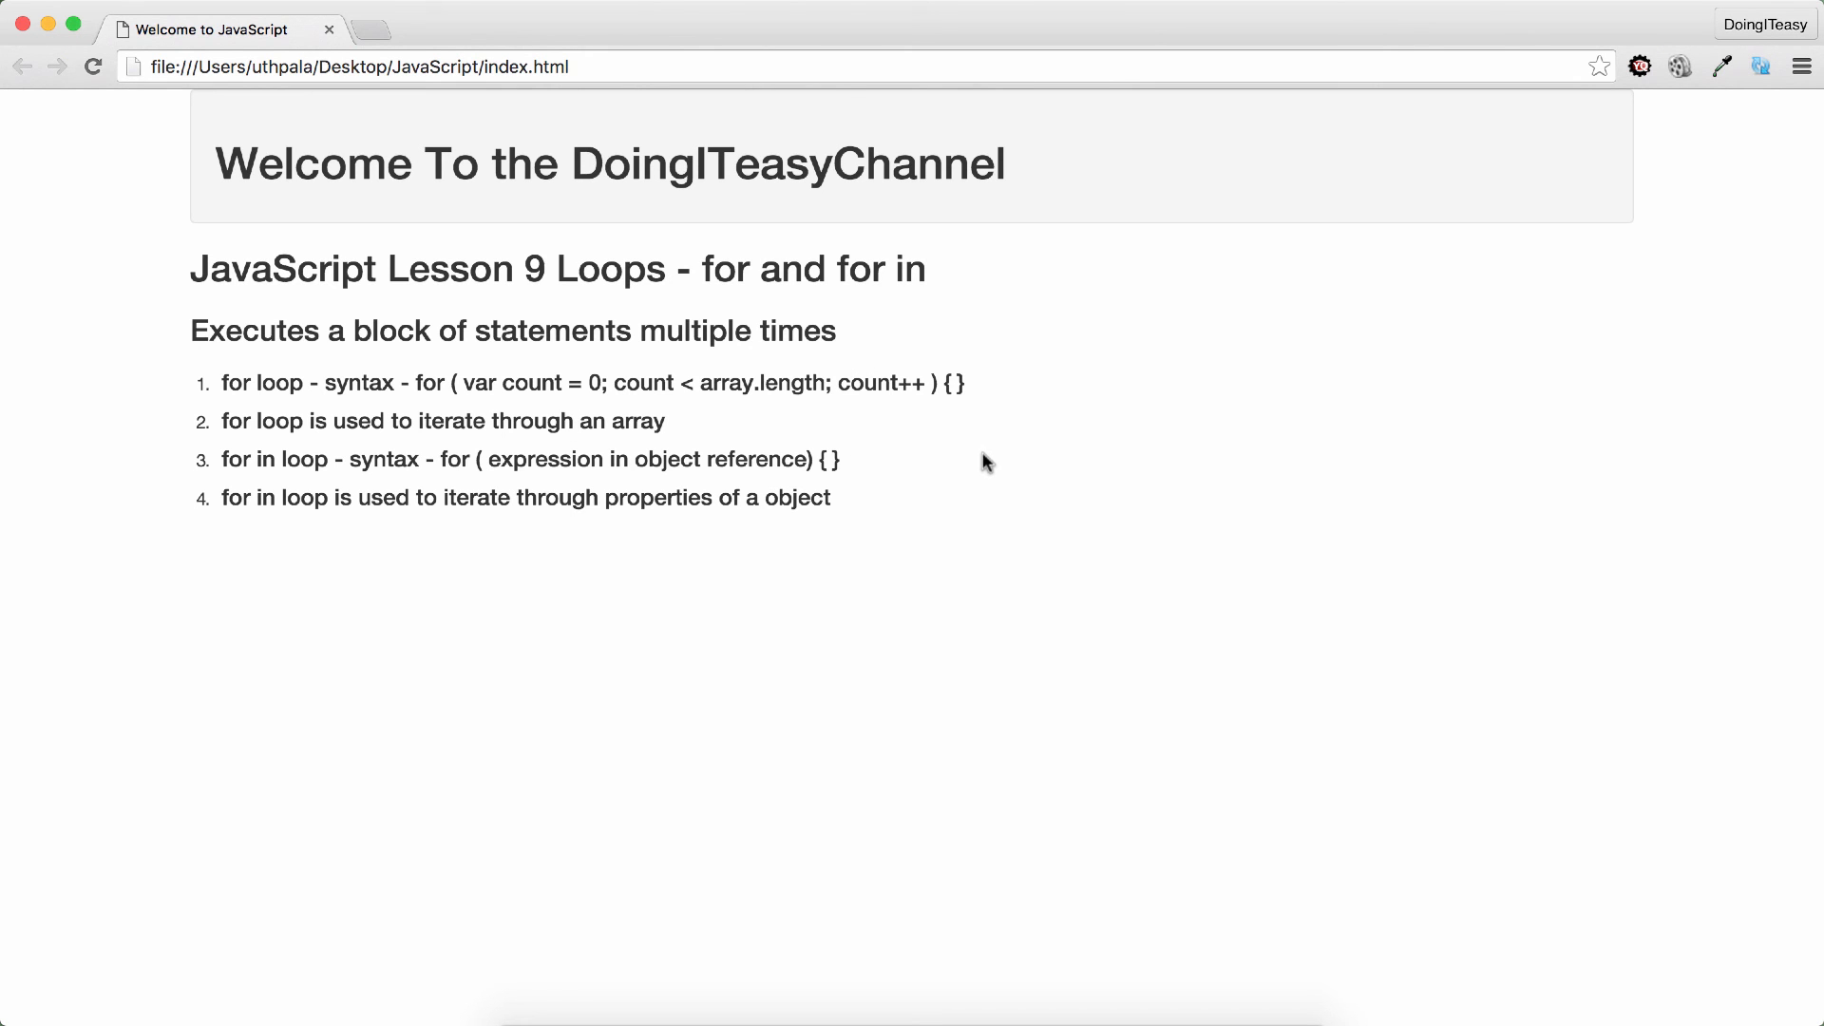
pyautogui.moveTo(1434, 23)
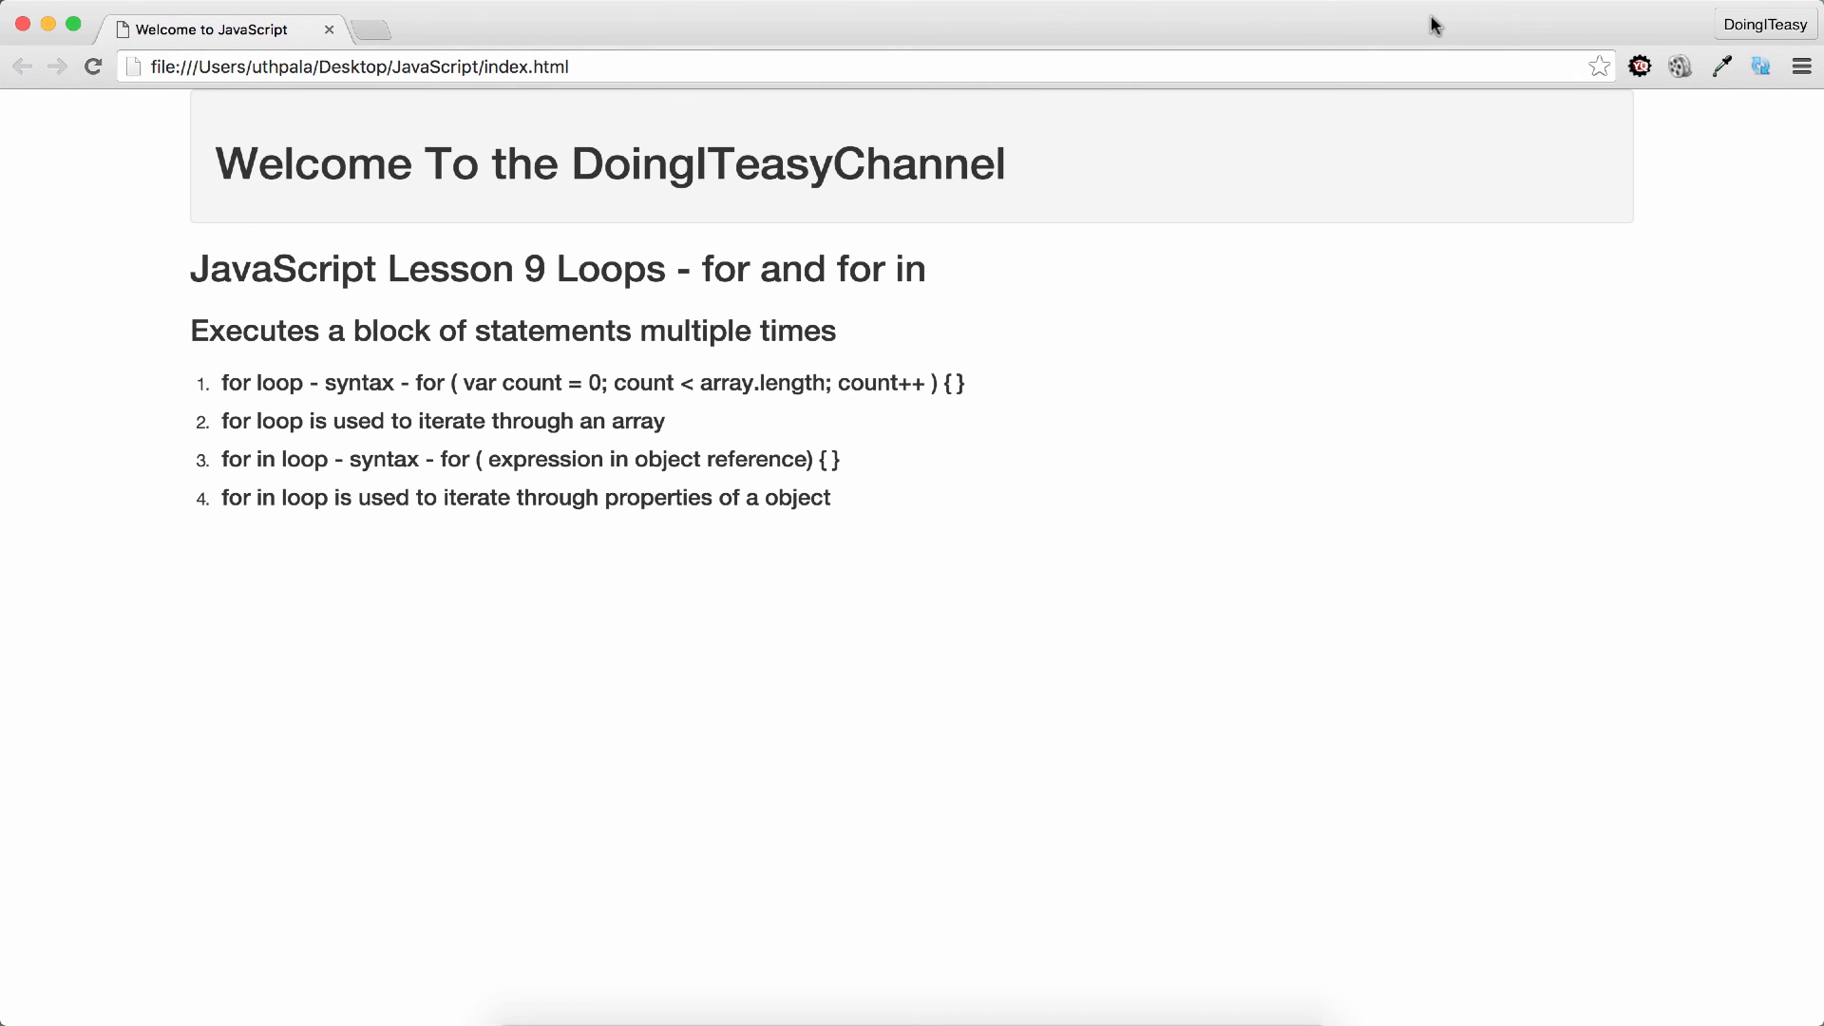
pyautogui.moveTo(1427, 31)
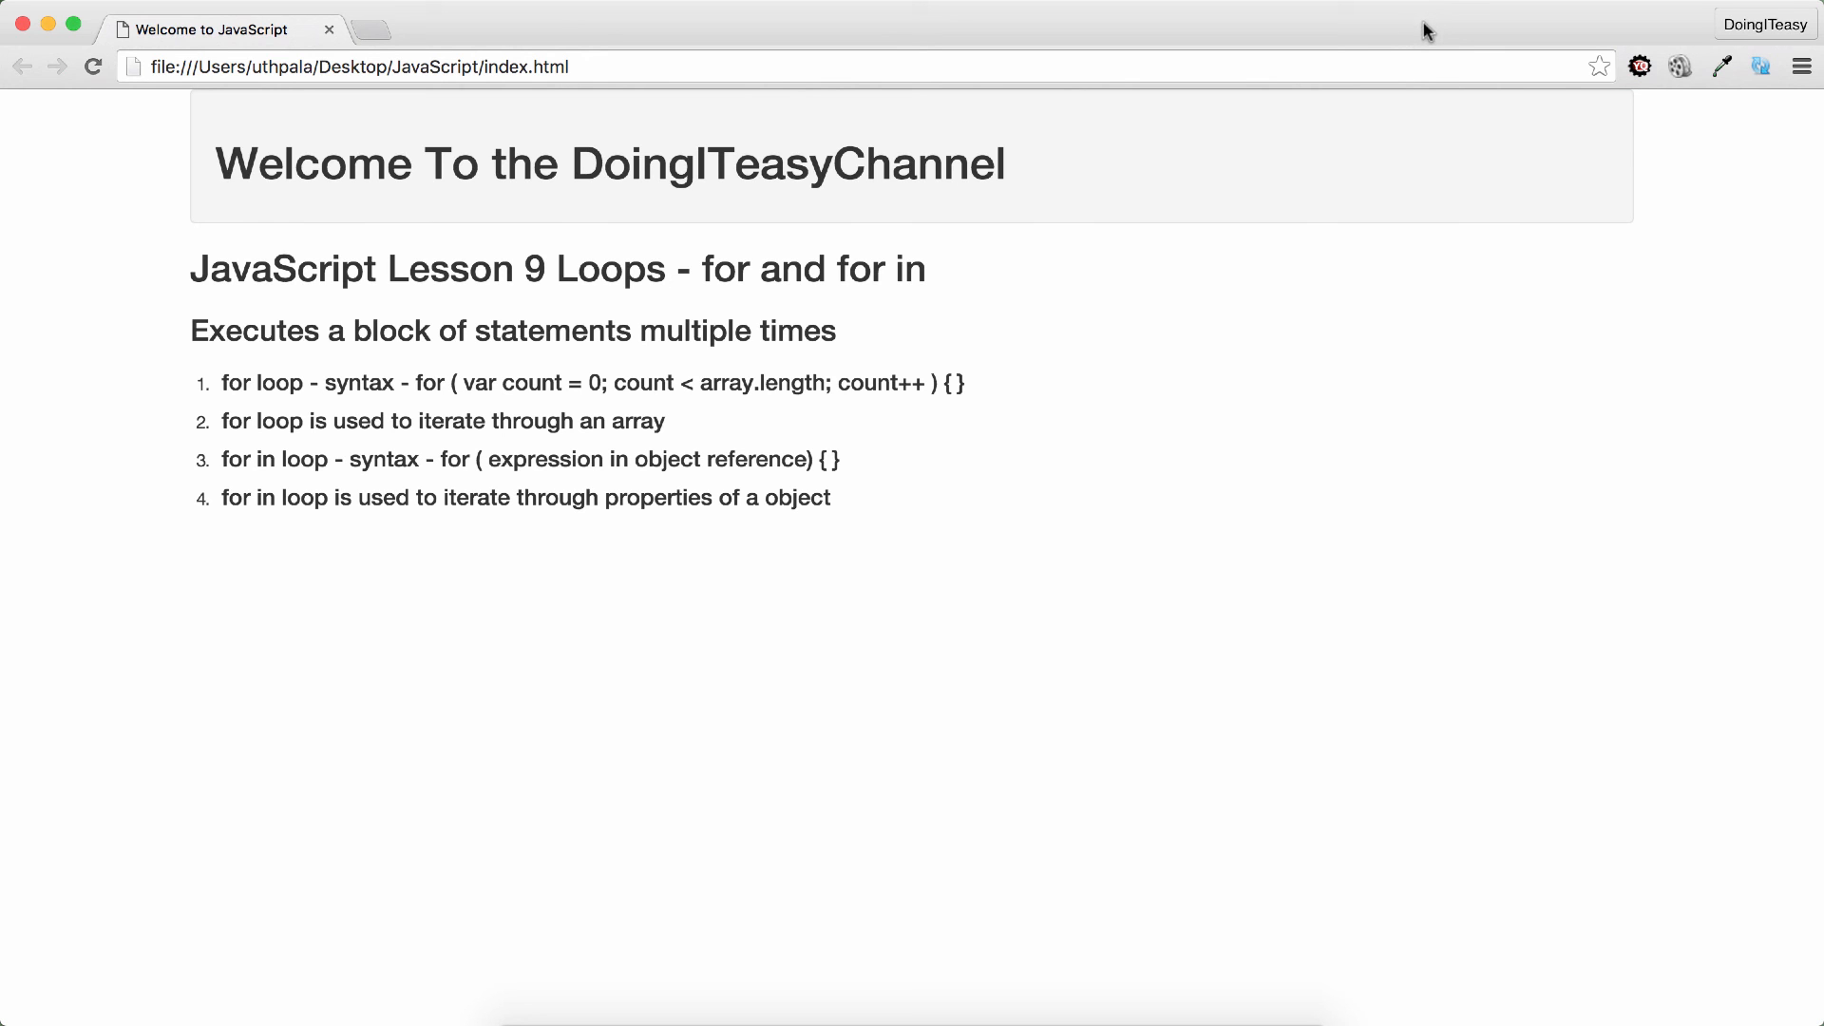